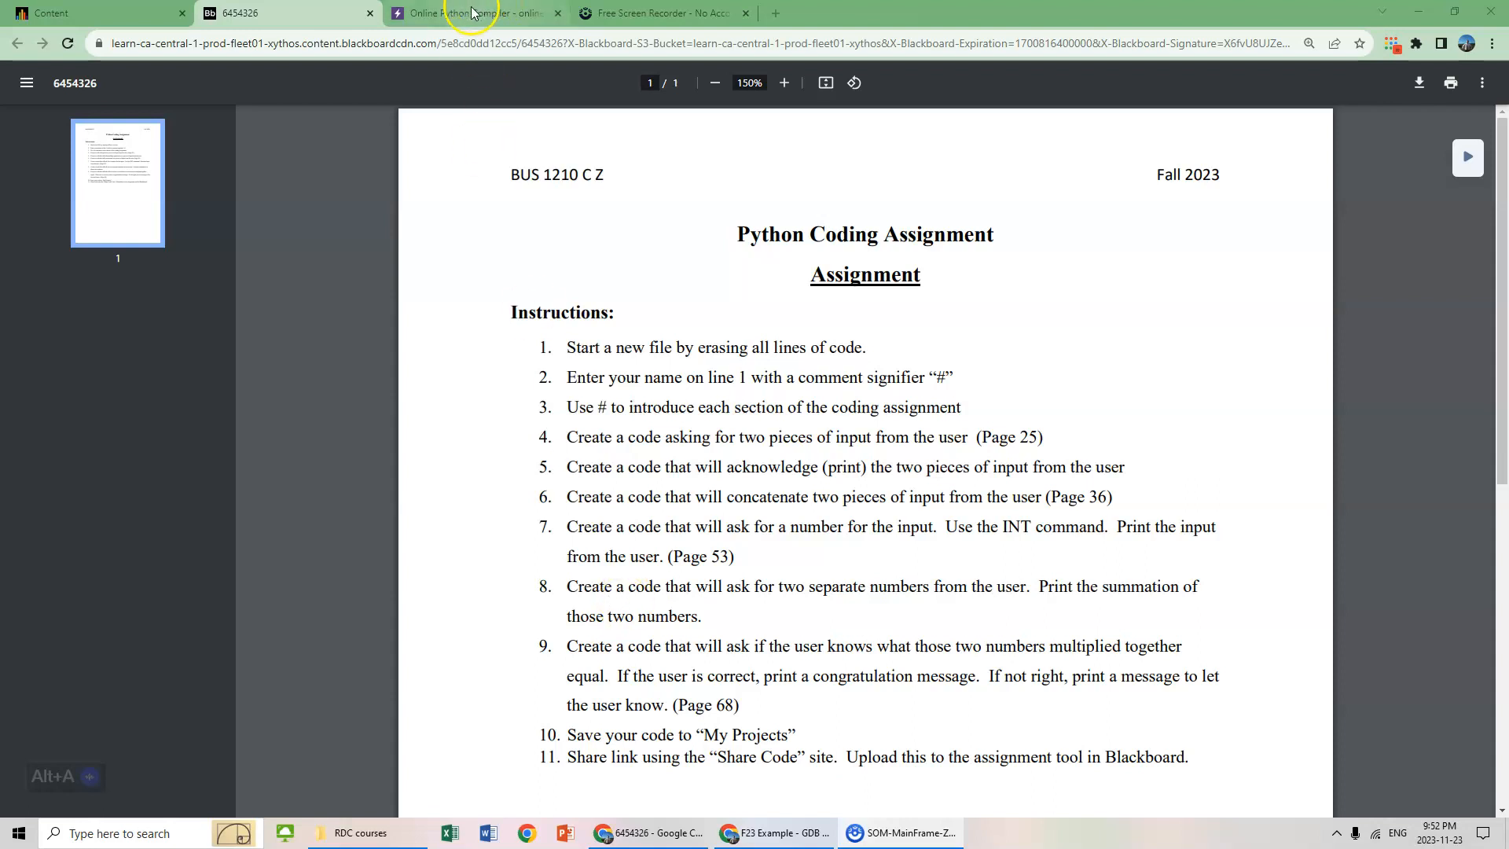
- Switch from the Blackboard assignment PDF to the open OnlineGDB compiler tab
click(475, 13)
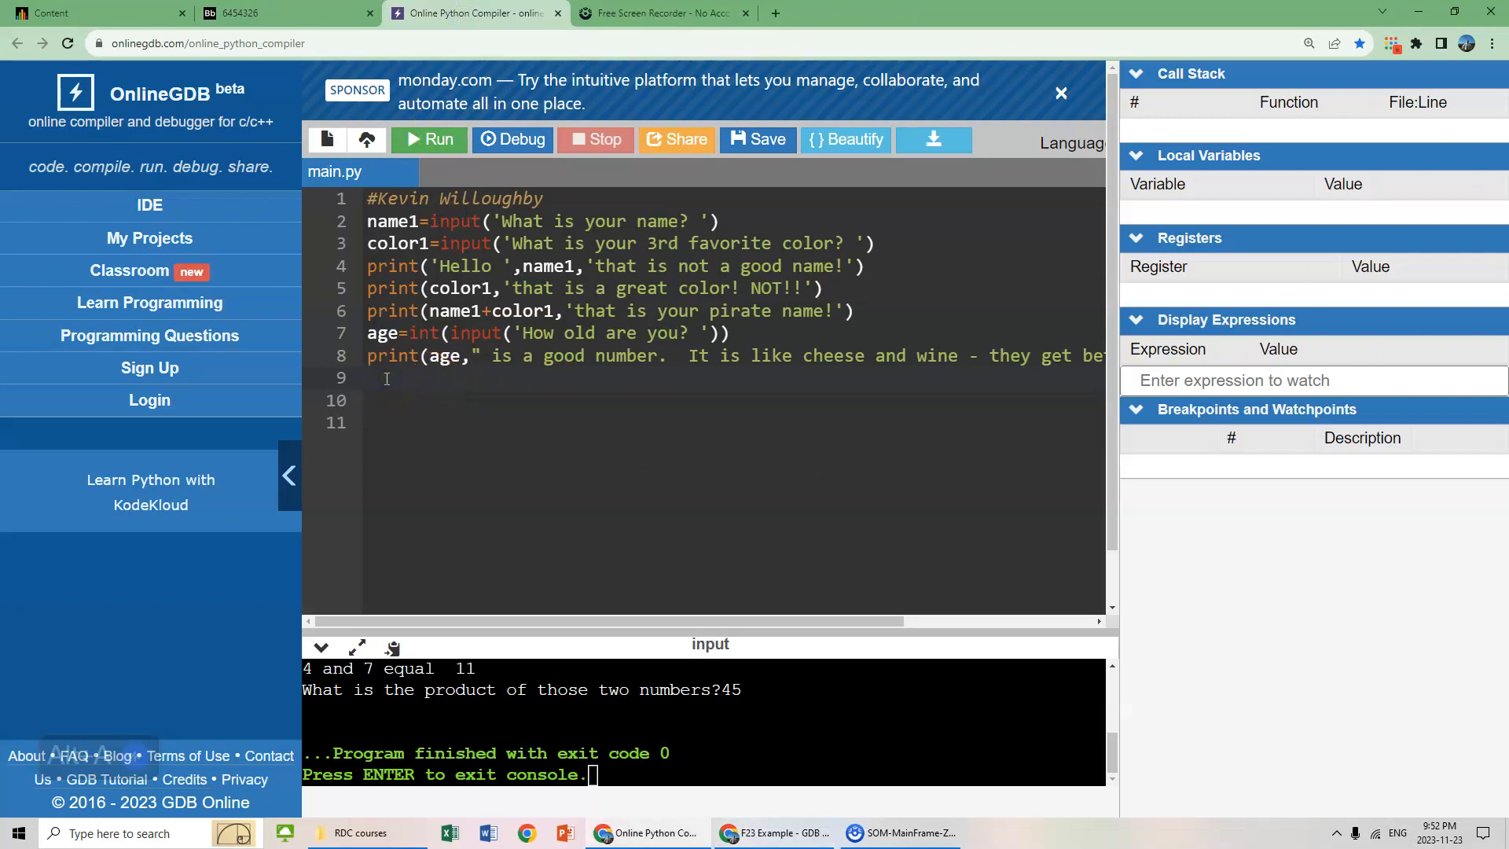
- Add line 9 number1=int(input('Pick a number ')) to read the first integer
text(number)
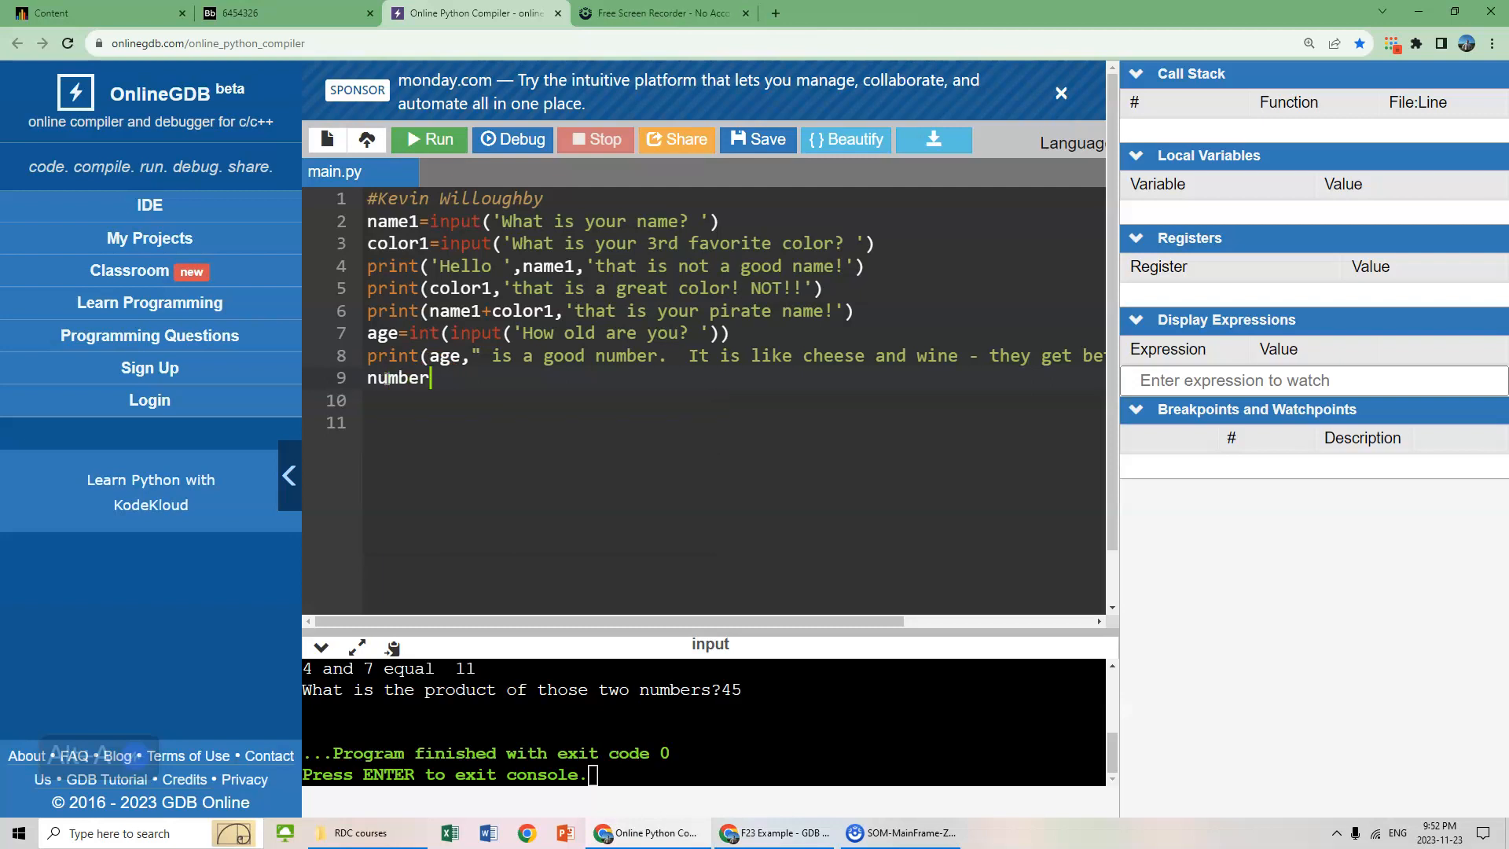
text(1)
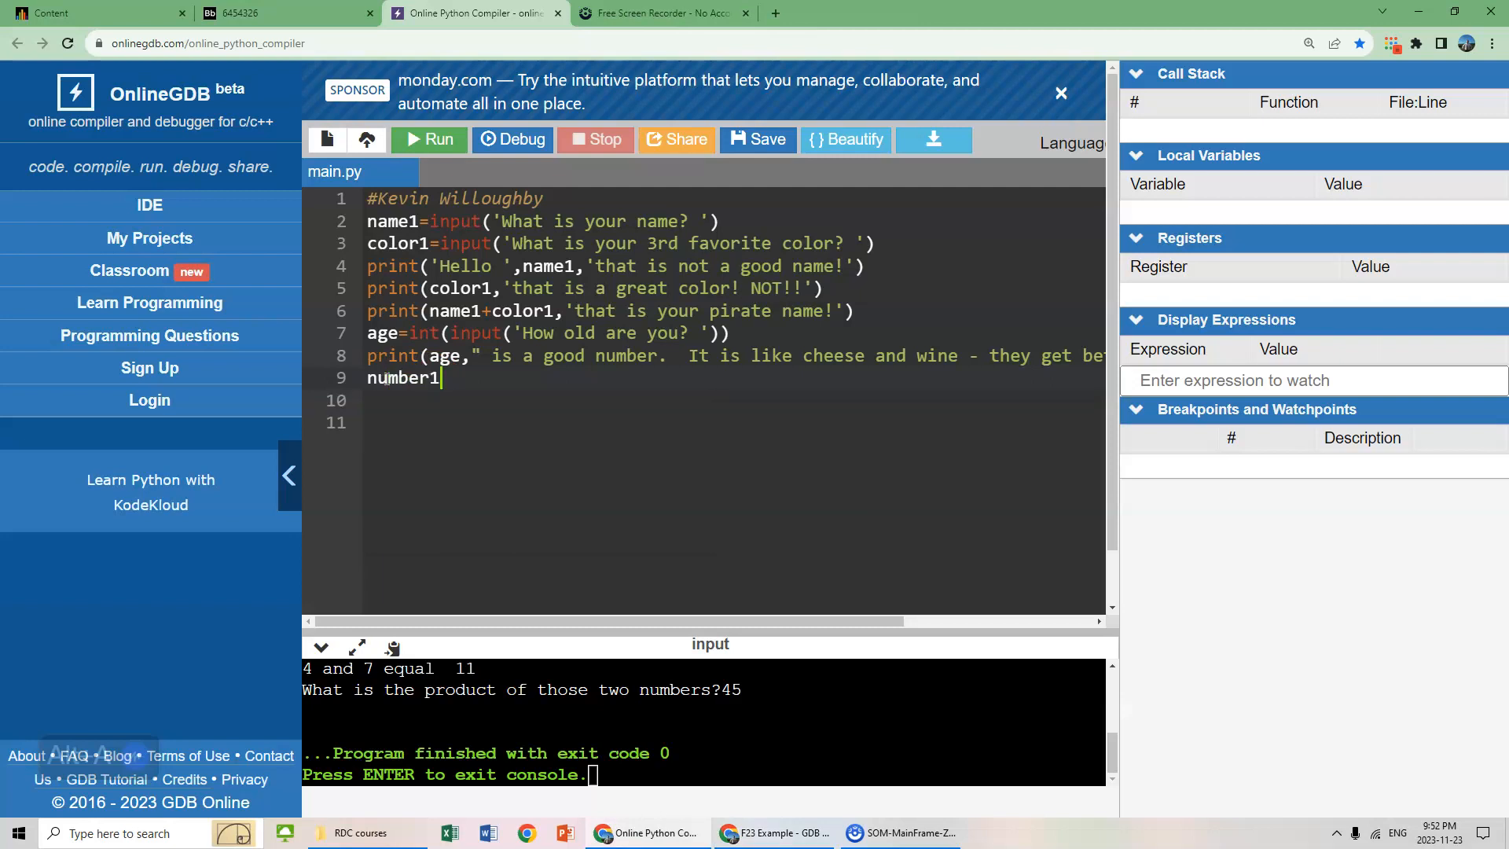
text(=int)
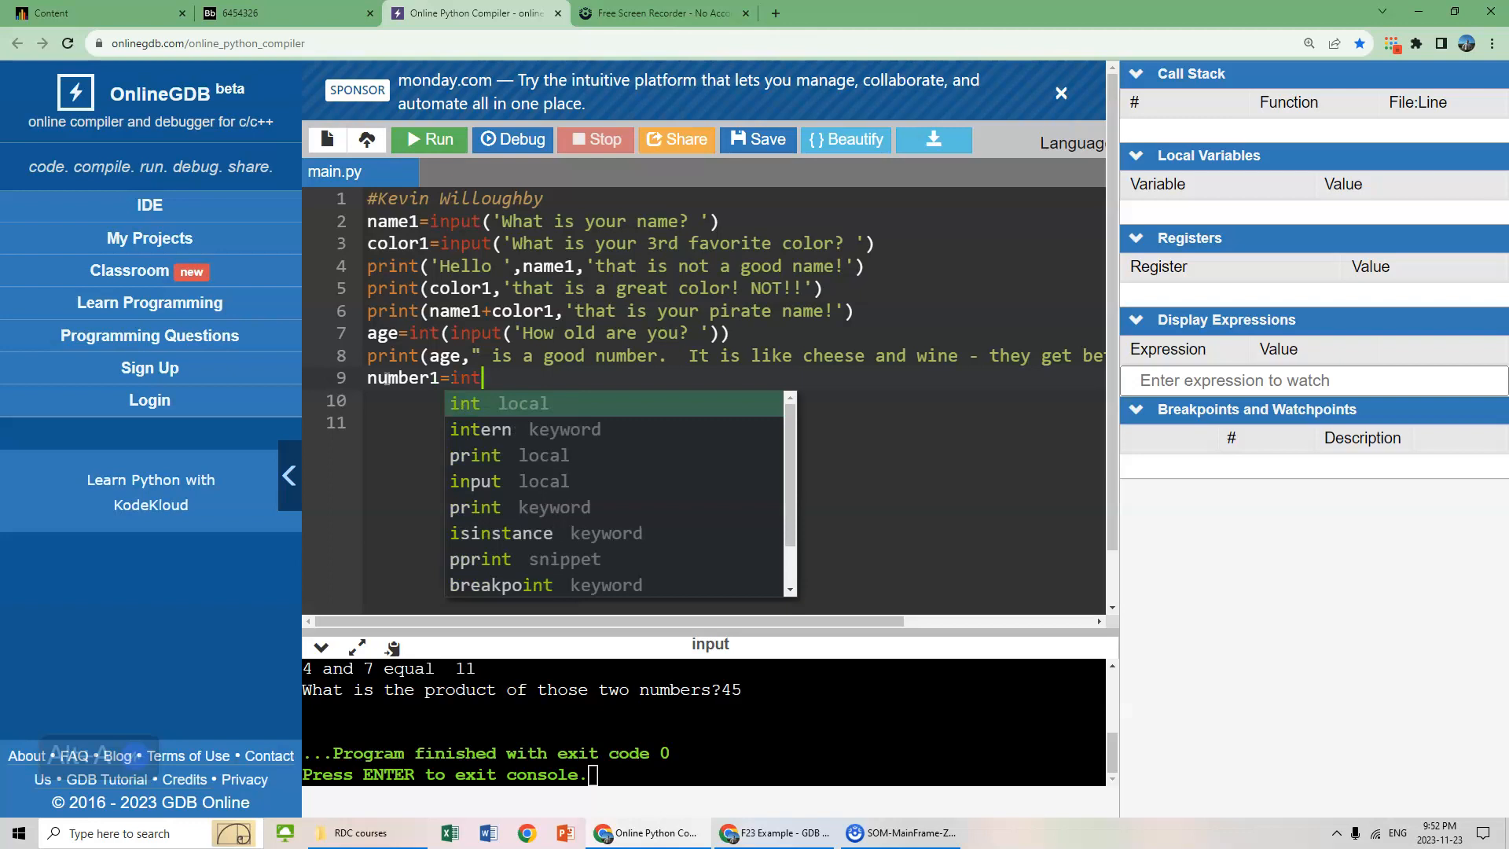
text((input()
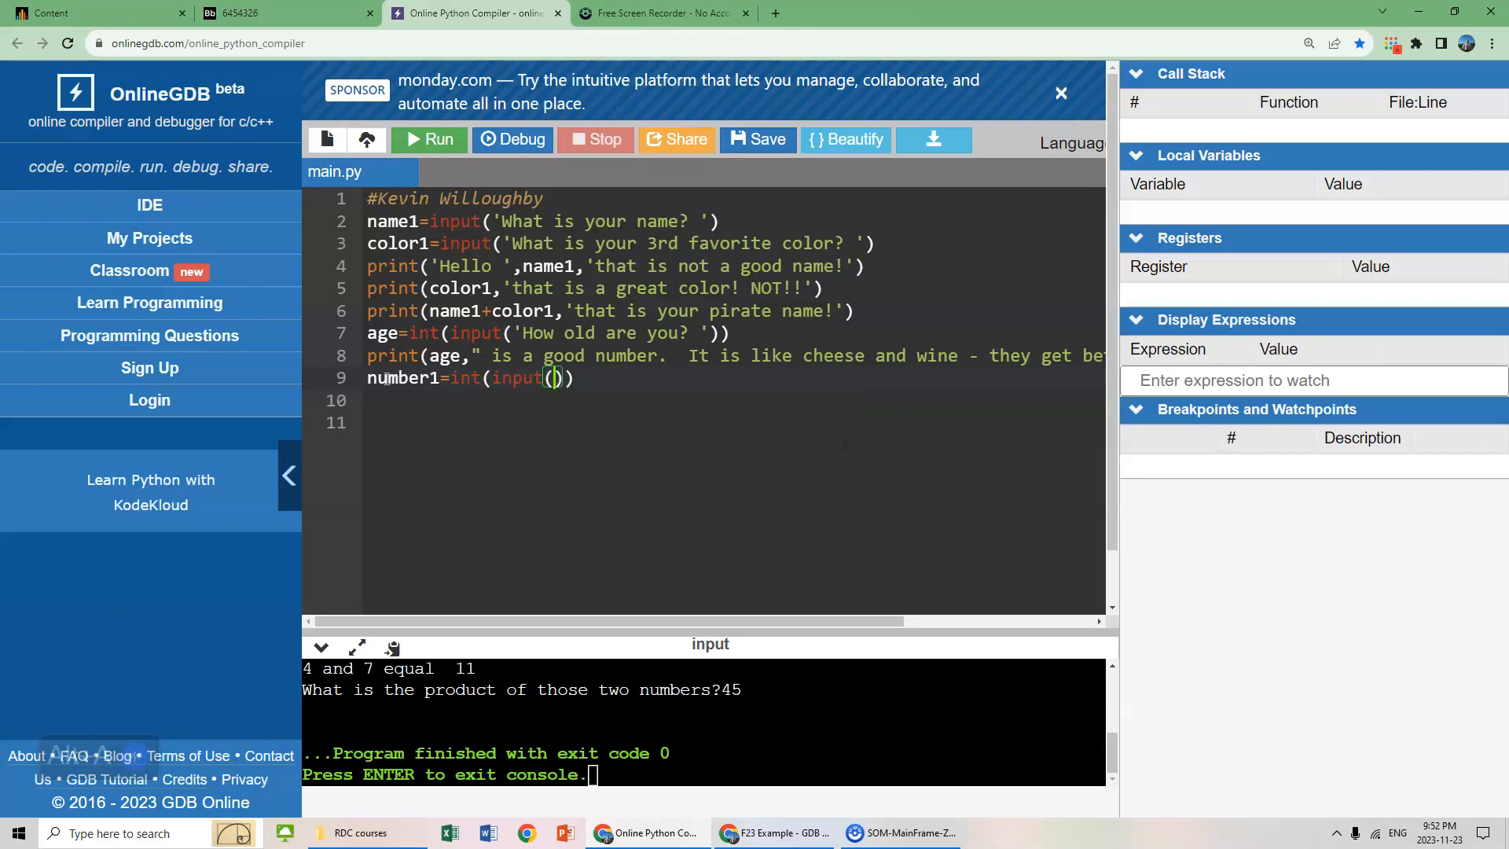
text(')
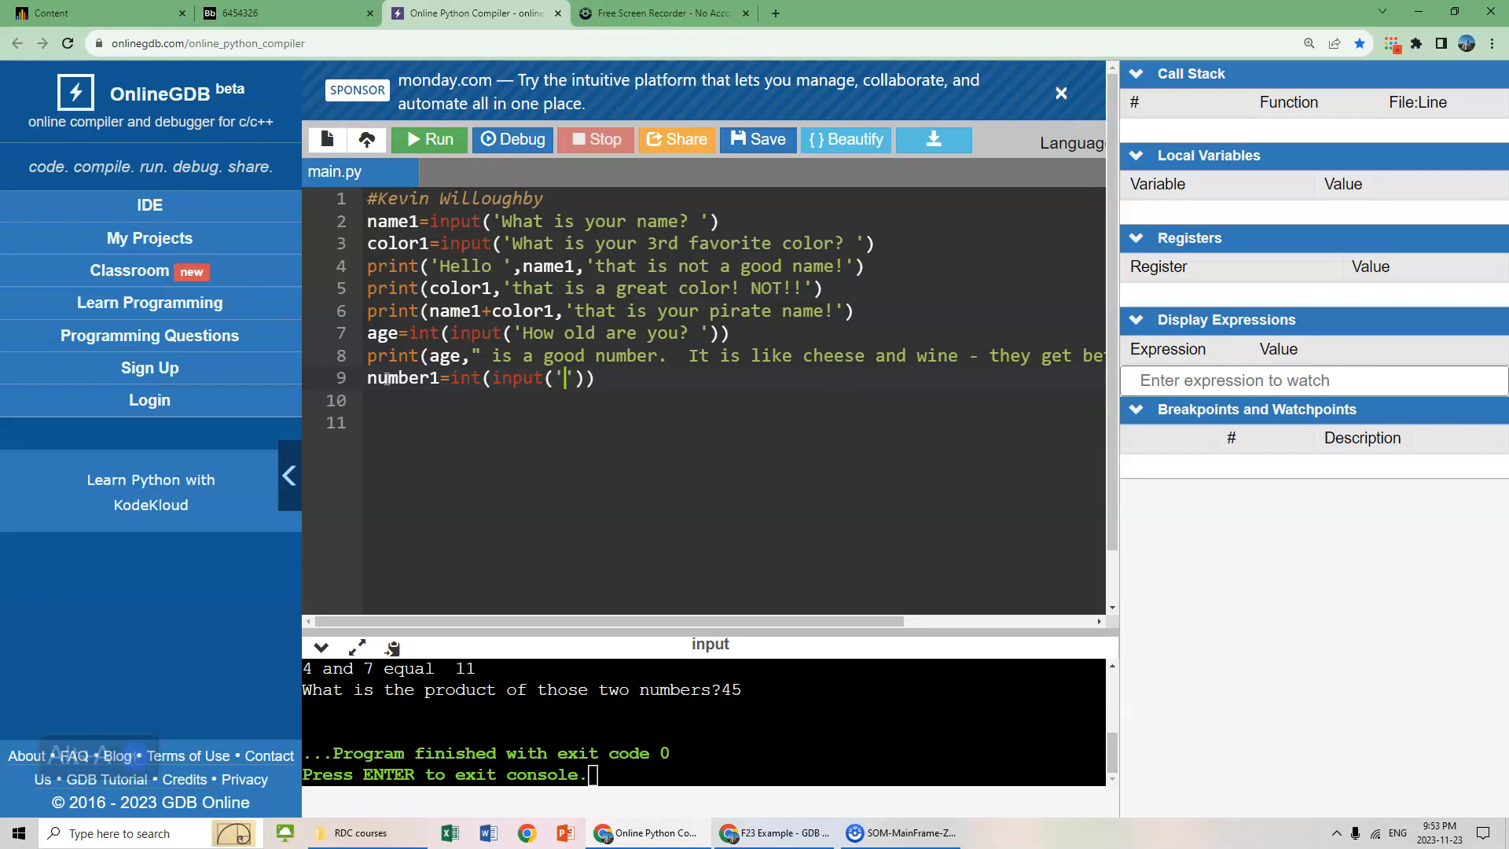
text(Pick a number)
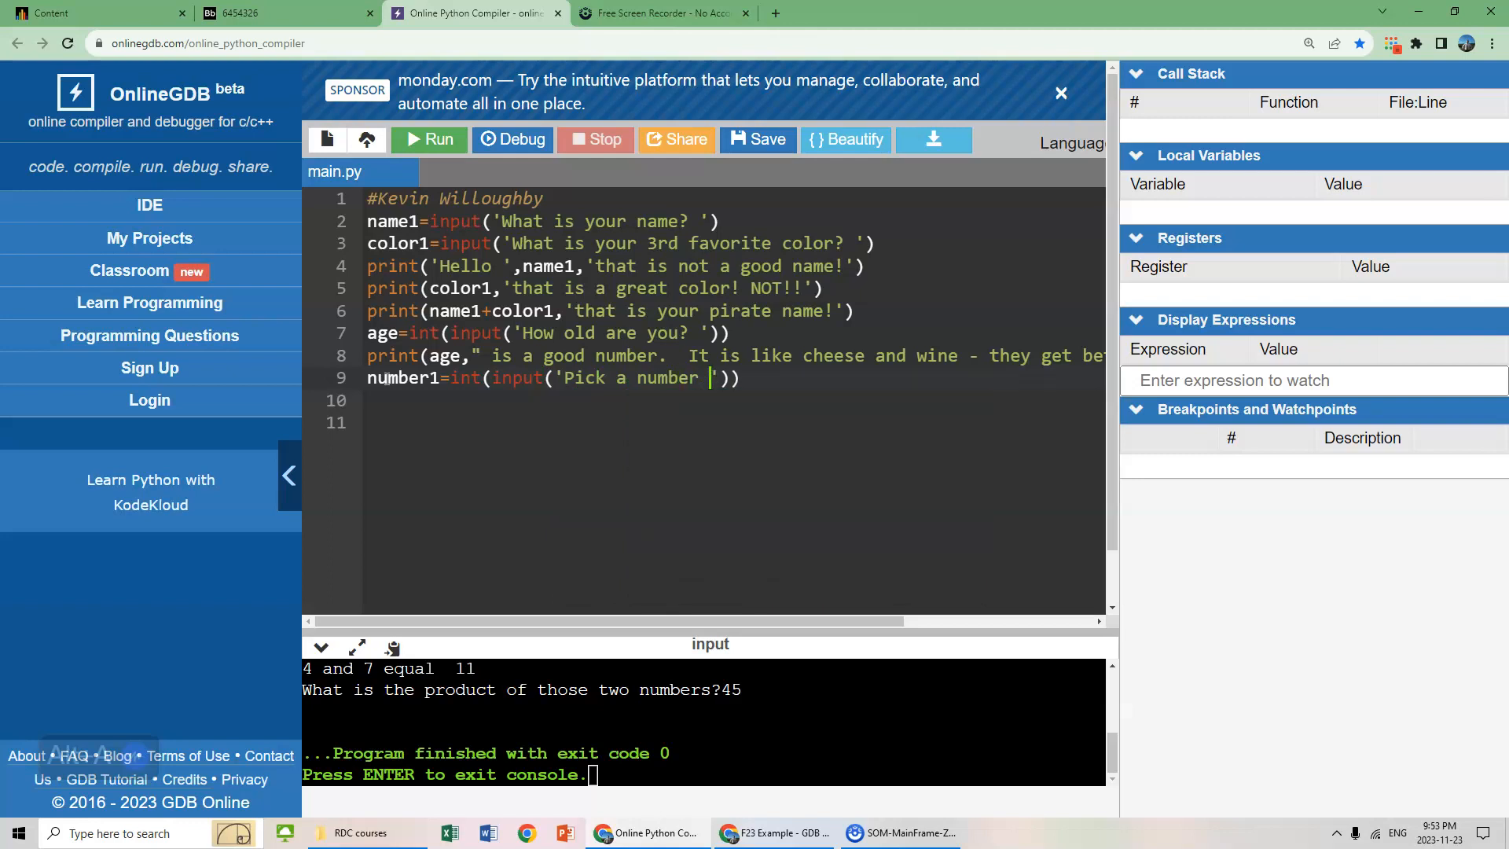
key(enter)
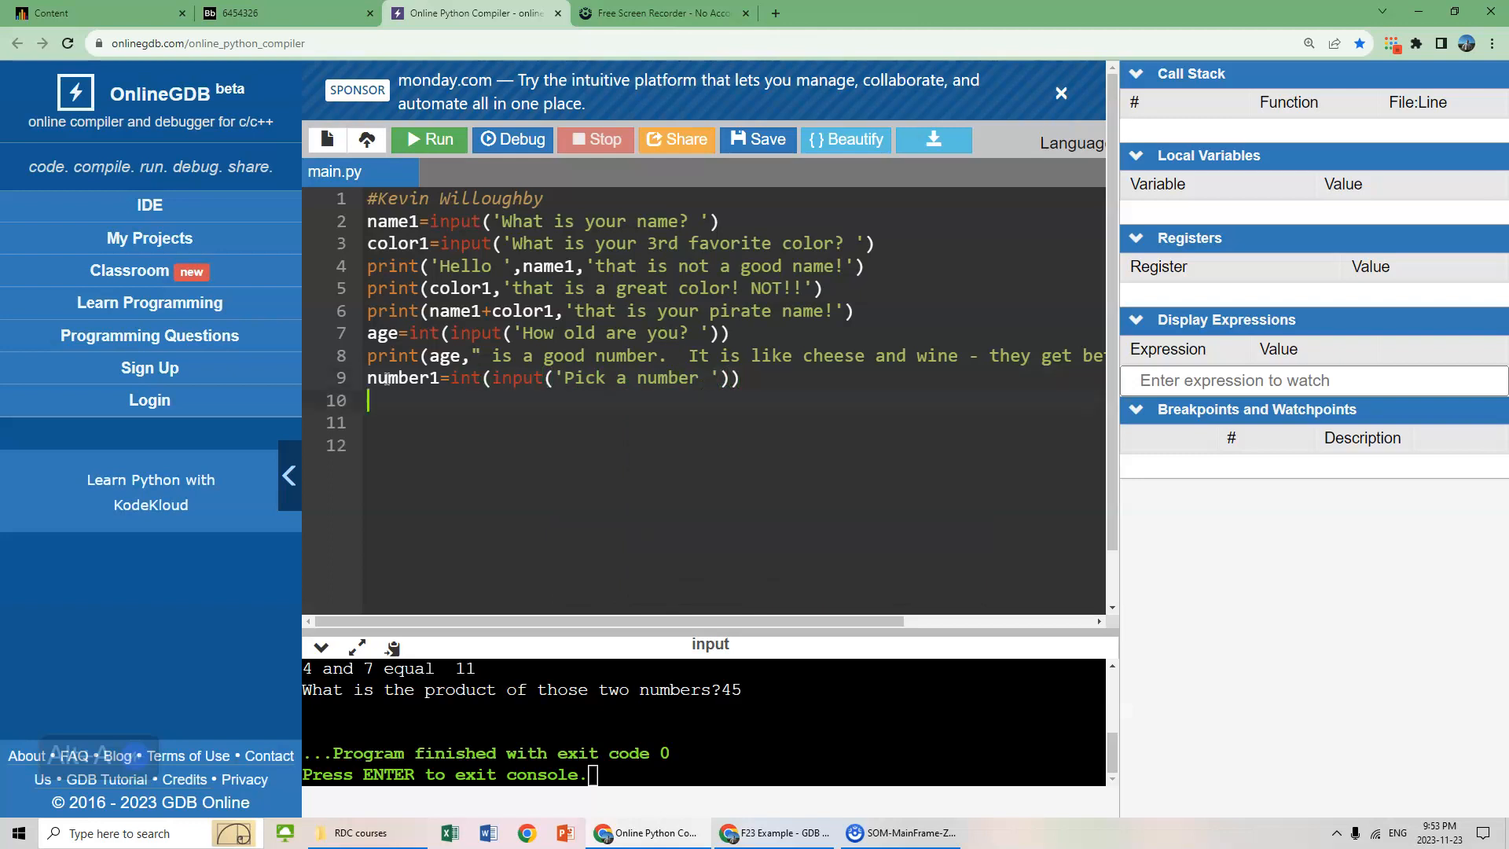
- Begin line 10 with number2=int(input('Pick another for the second number
text(number2)
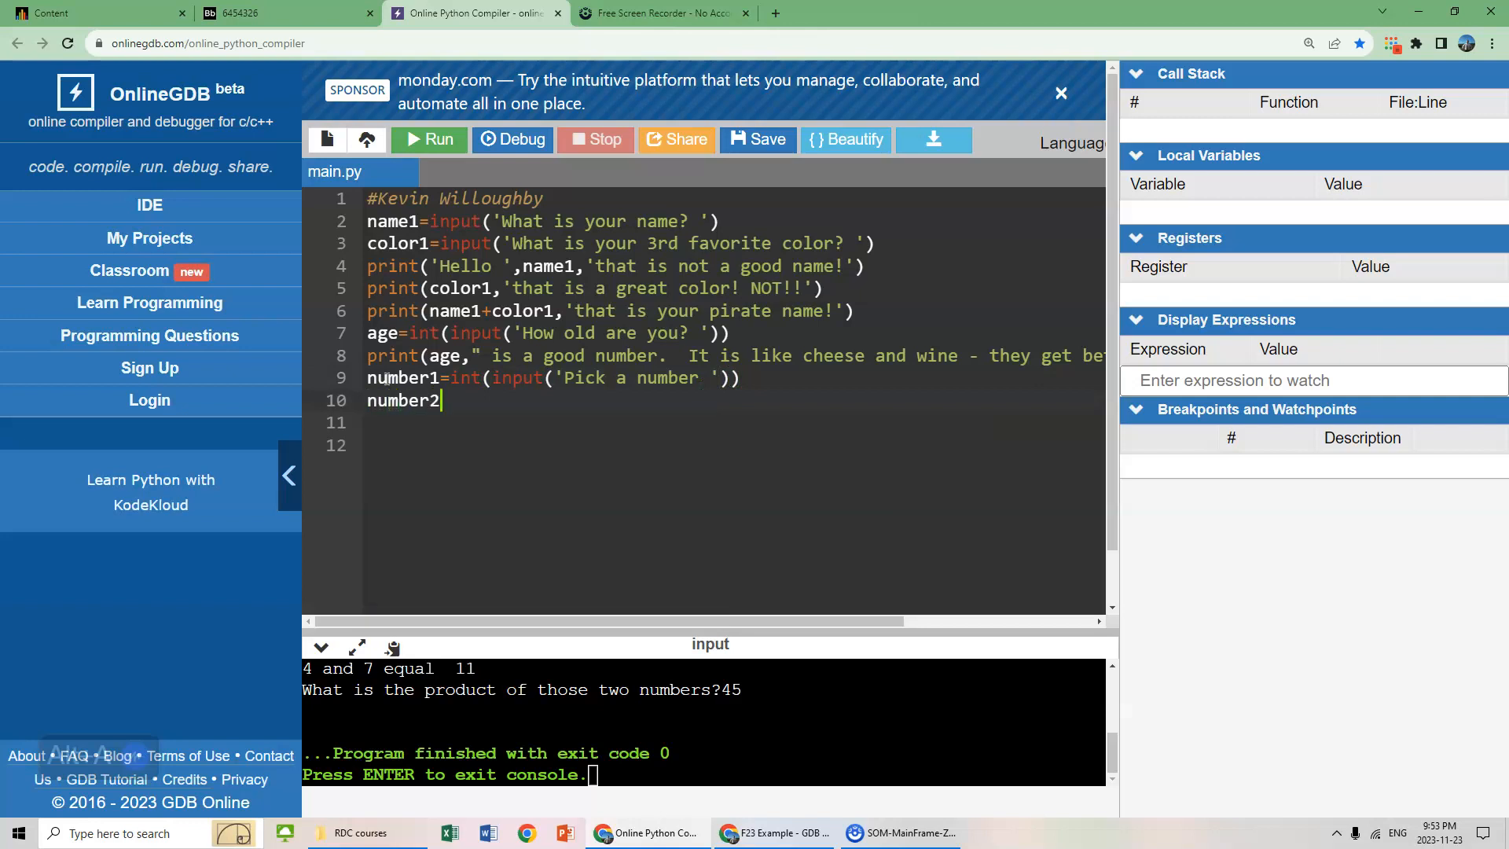
text(=int)
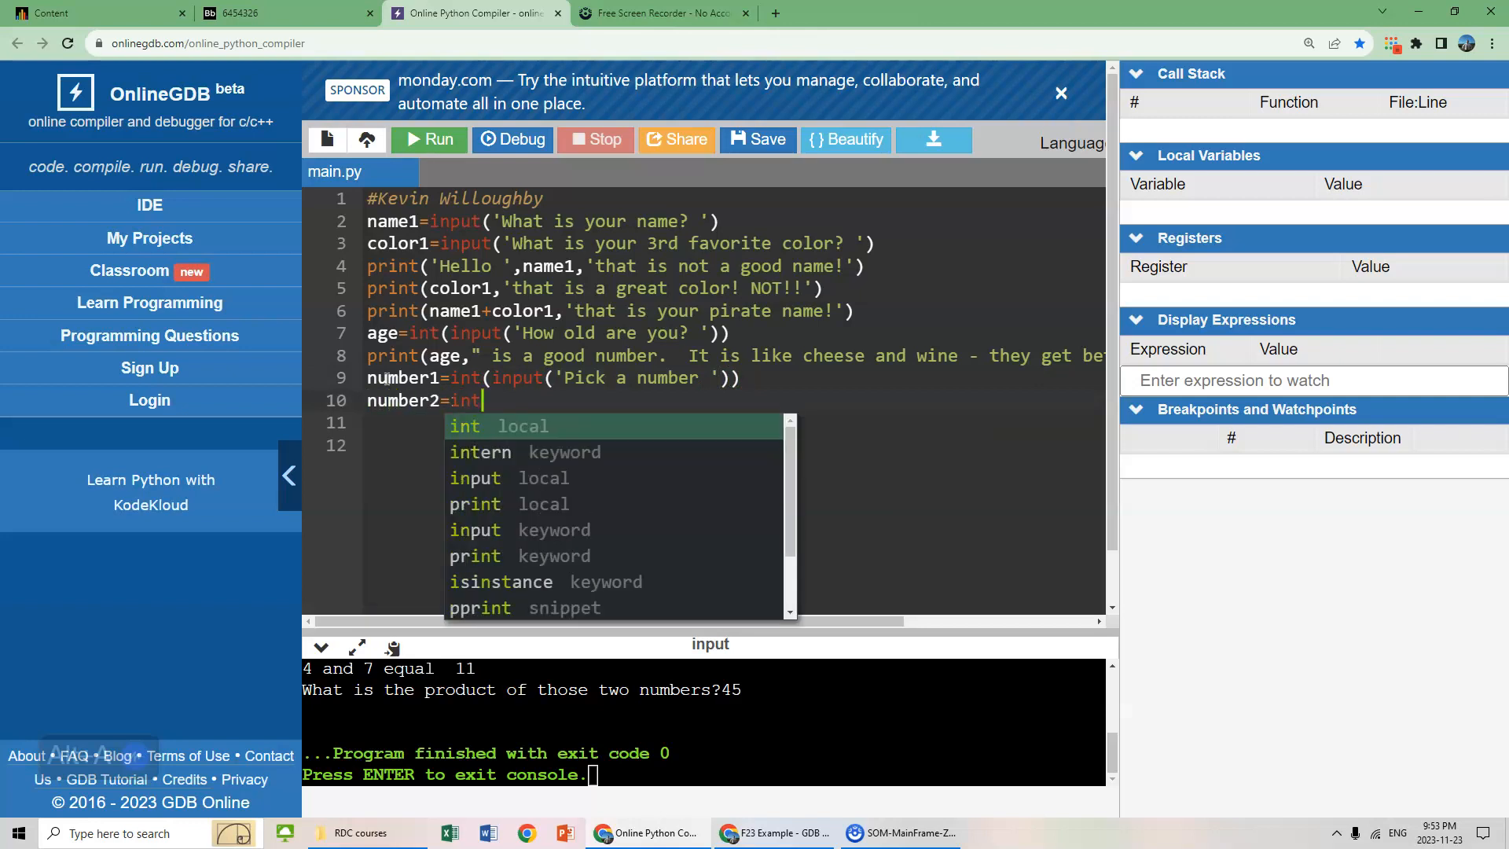
text((input))
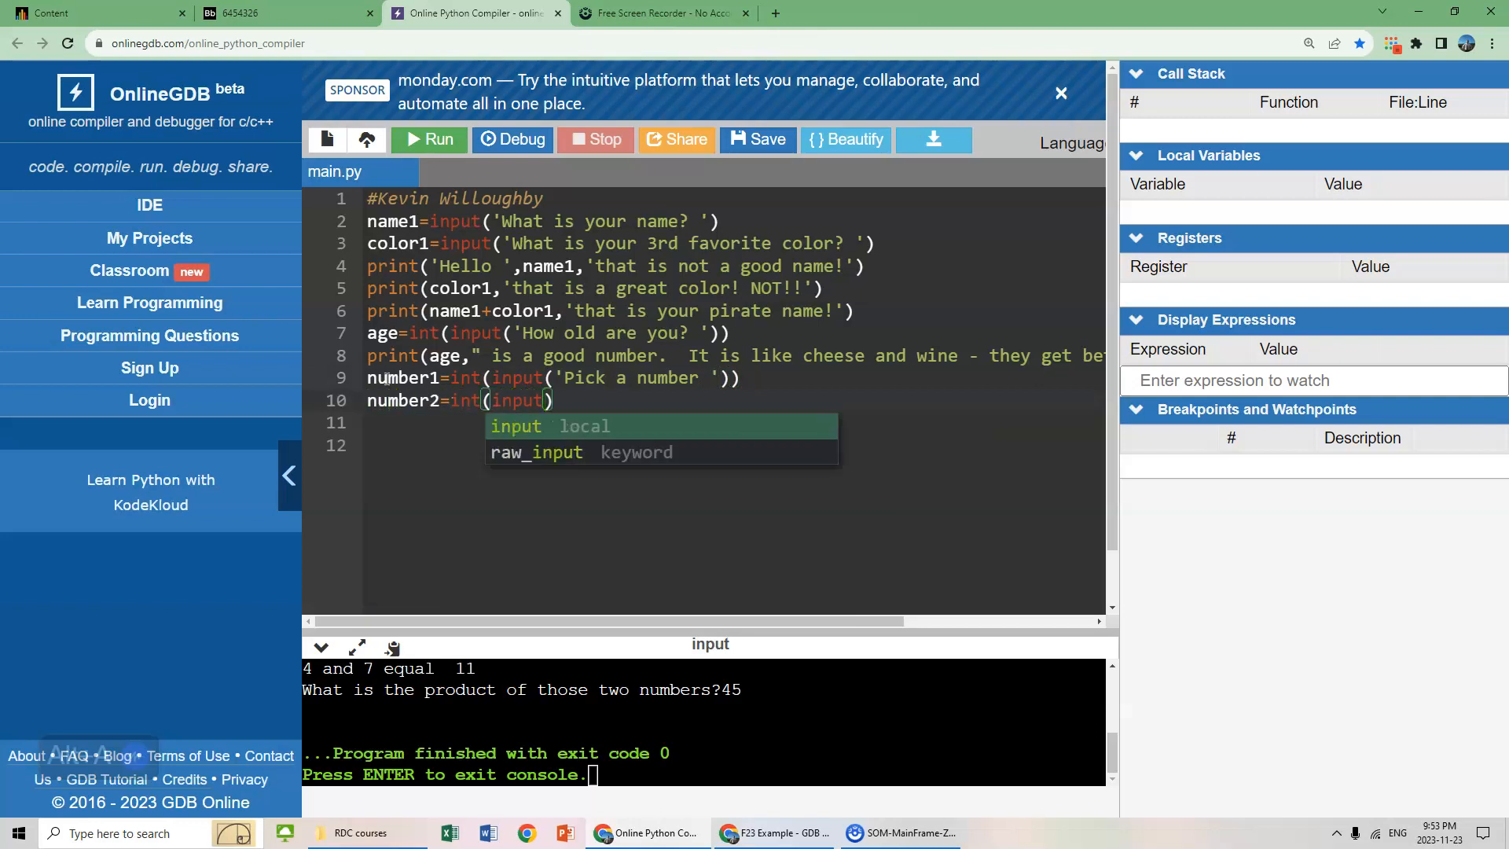
text('P)
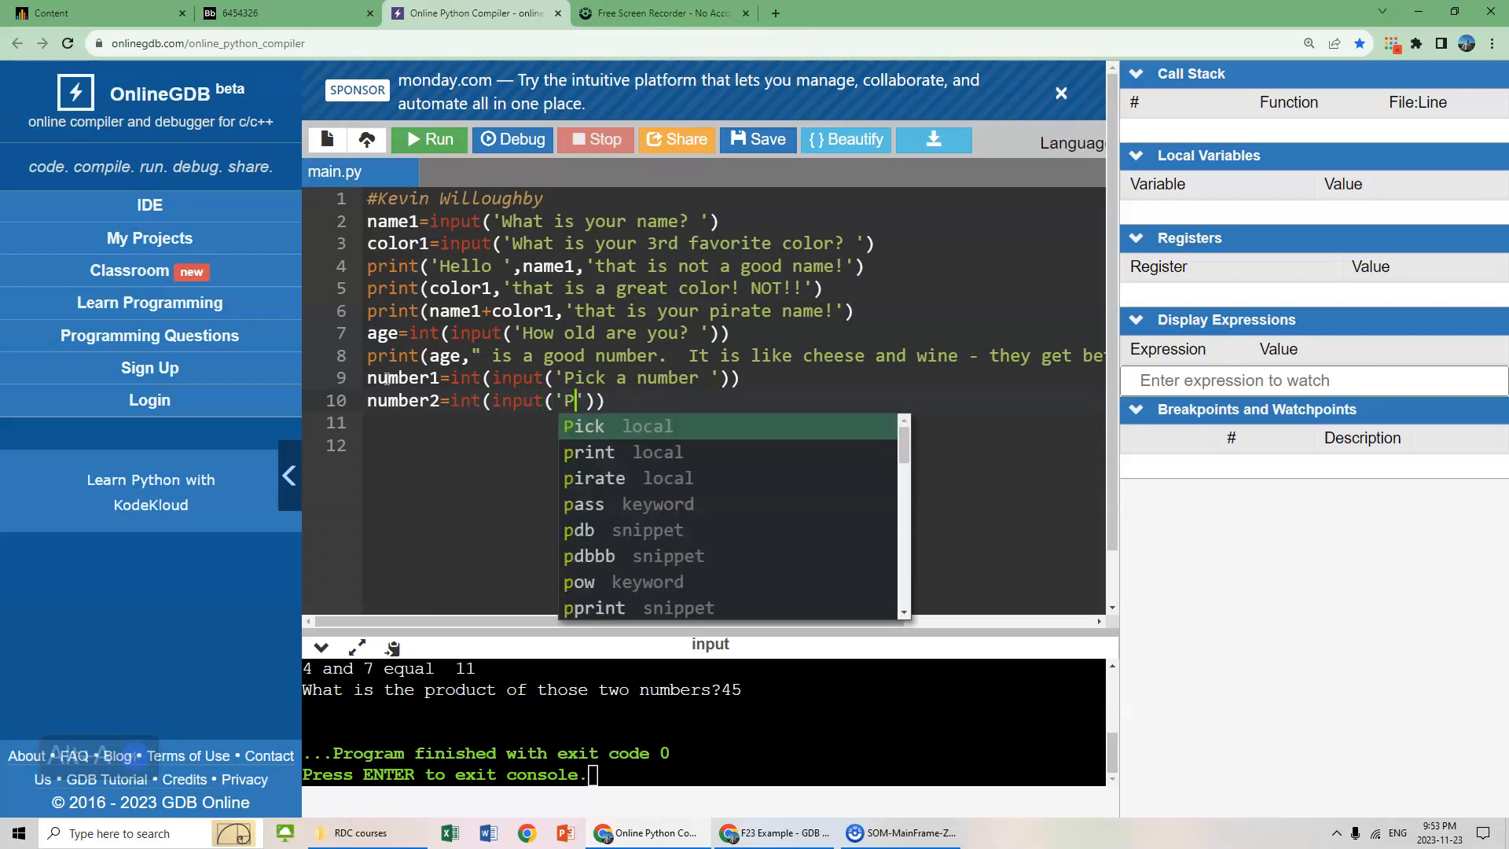
text(ick another number)
click(704, 722)
text(6)
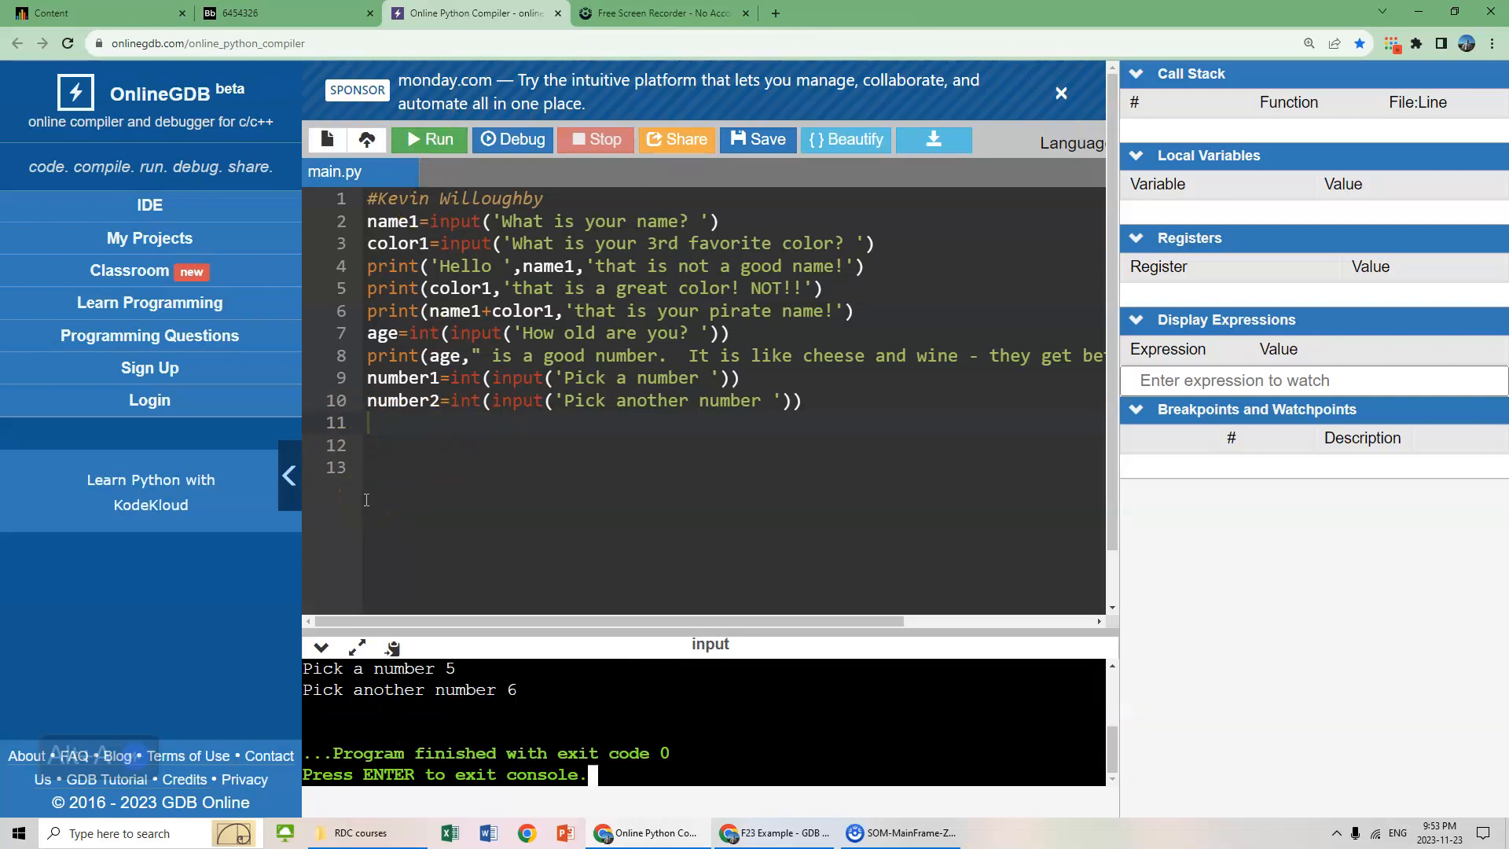
- Write line 11 print('those two numbers equal ',number1+number2), correcting a mistyped number2=
click(382, 423)
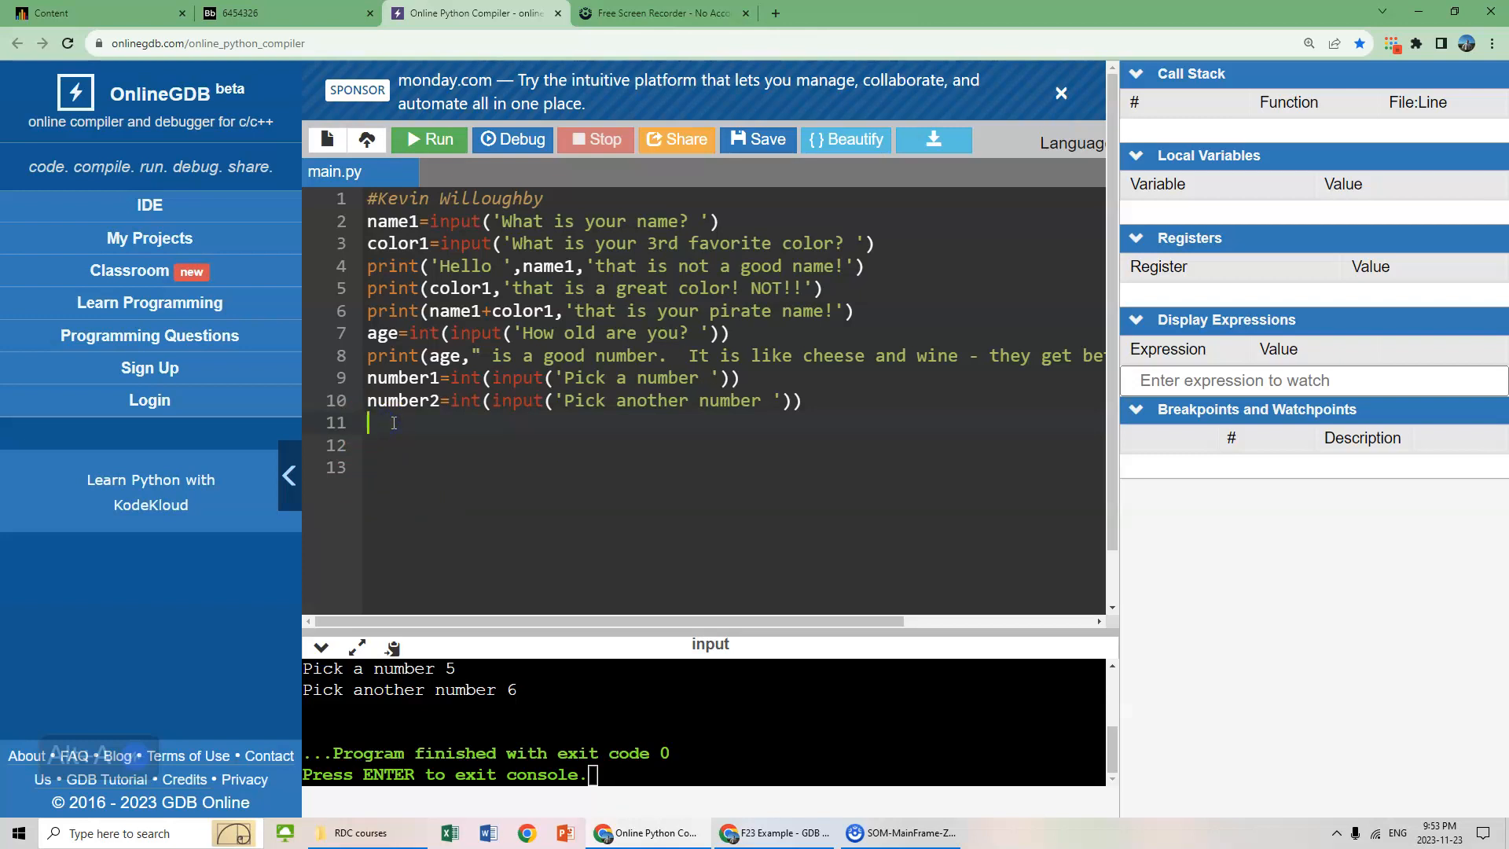
text(print()
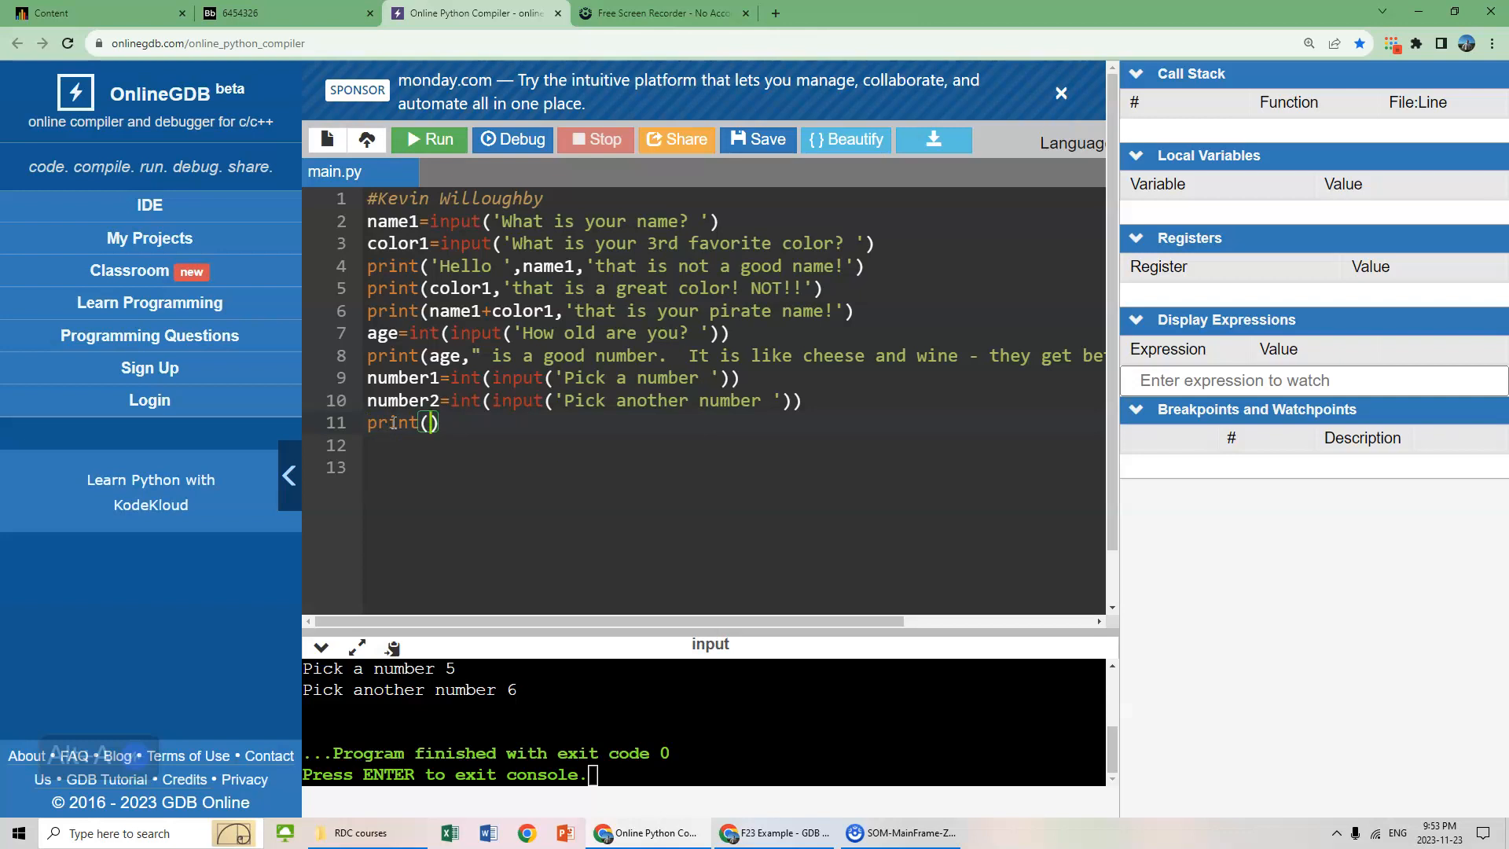
text(')
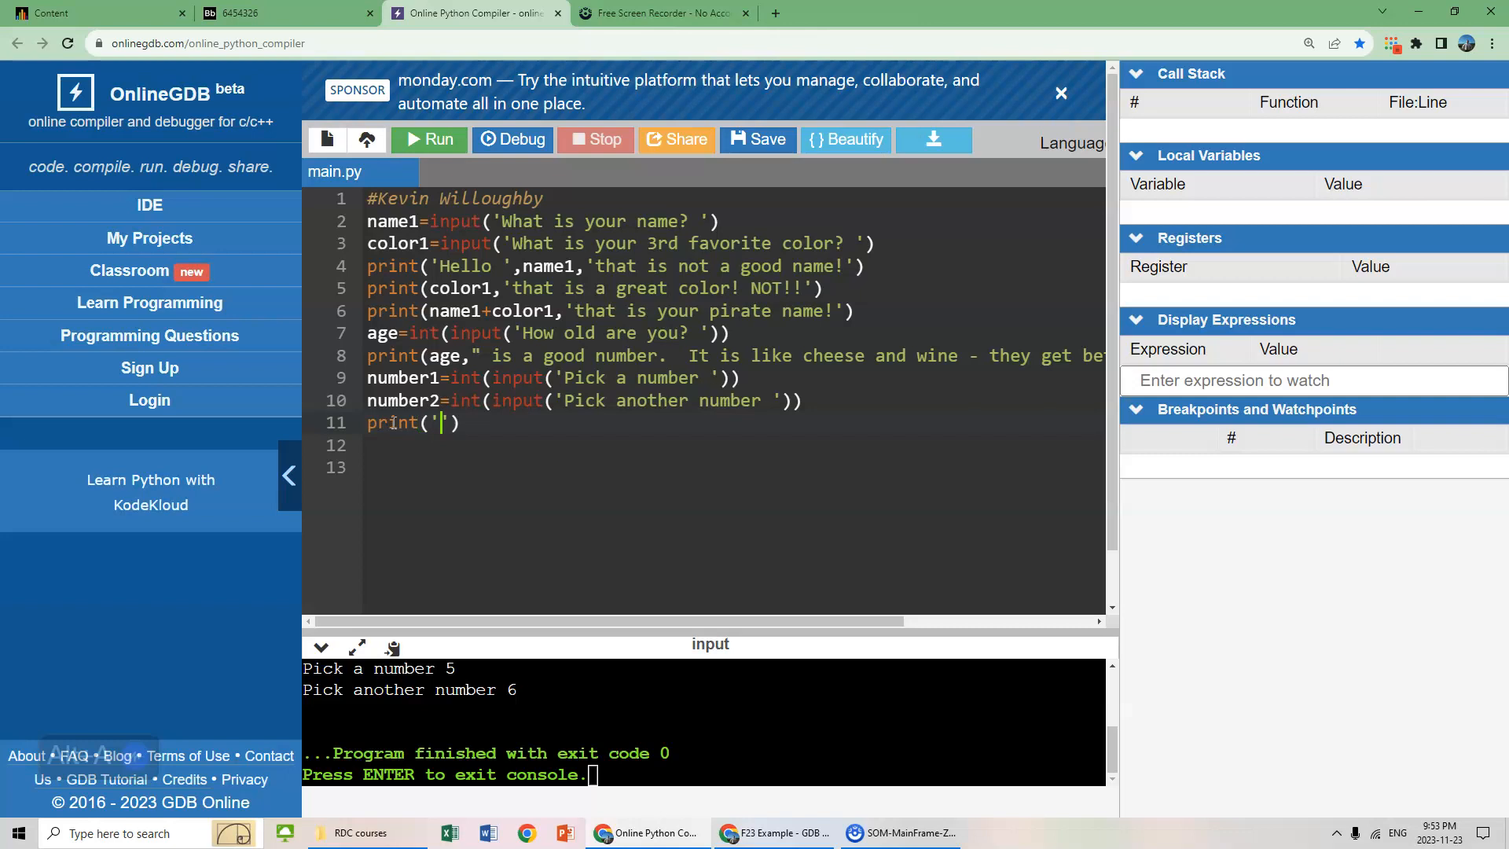
text(those two numbers)
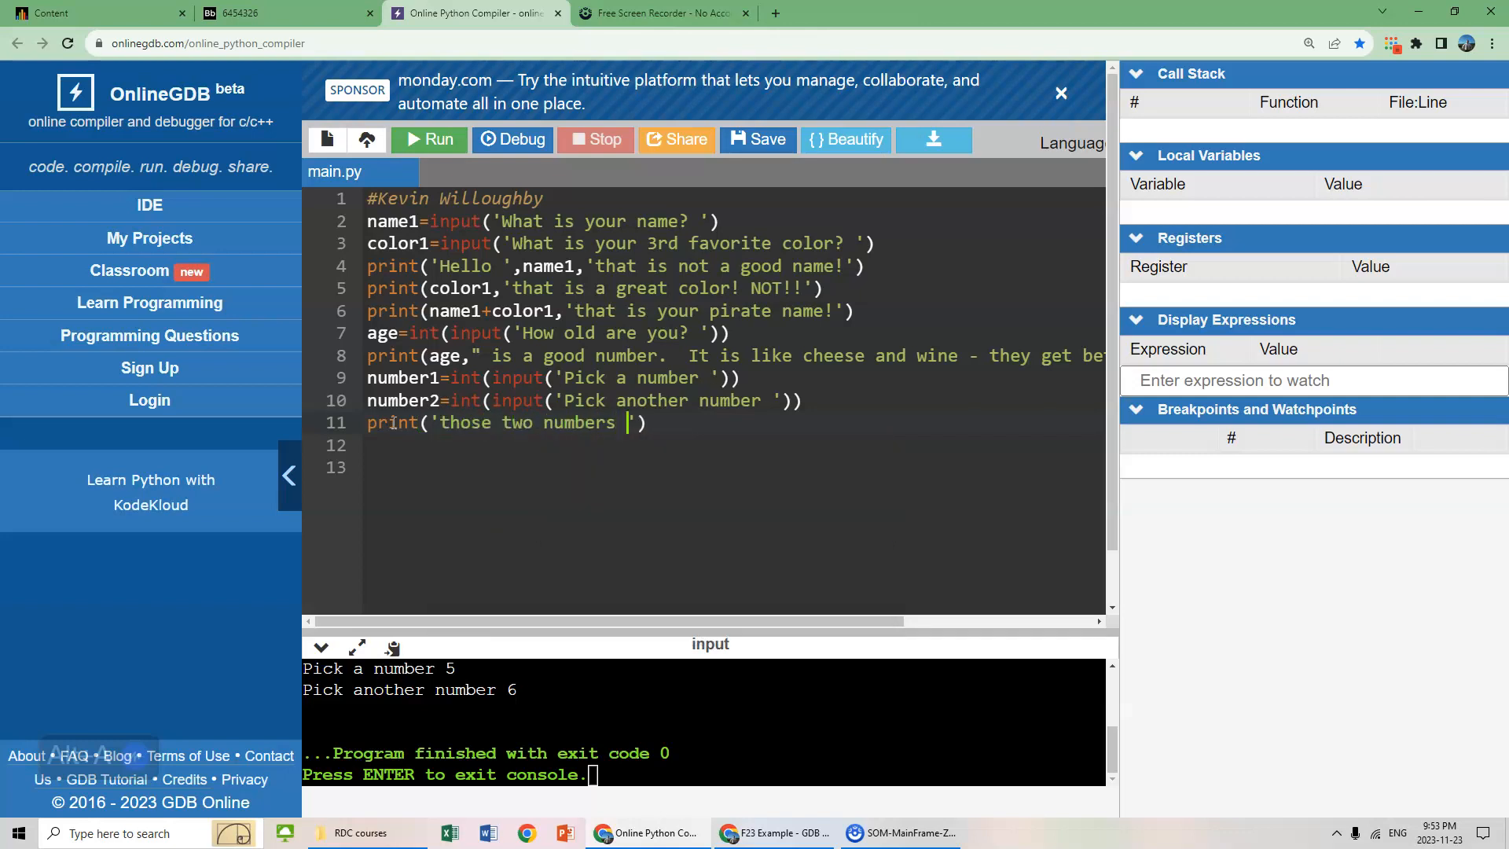
text(equal)
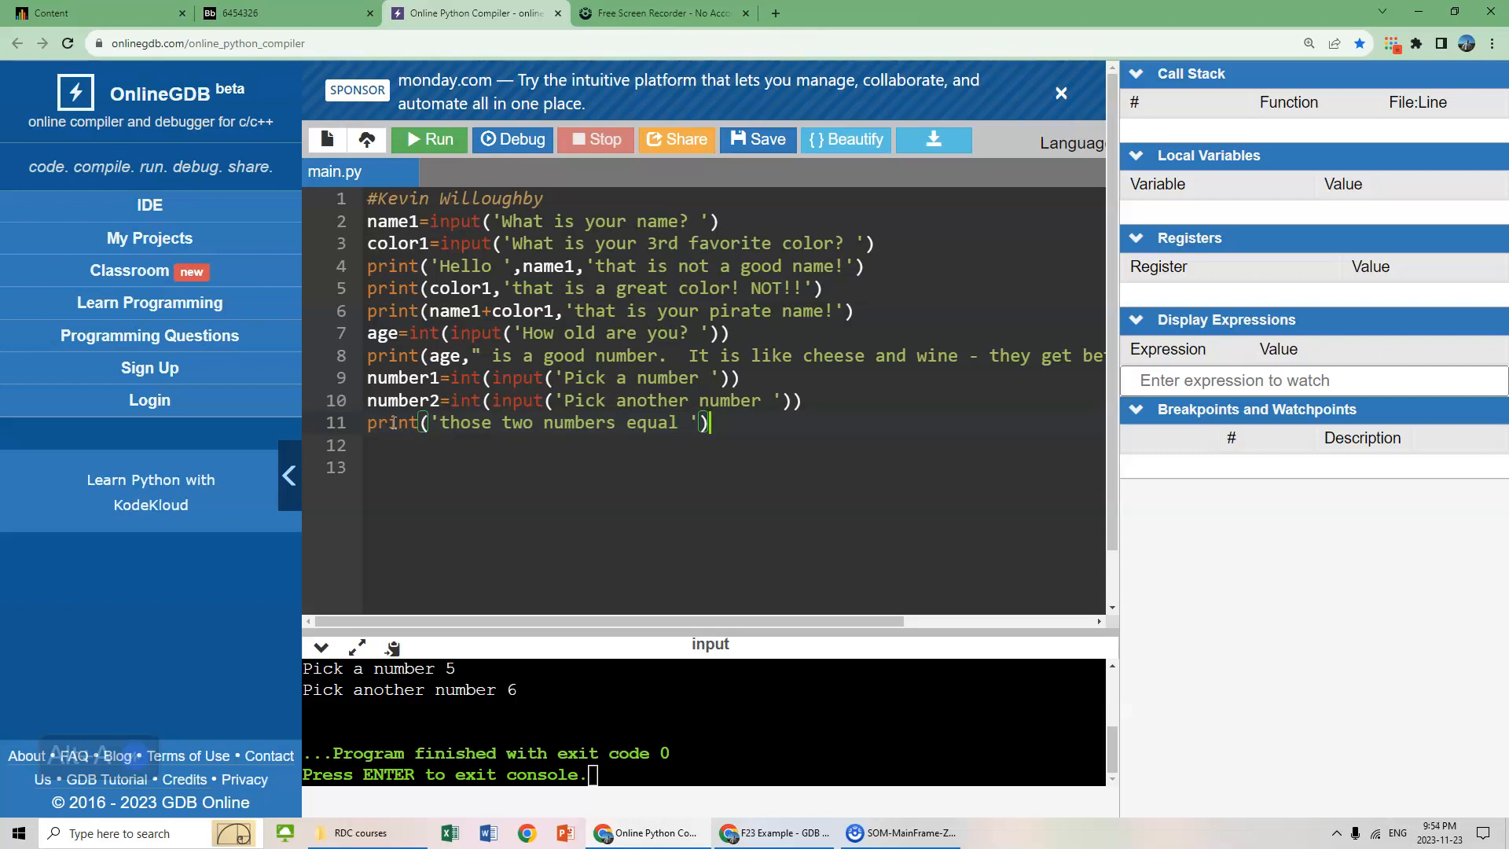
text(n)
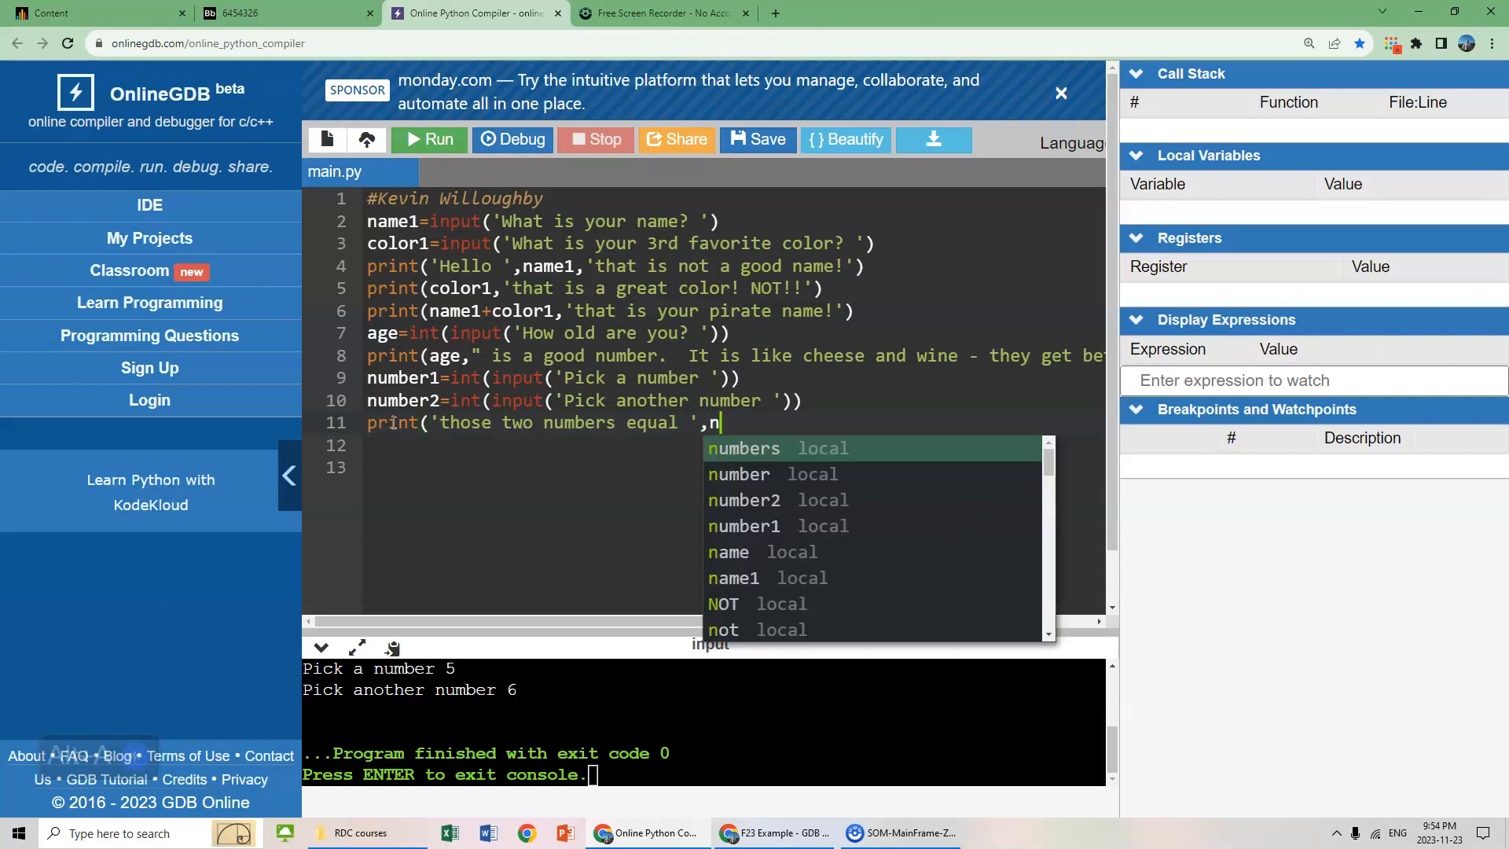
text(umber2=)
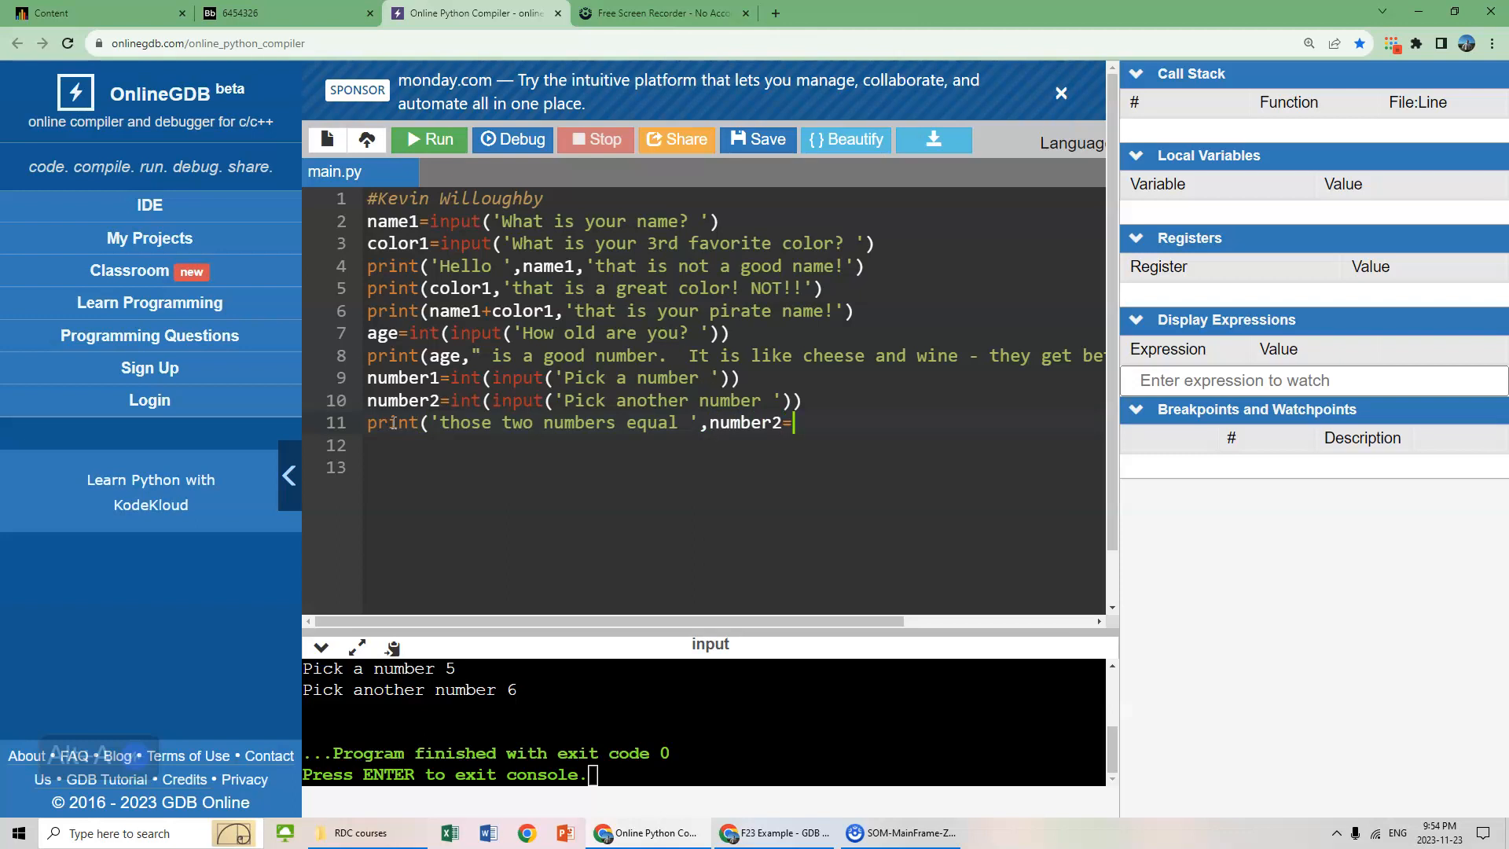
key(Backspace)
text(1+numbe)
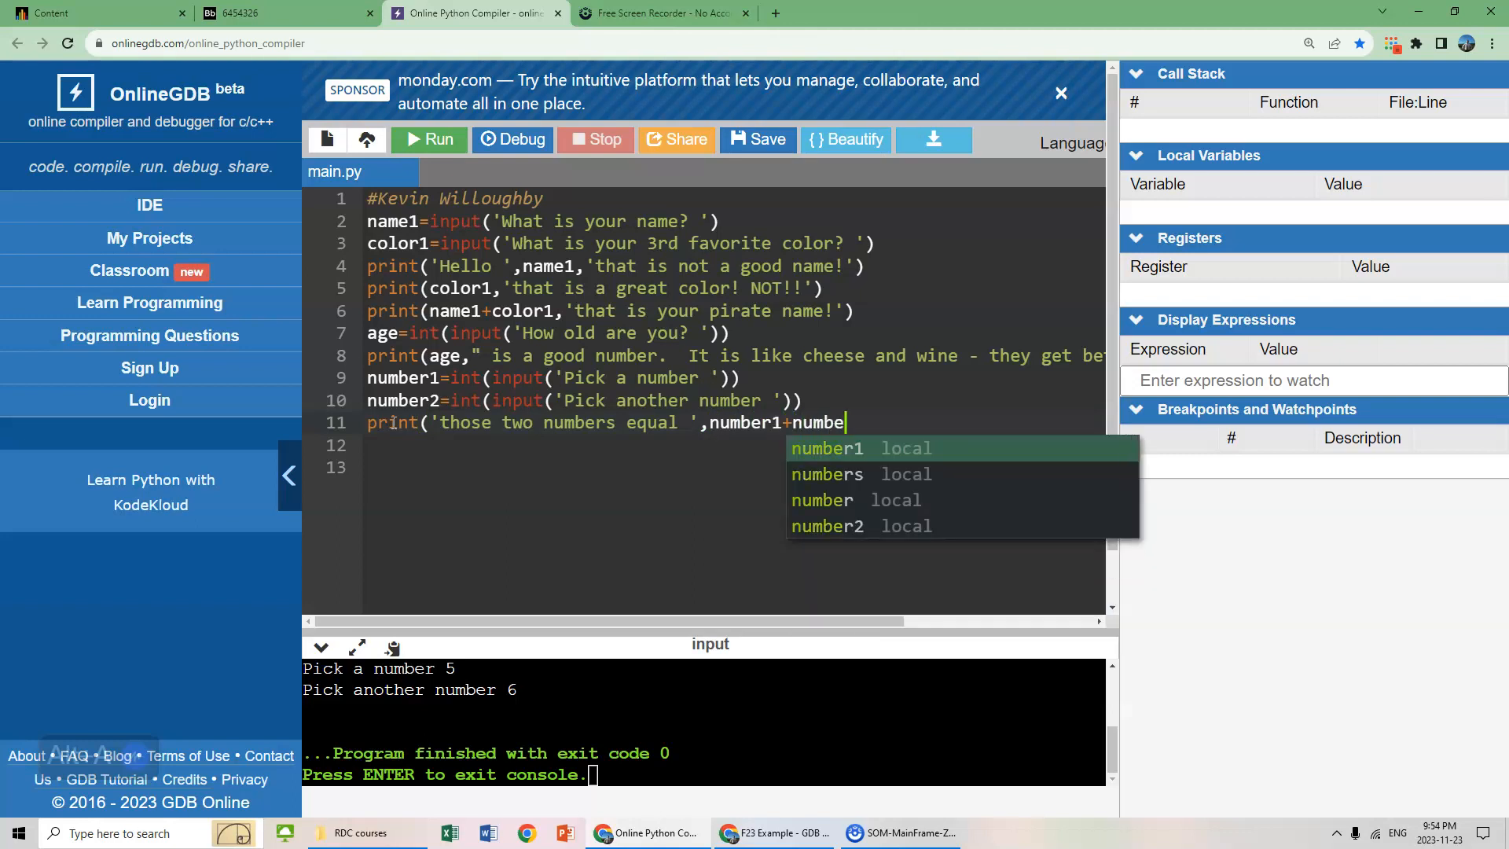
text(r2)
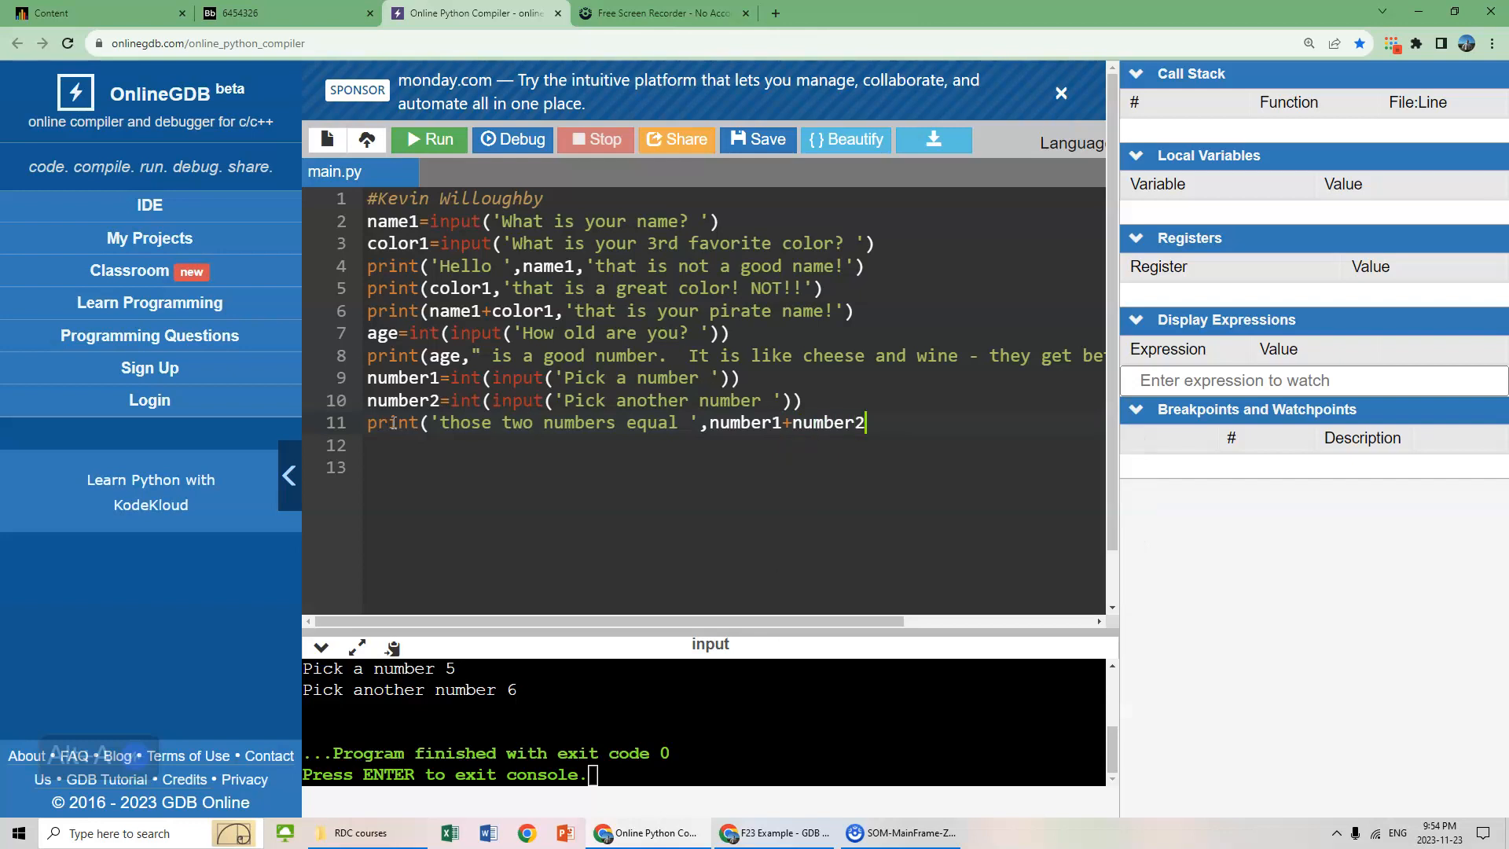
text())
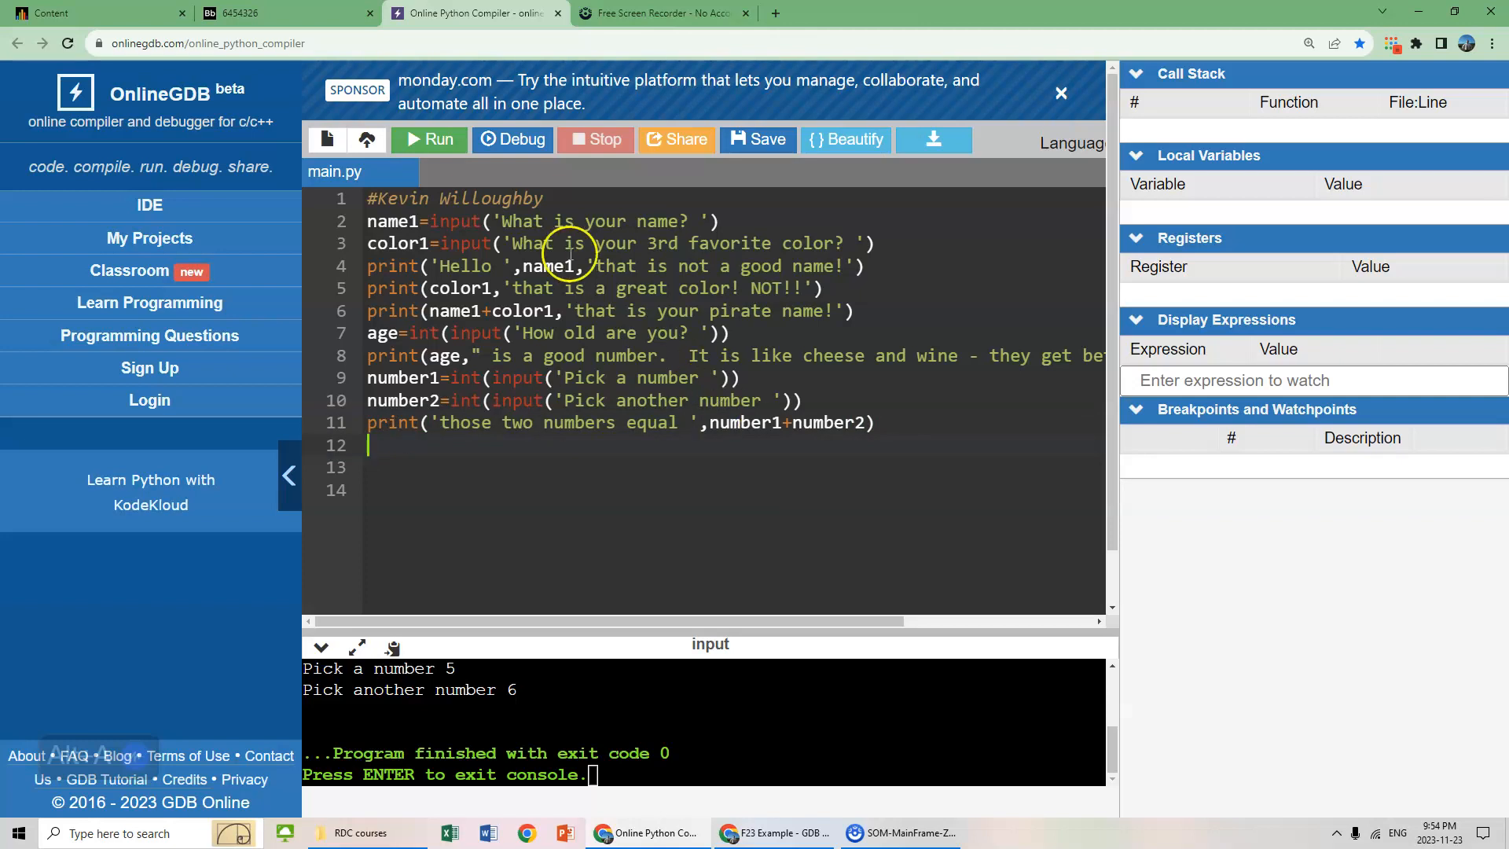
- Run the program, entering 36 and the two numbers to check the sum of 12
click(428, 140)
text(Red)
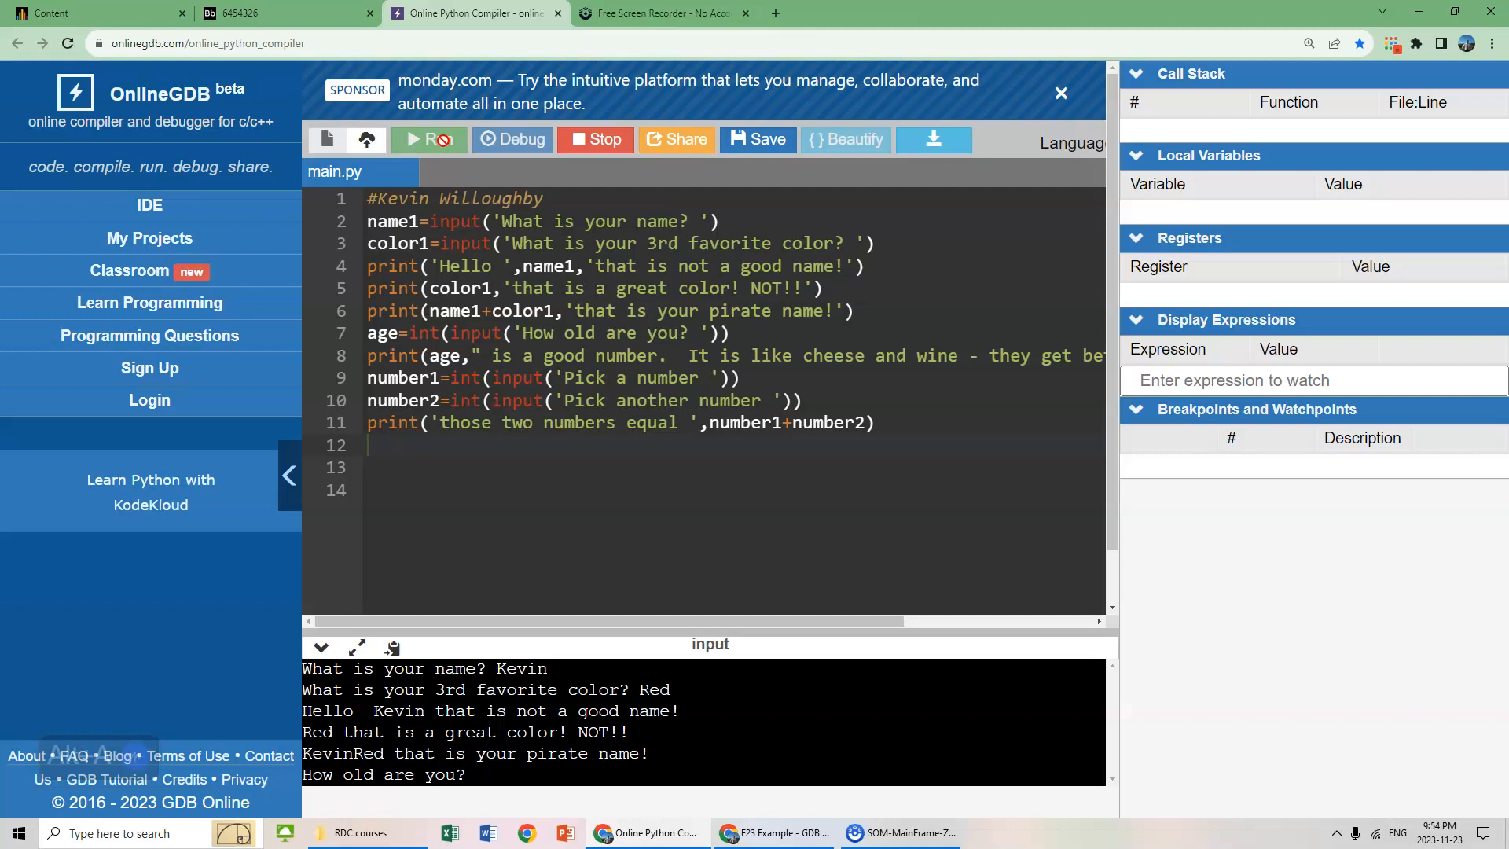
text(36)
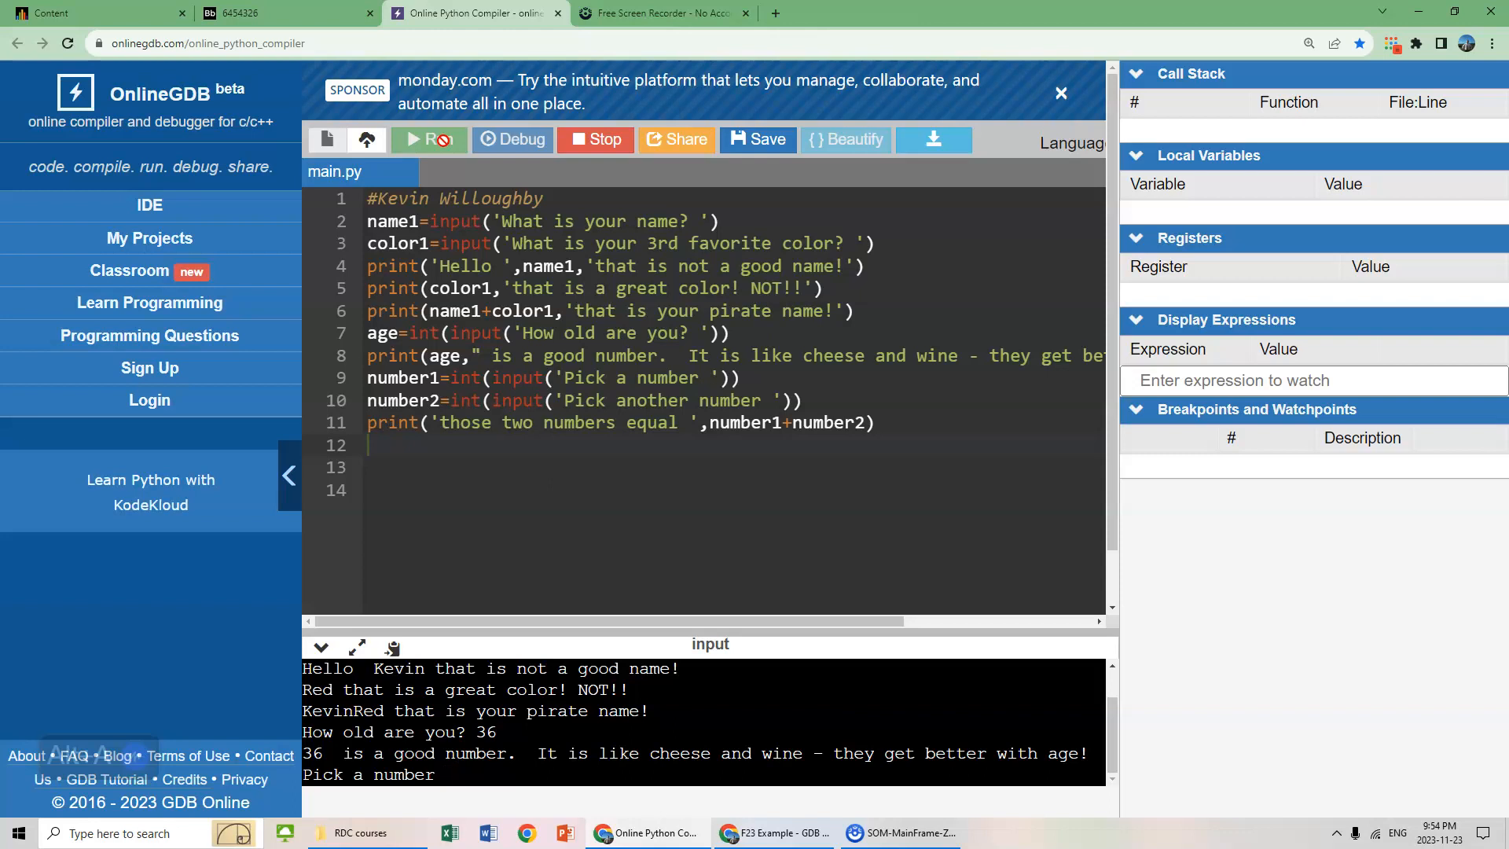
click(428, 140)
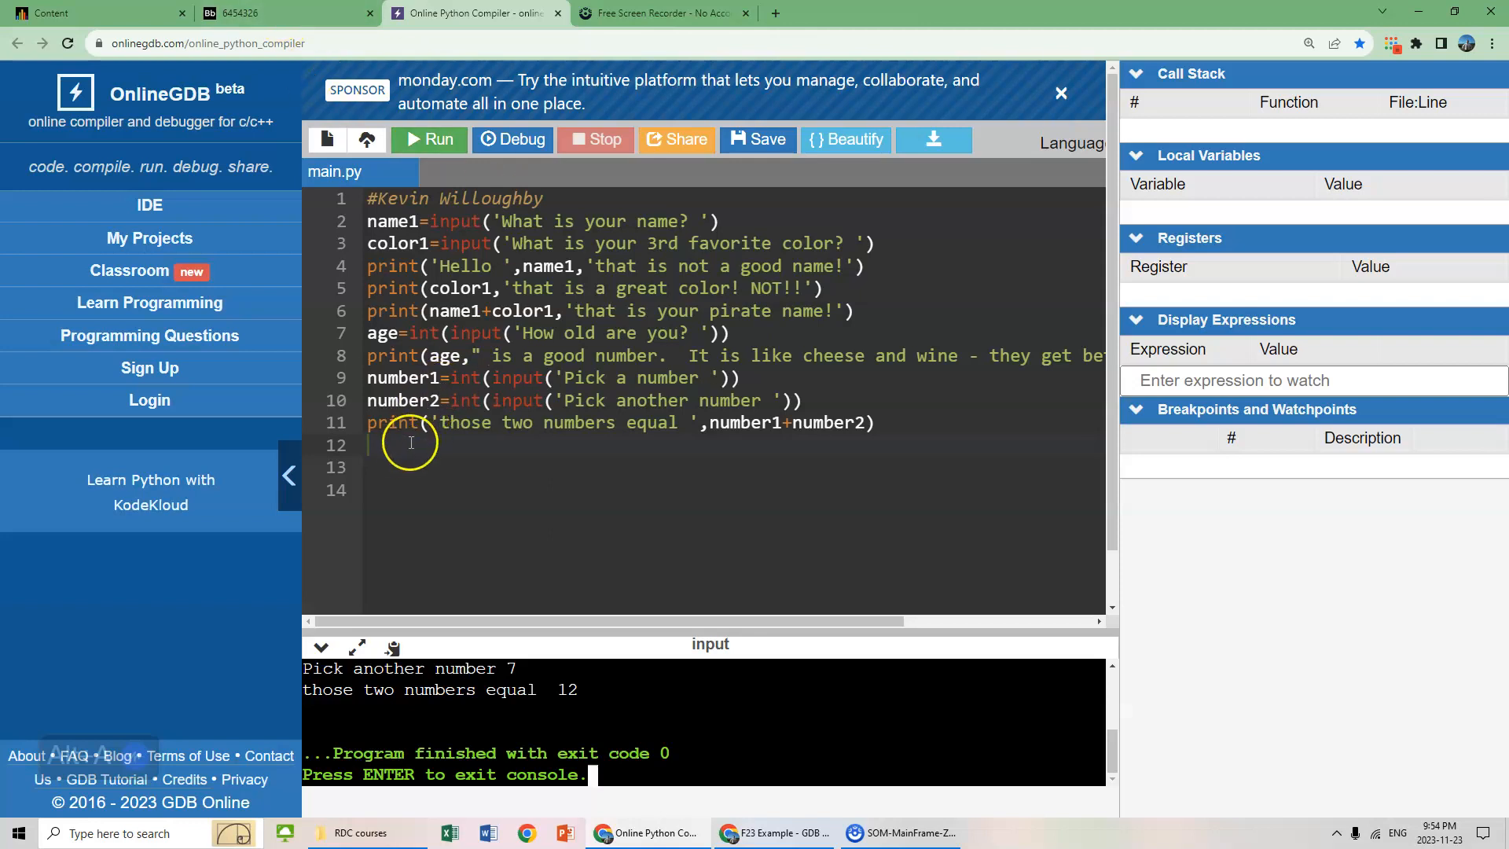
mouse_move(402, 442)
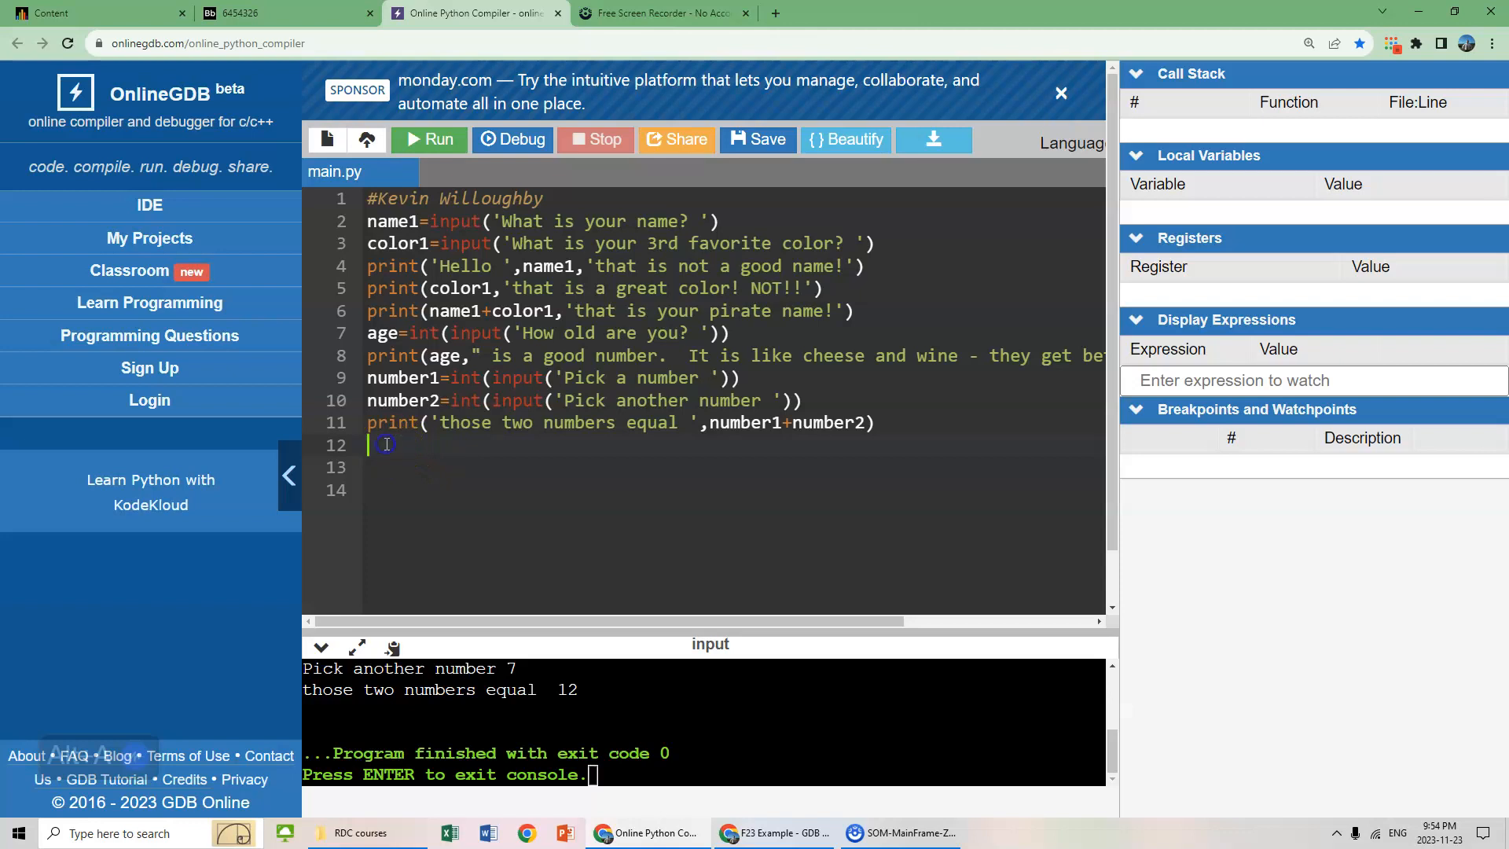
- Write line 12 answer=int(input('What is the product of those two numbers? '))
text(answ)
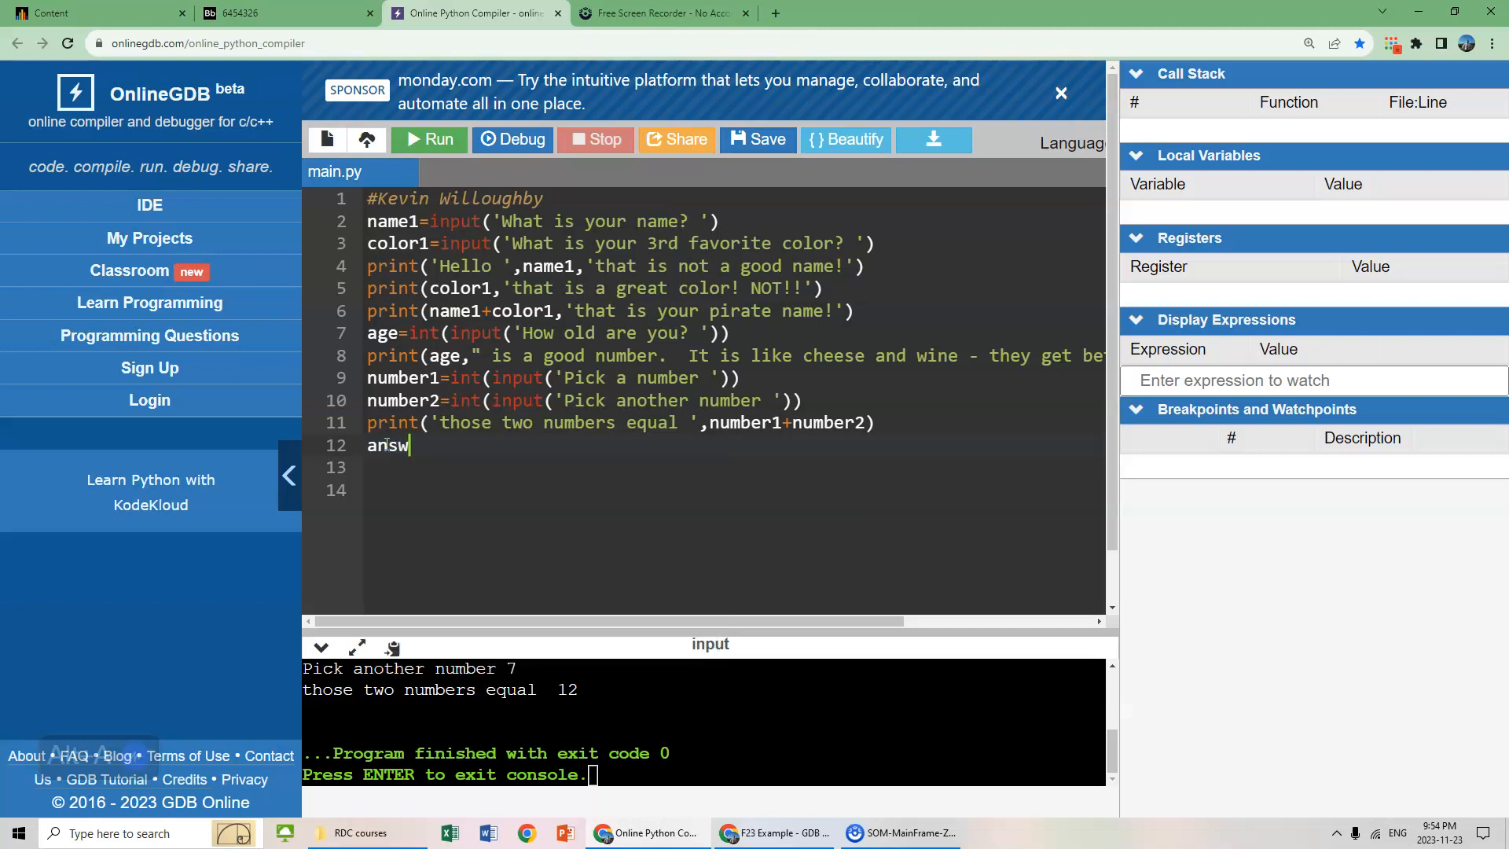
text(er=)
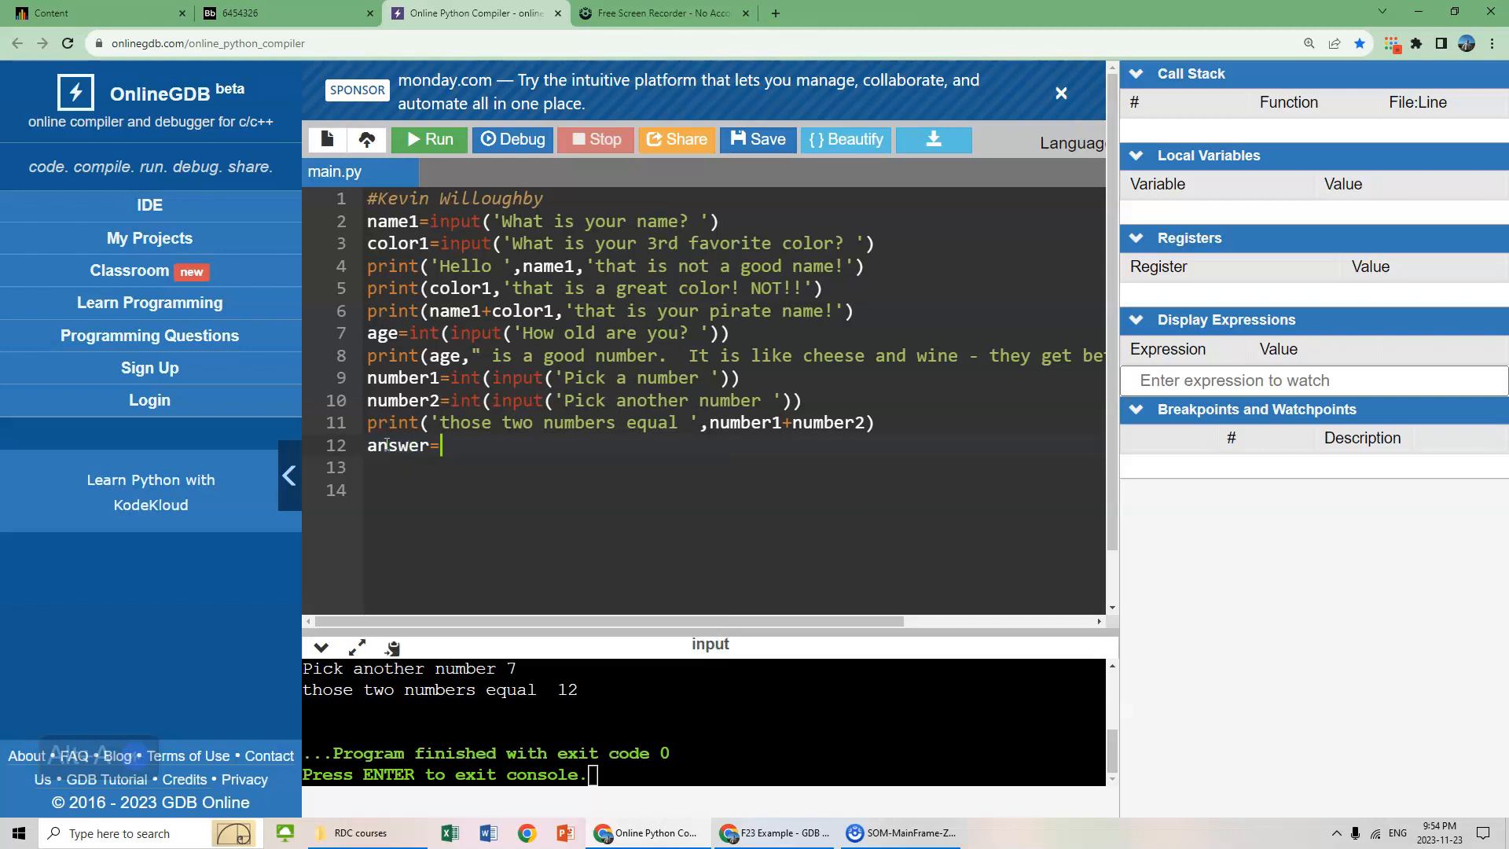
text(int)
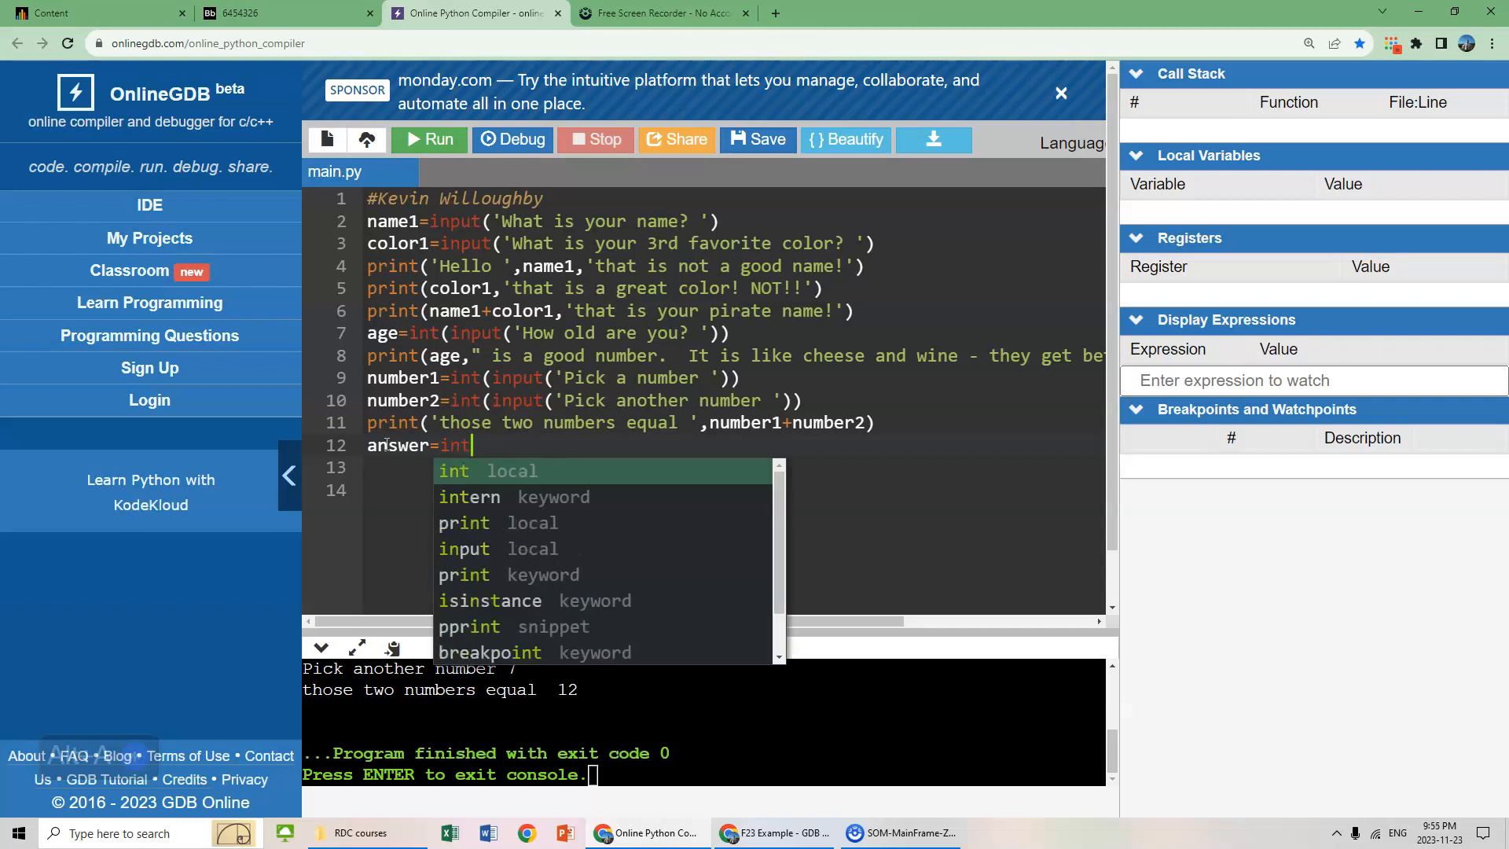
text((input()
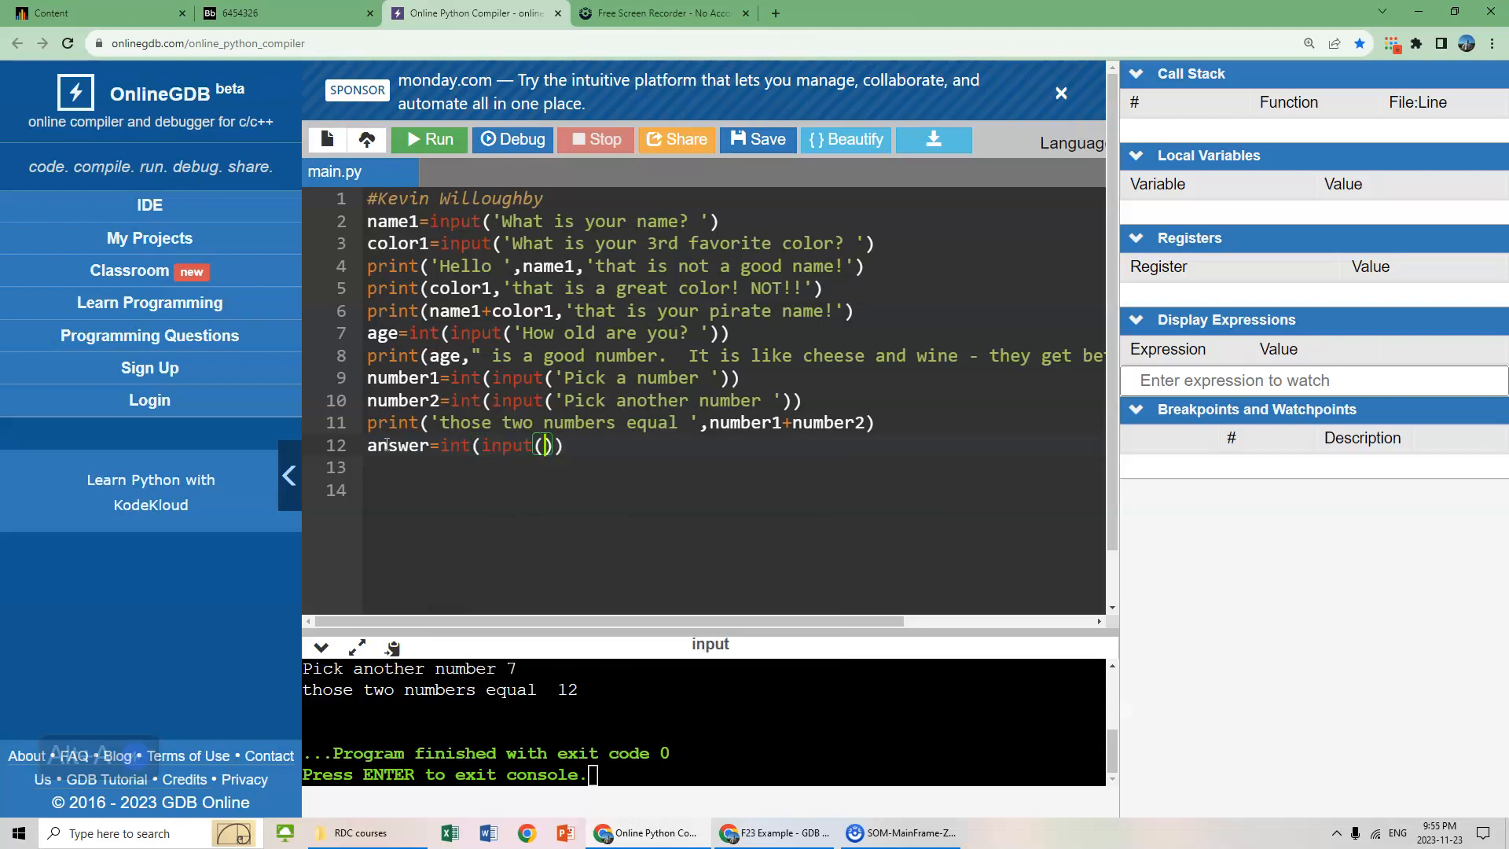
text(What is)
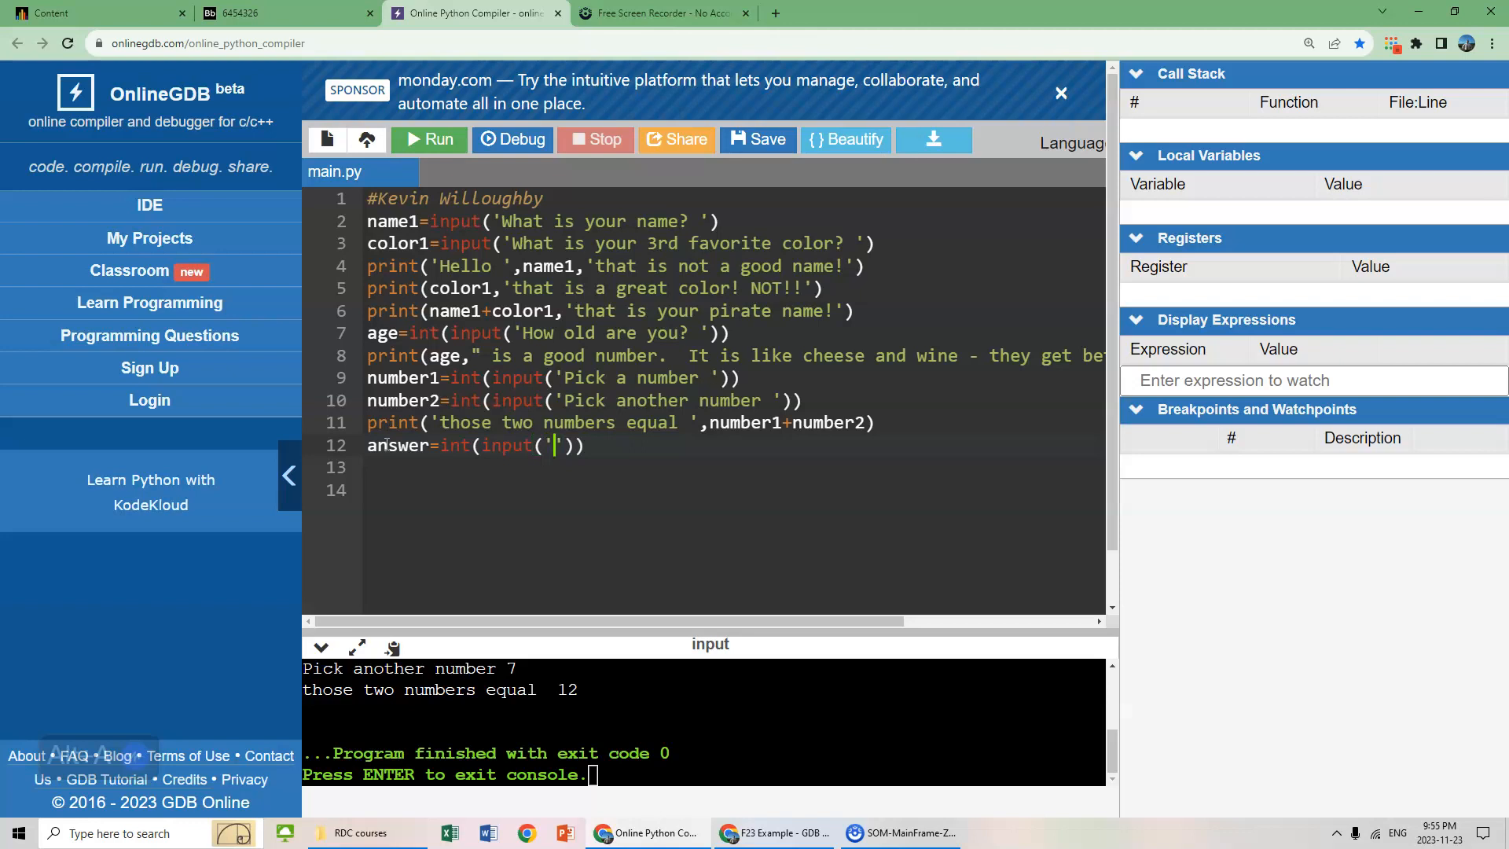
text(What is the p)
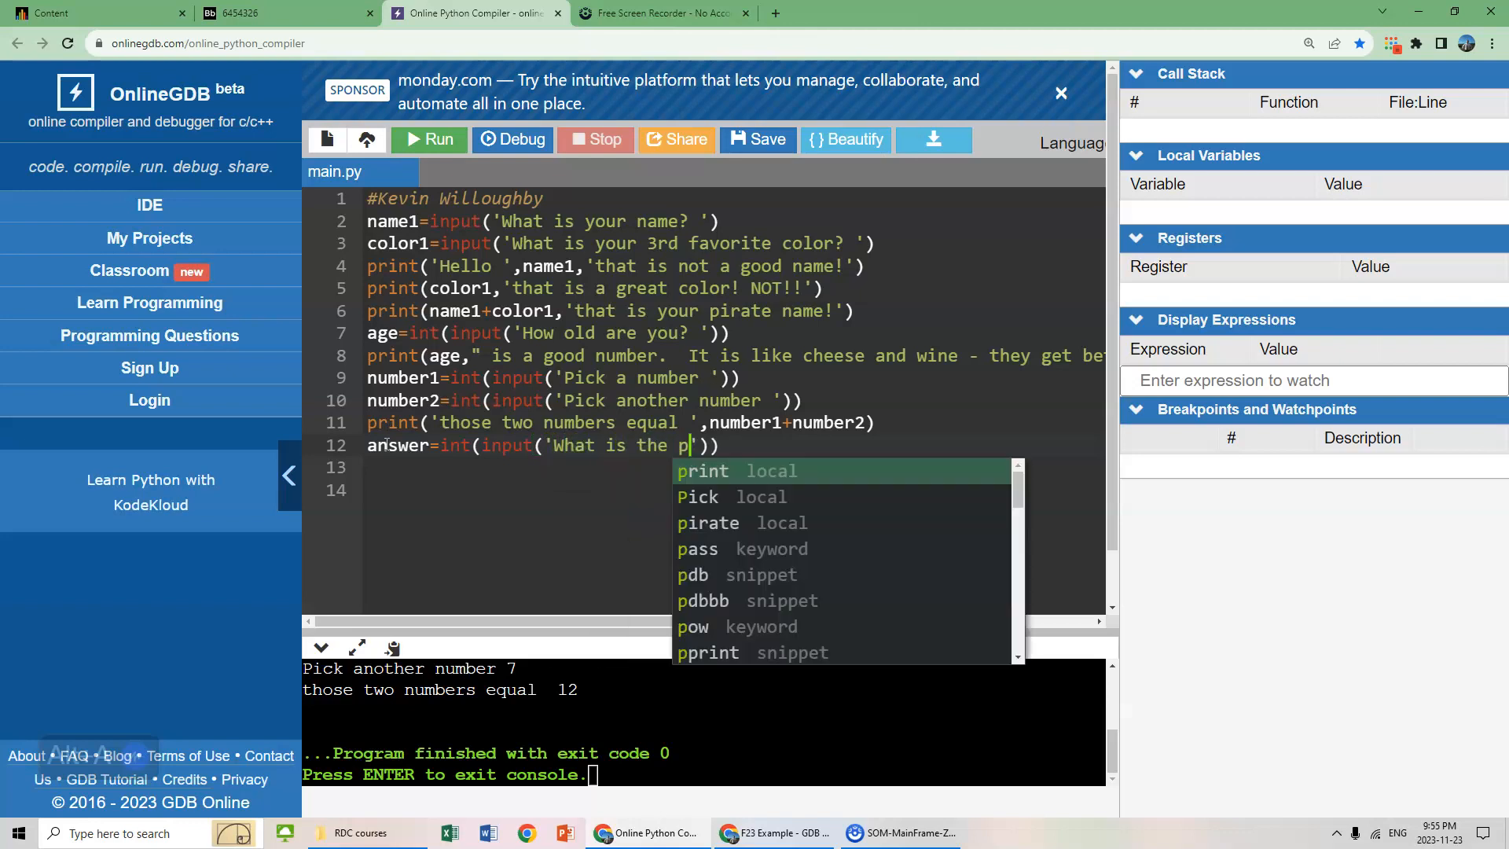
text(roduct of those two numbers?)
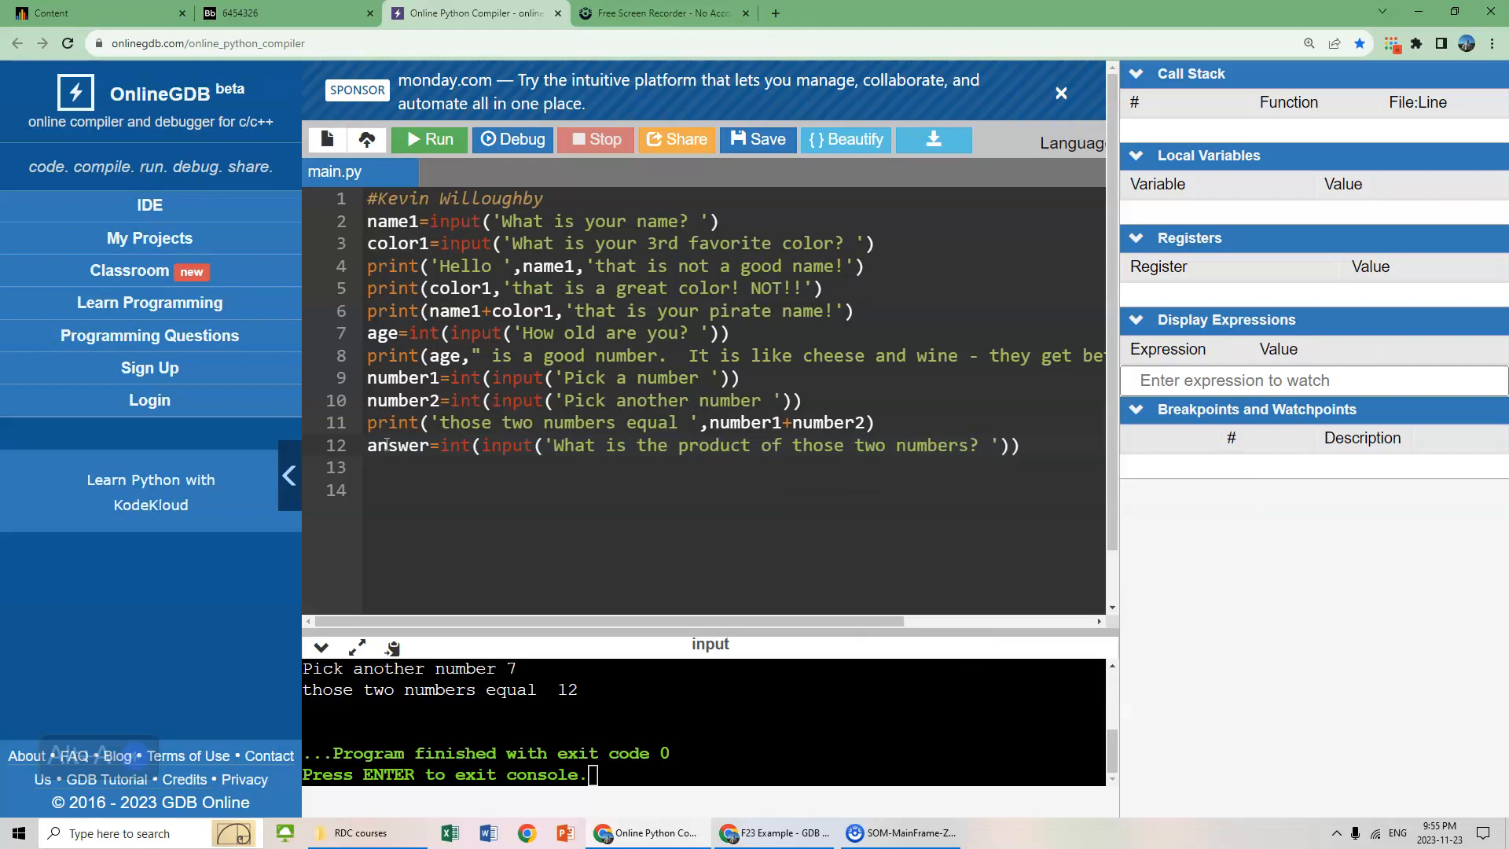
text())
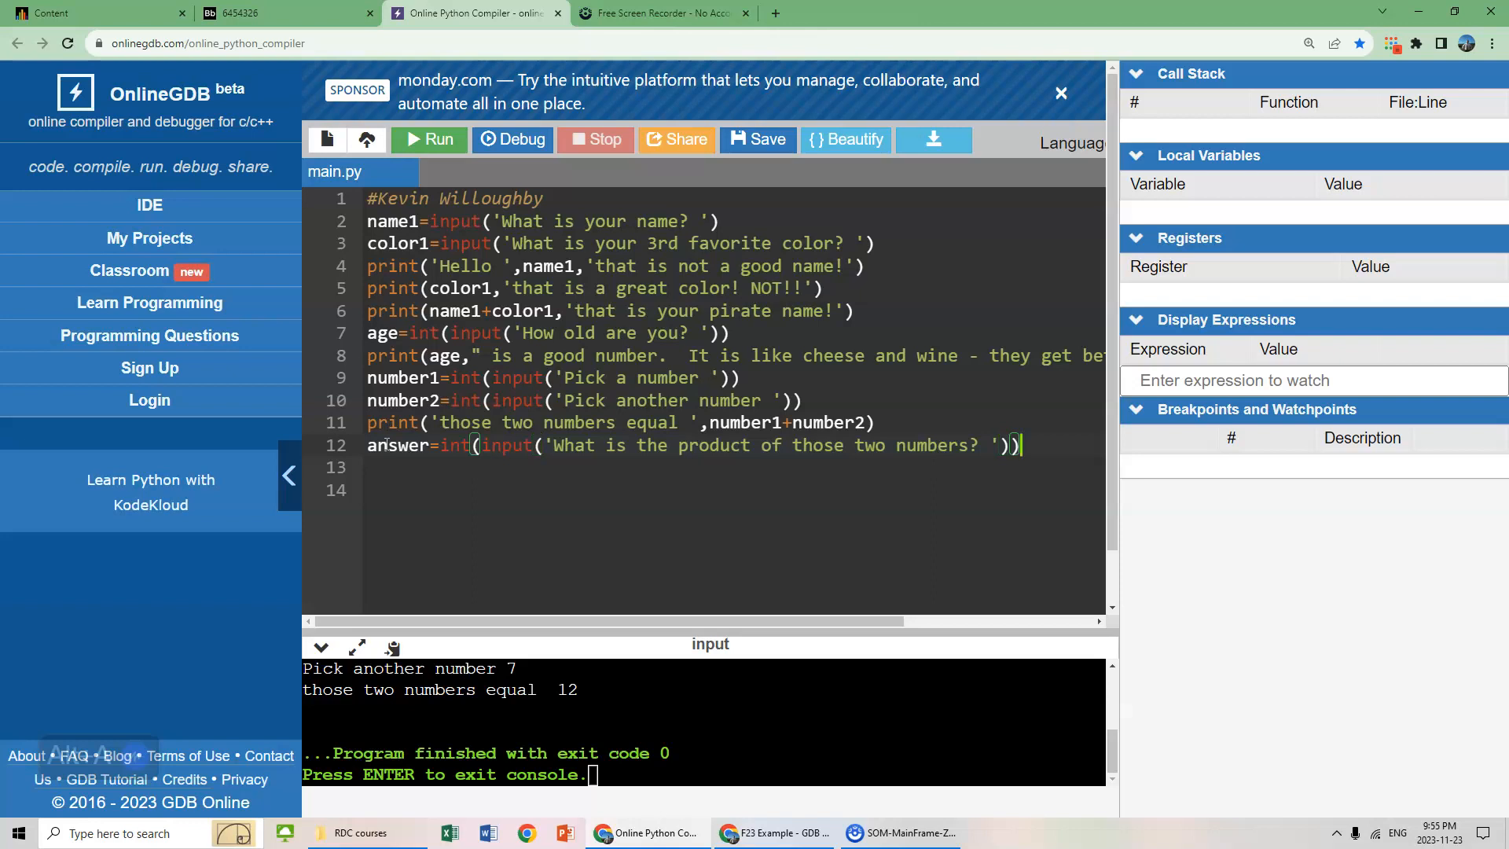
mouse_move(404, 150)
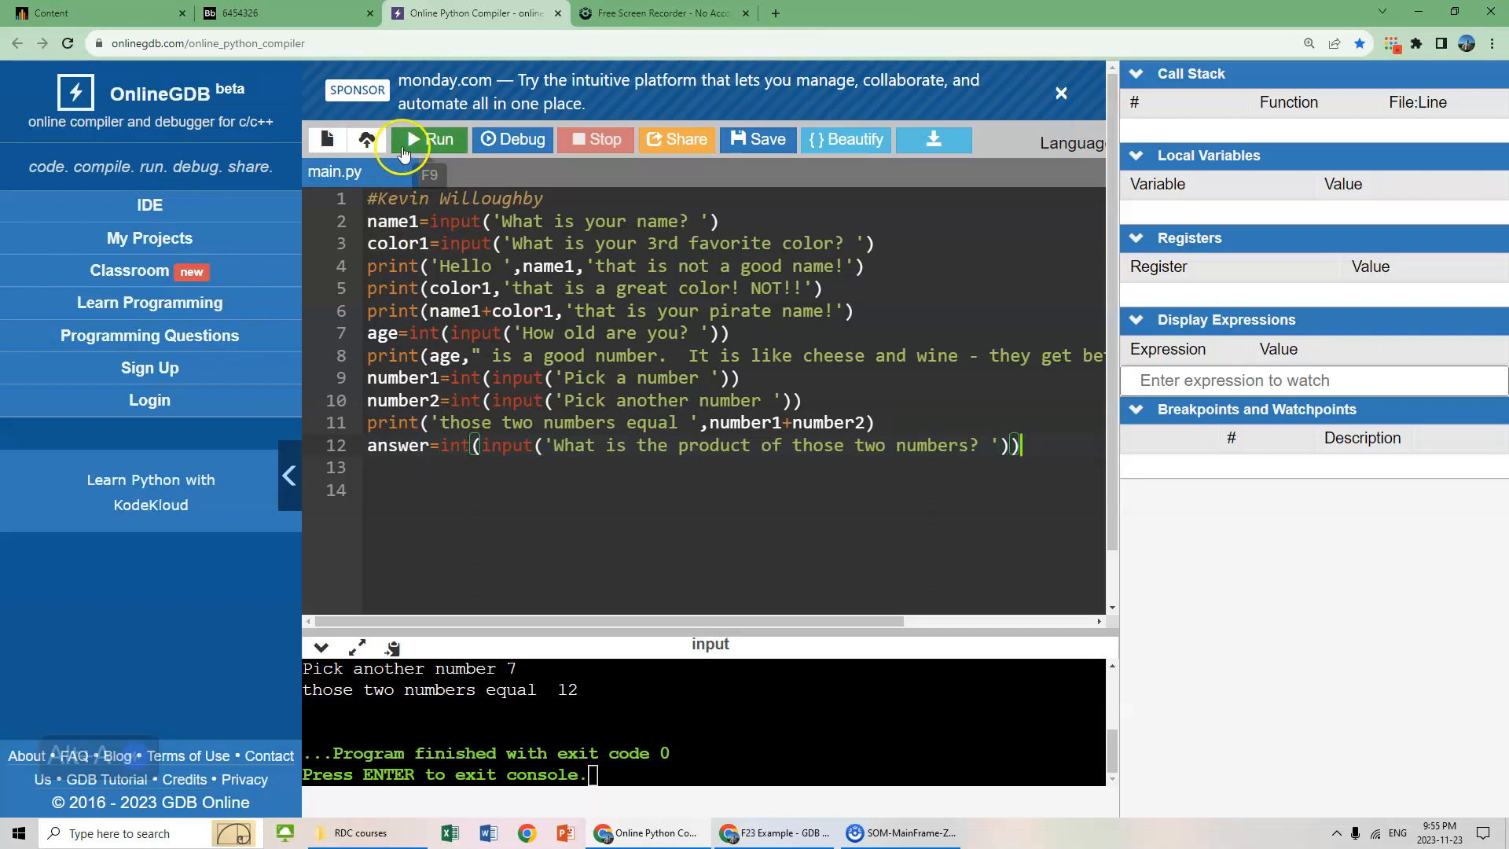
- Run the program with numbers 3 and 7, answering 21 to the product question
click(429, 140)
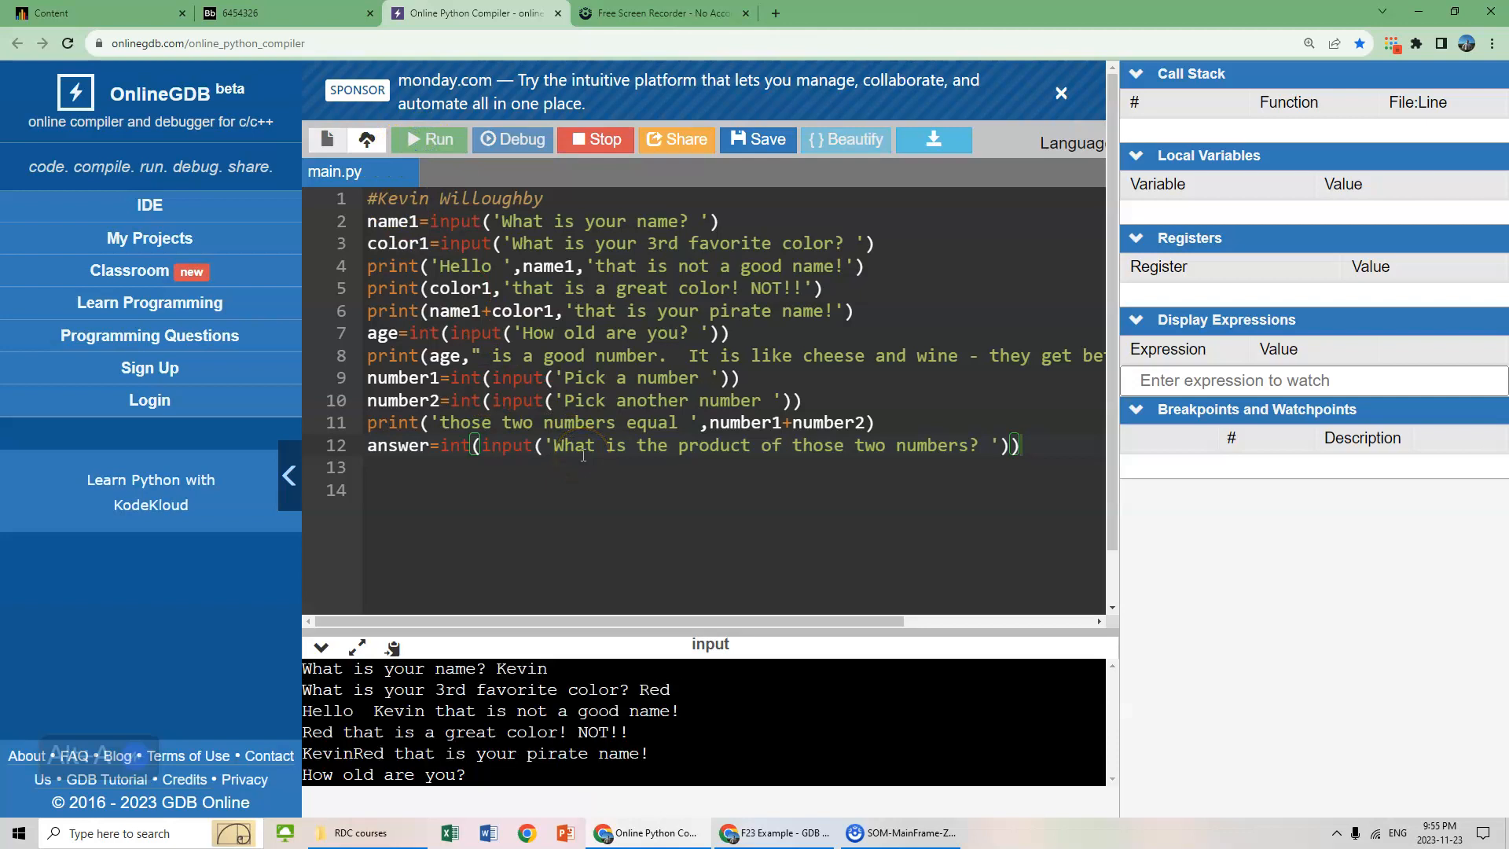
text(37)
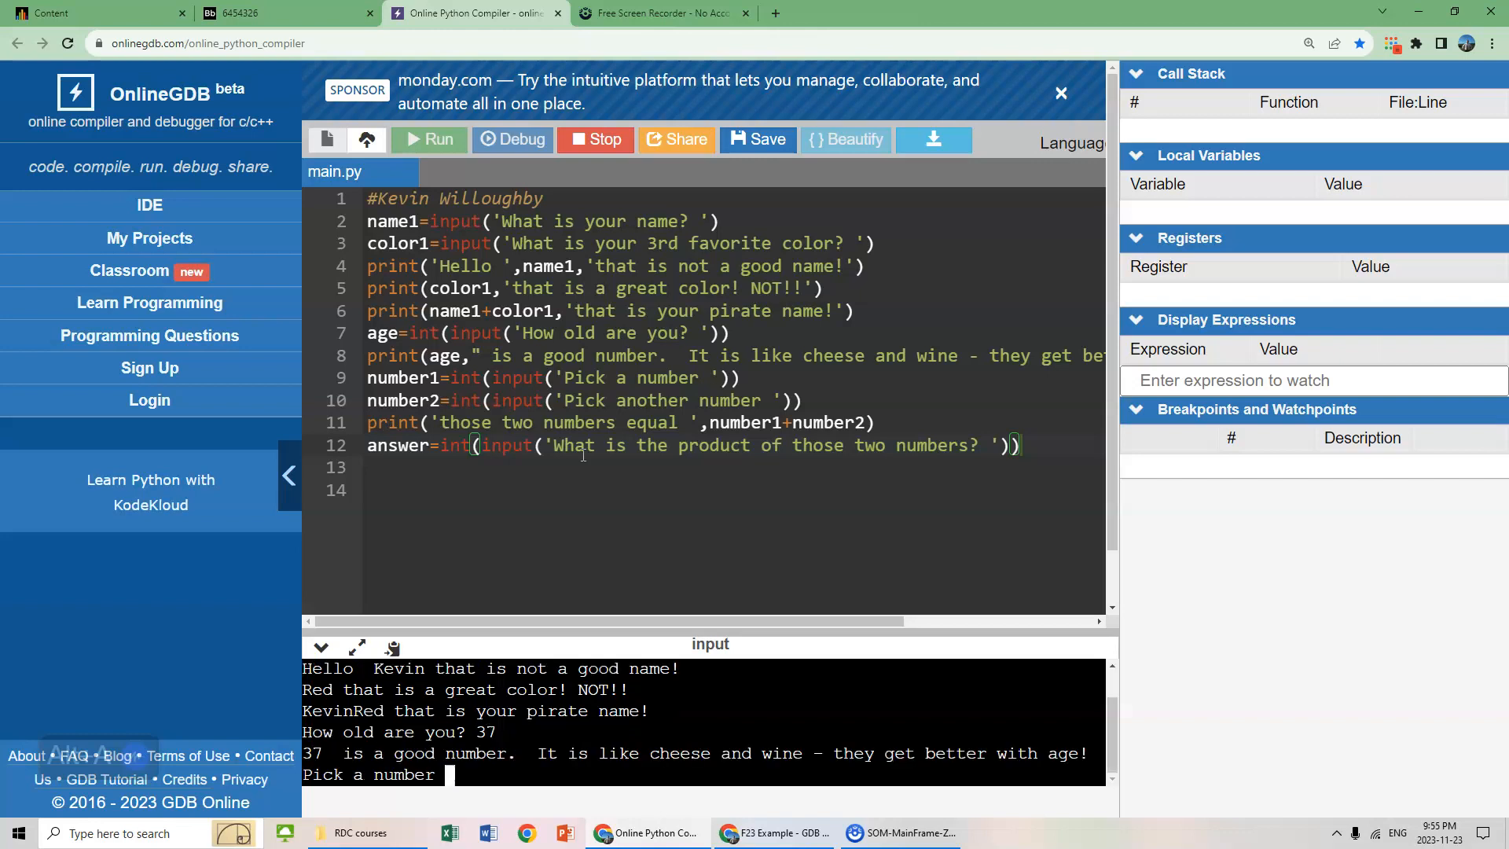
text(3)
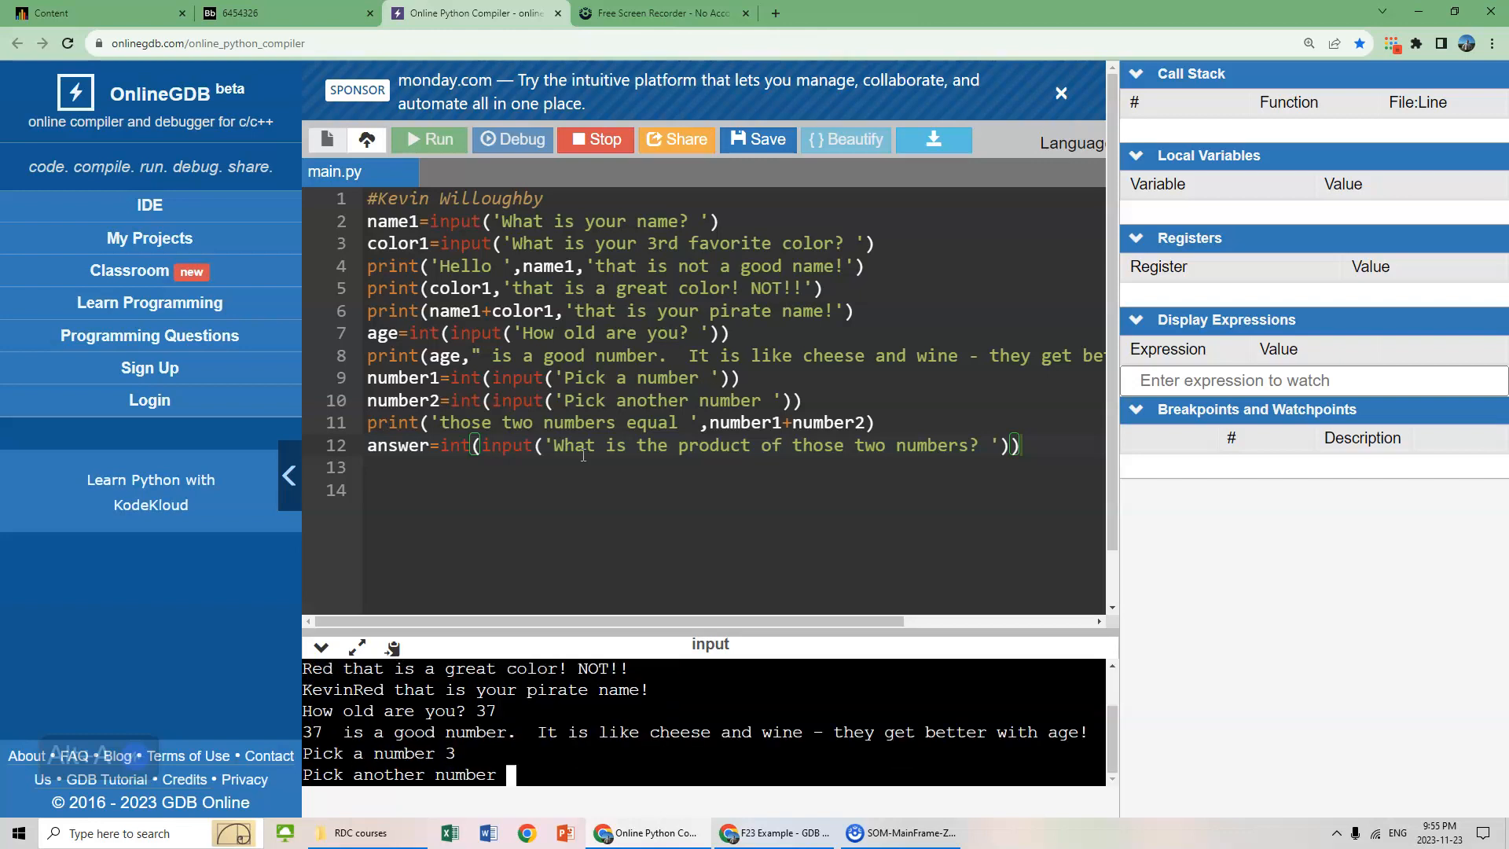
text(7)
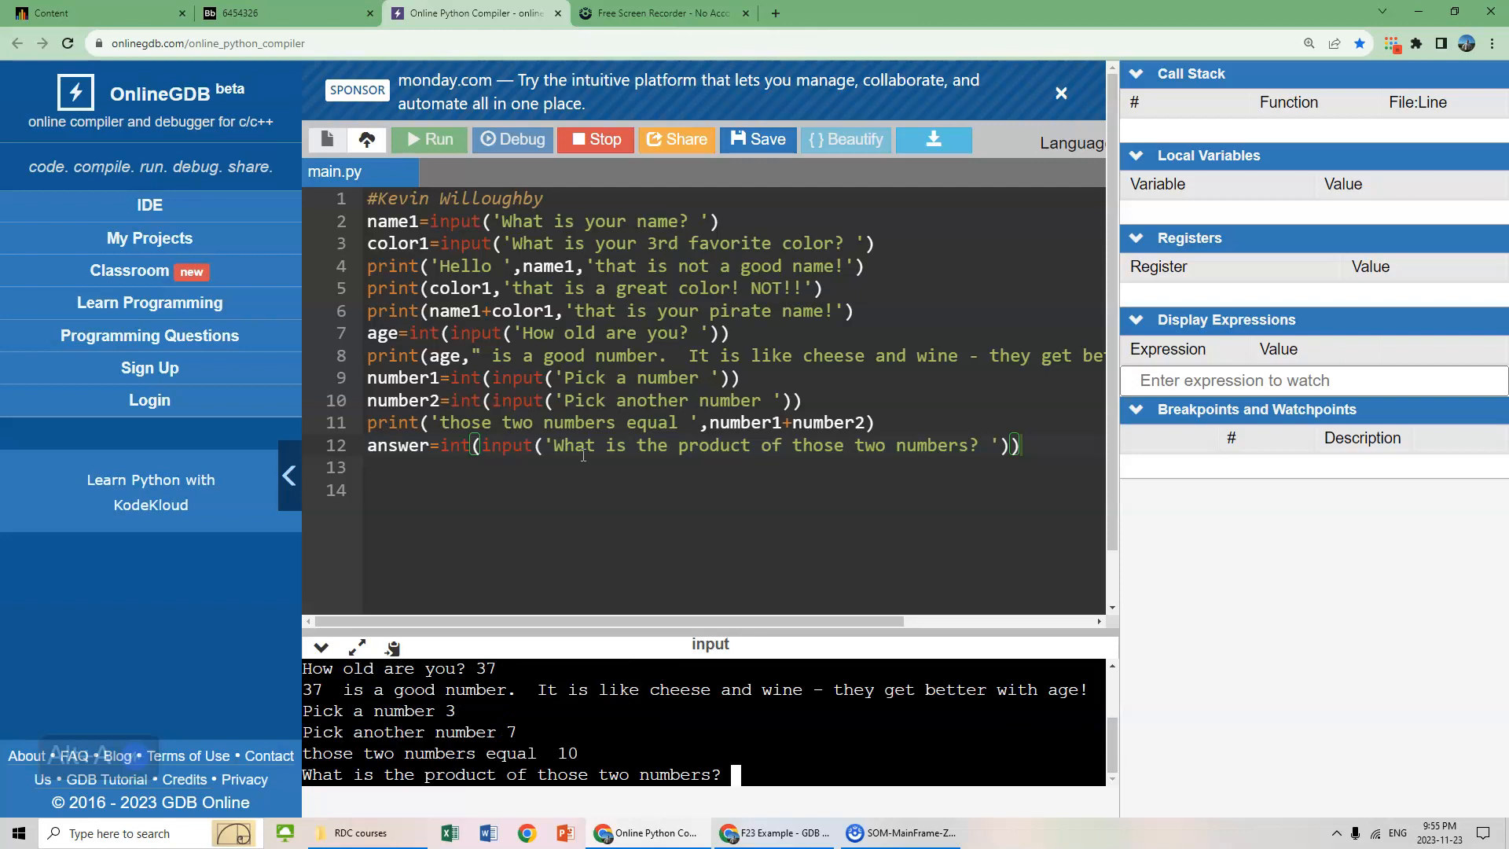
text(21)
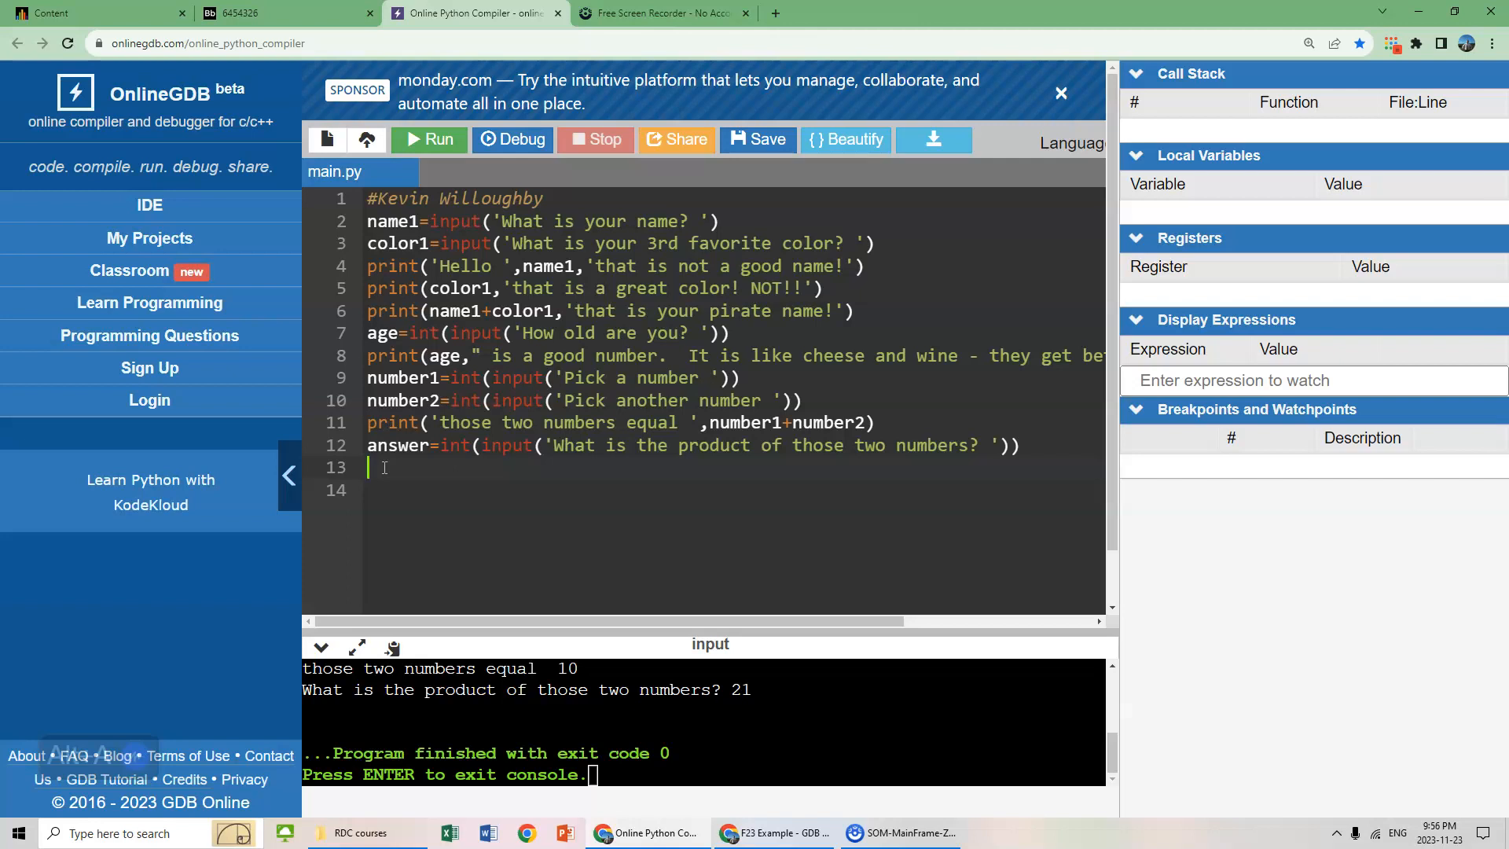
- Add line 13 product=number1*number2 to compute the product
text(product)
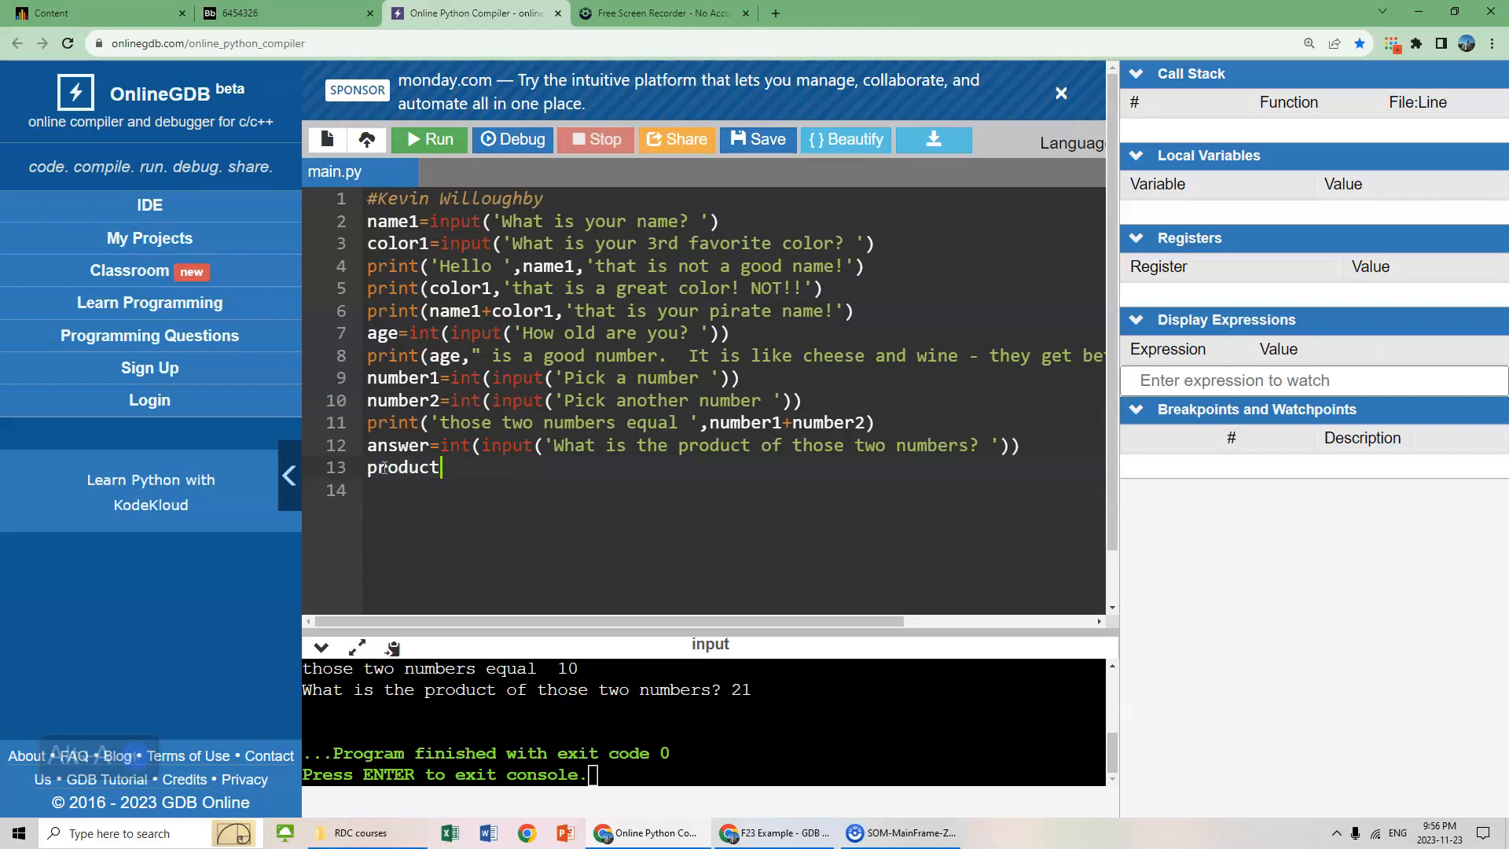
text(=)
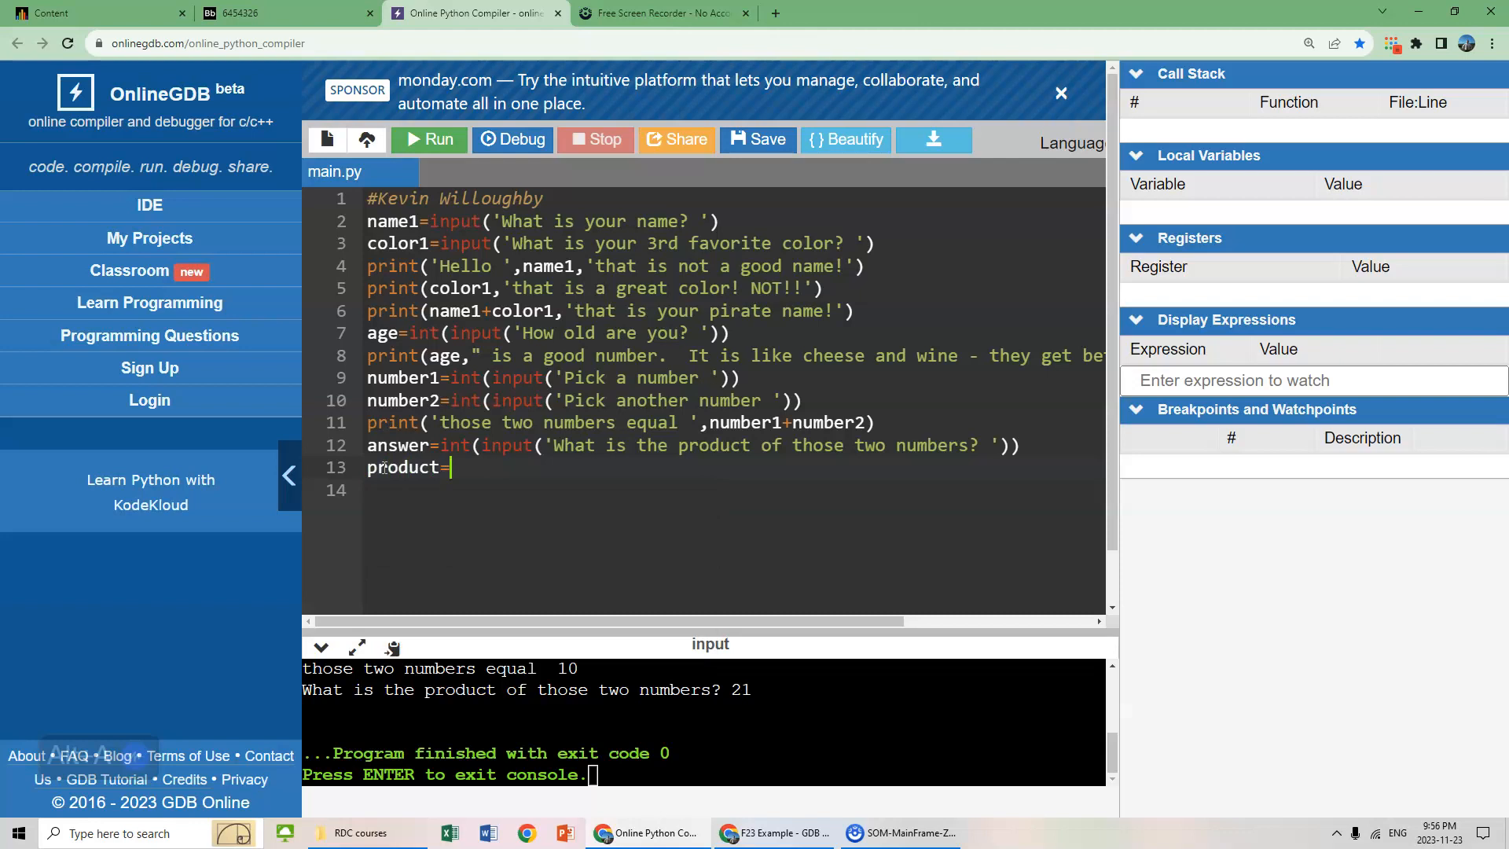
text(number1)
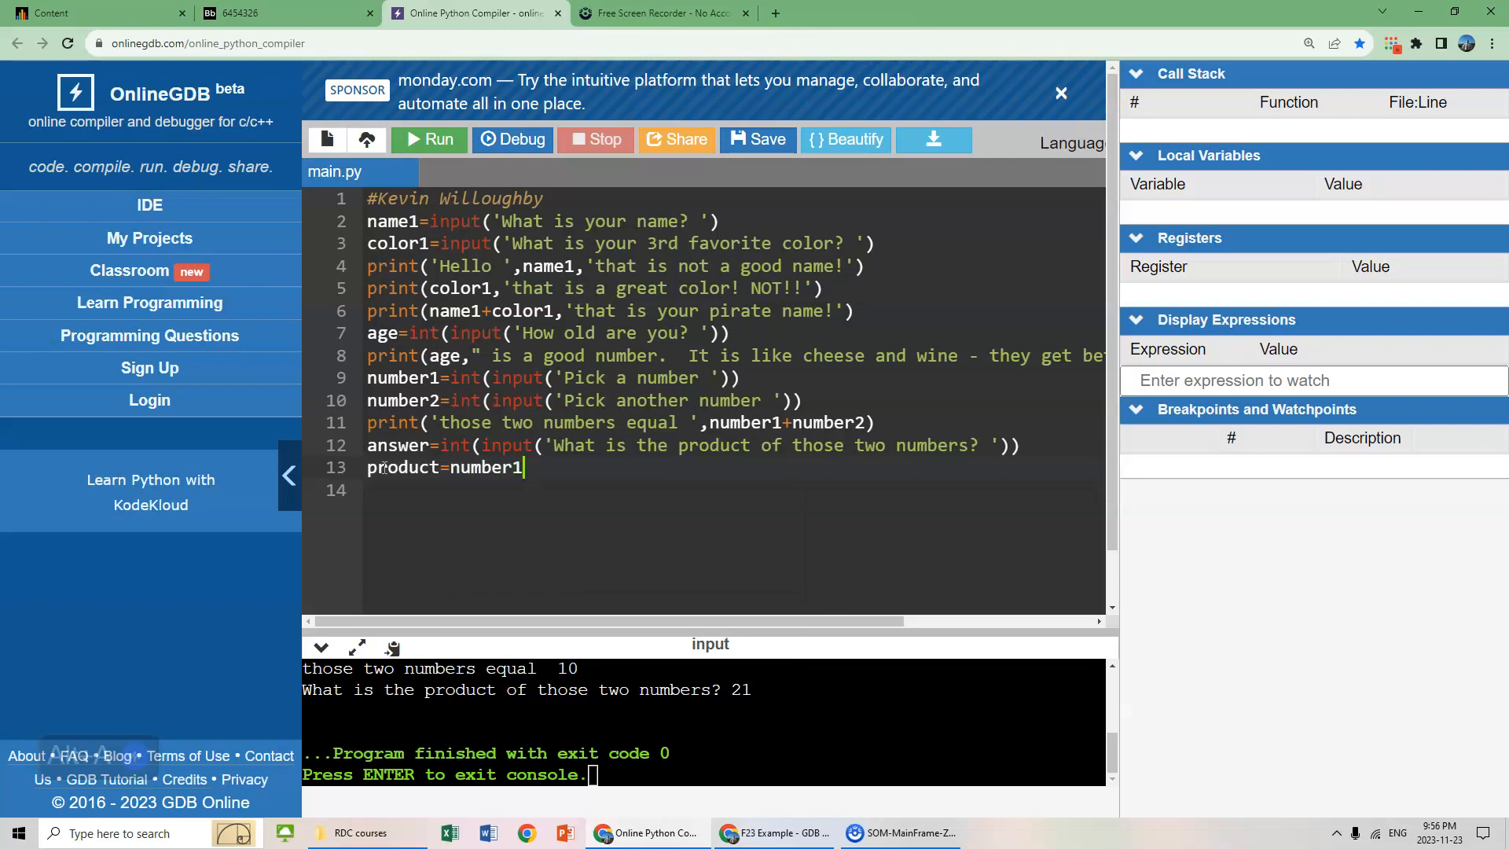
text(*)
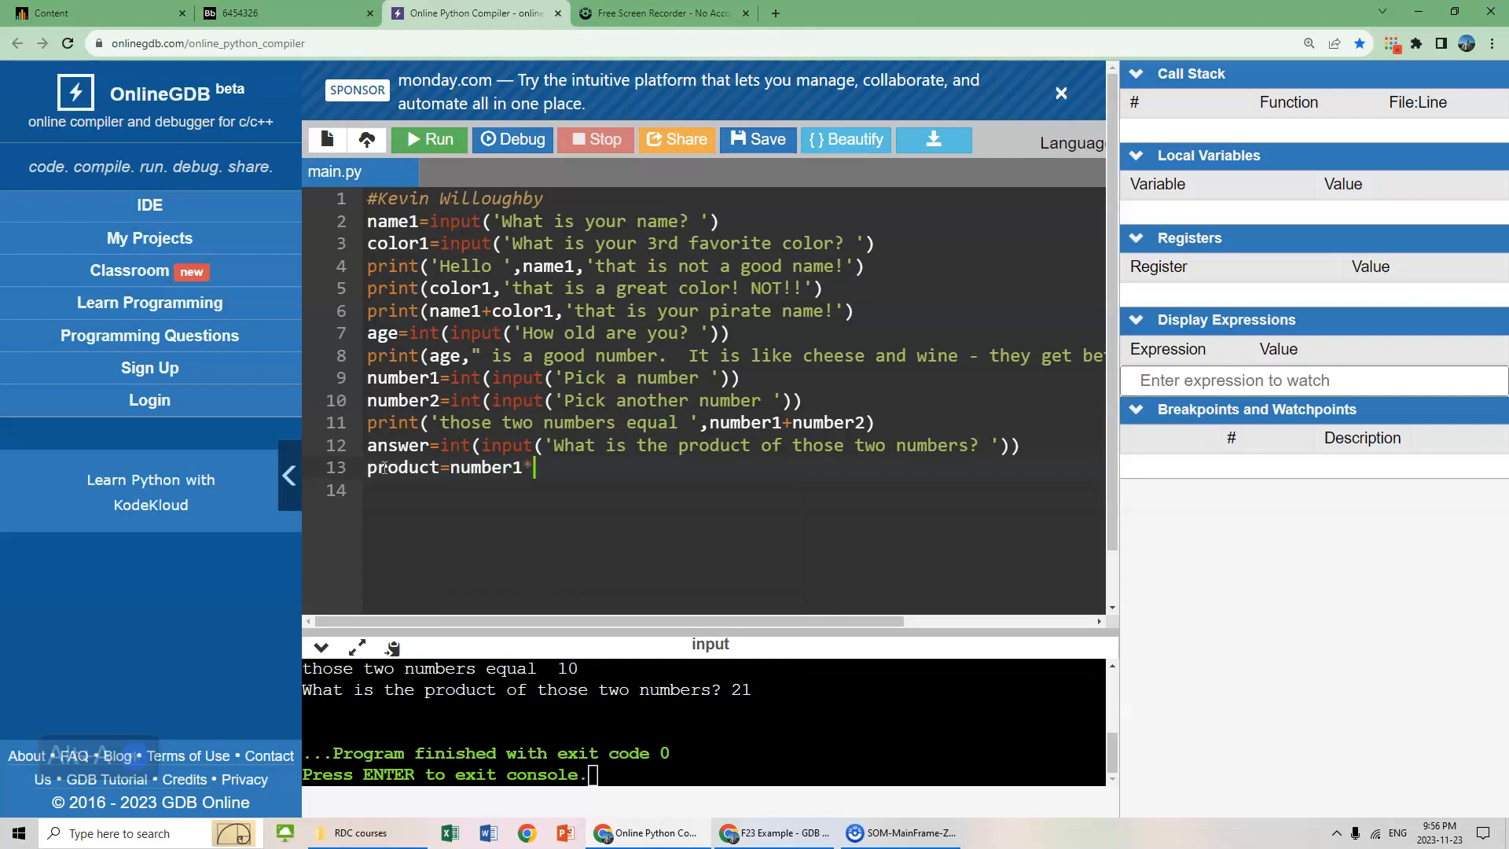
text(number2)
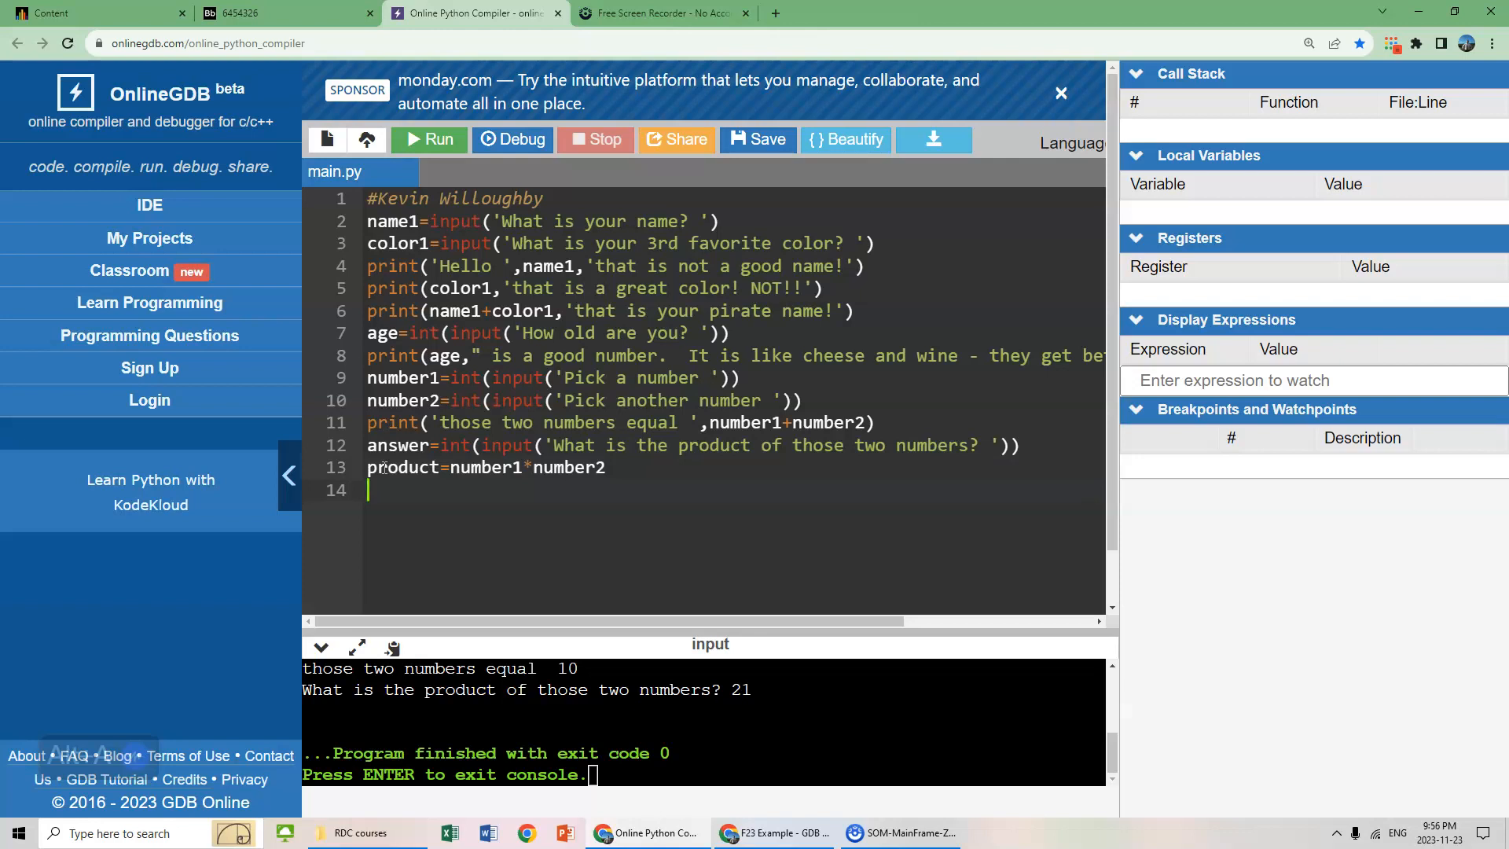
- Start line 14 with the condition if answer==product:
text(if)
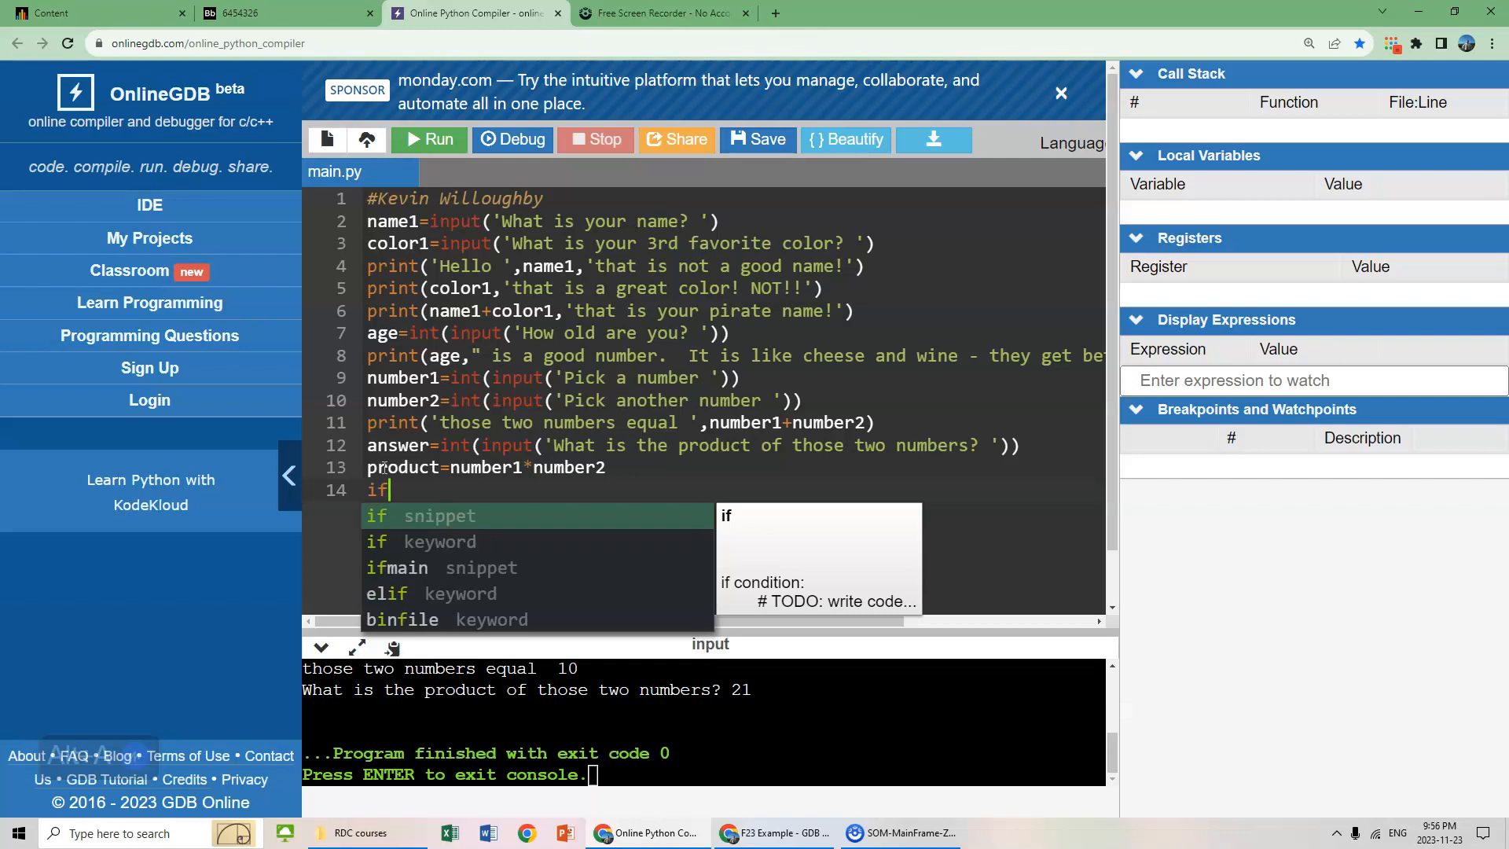
text(answer)
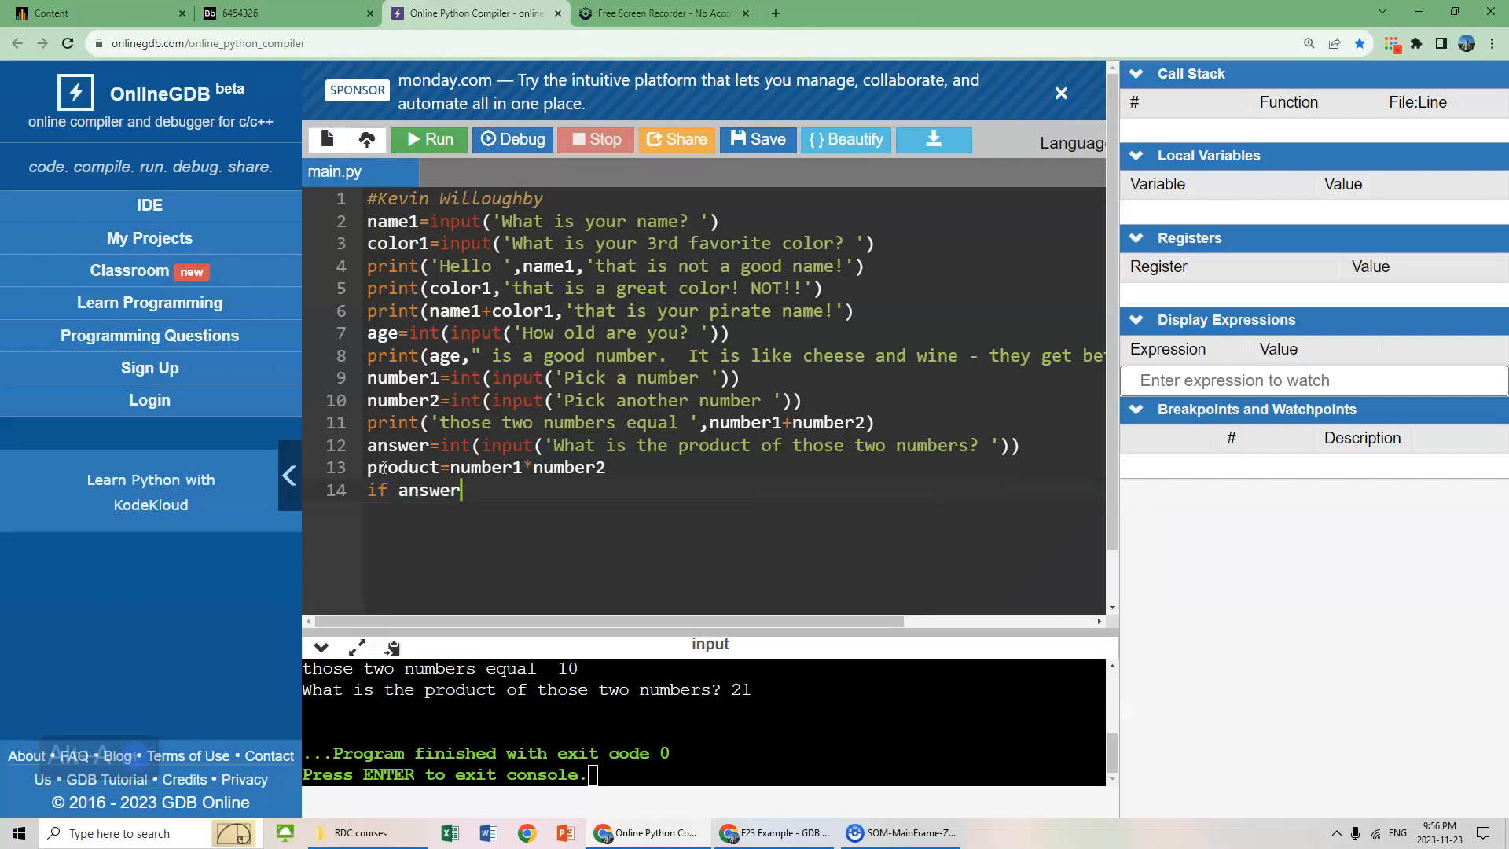
text(=)
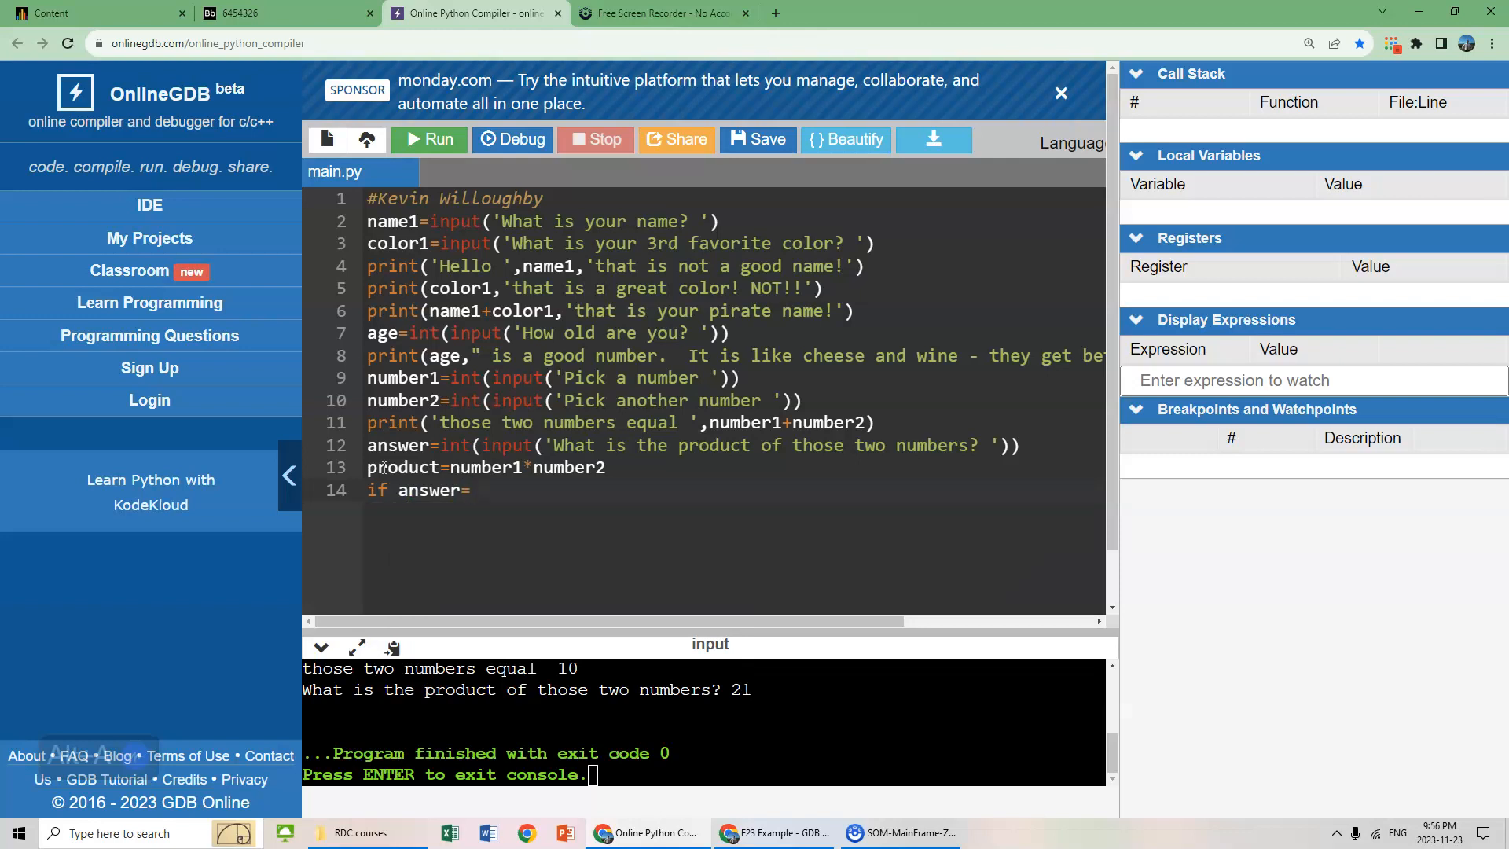
click(472, 490)
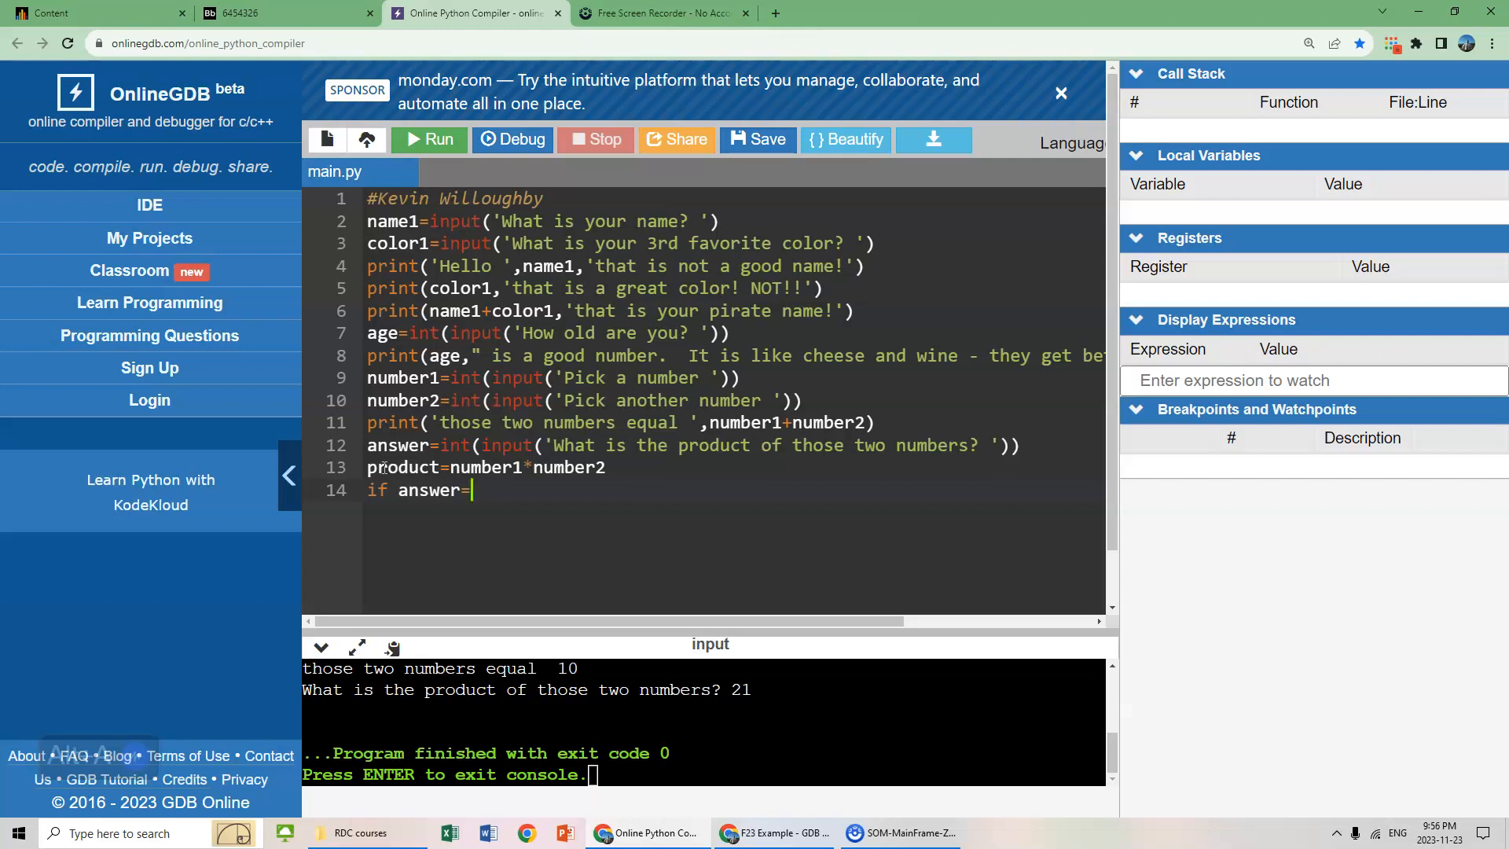
text(=)
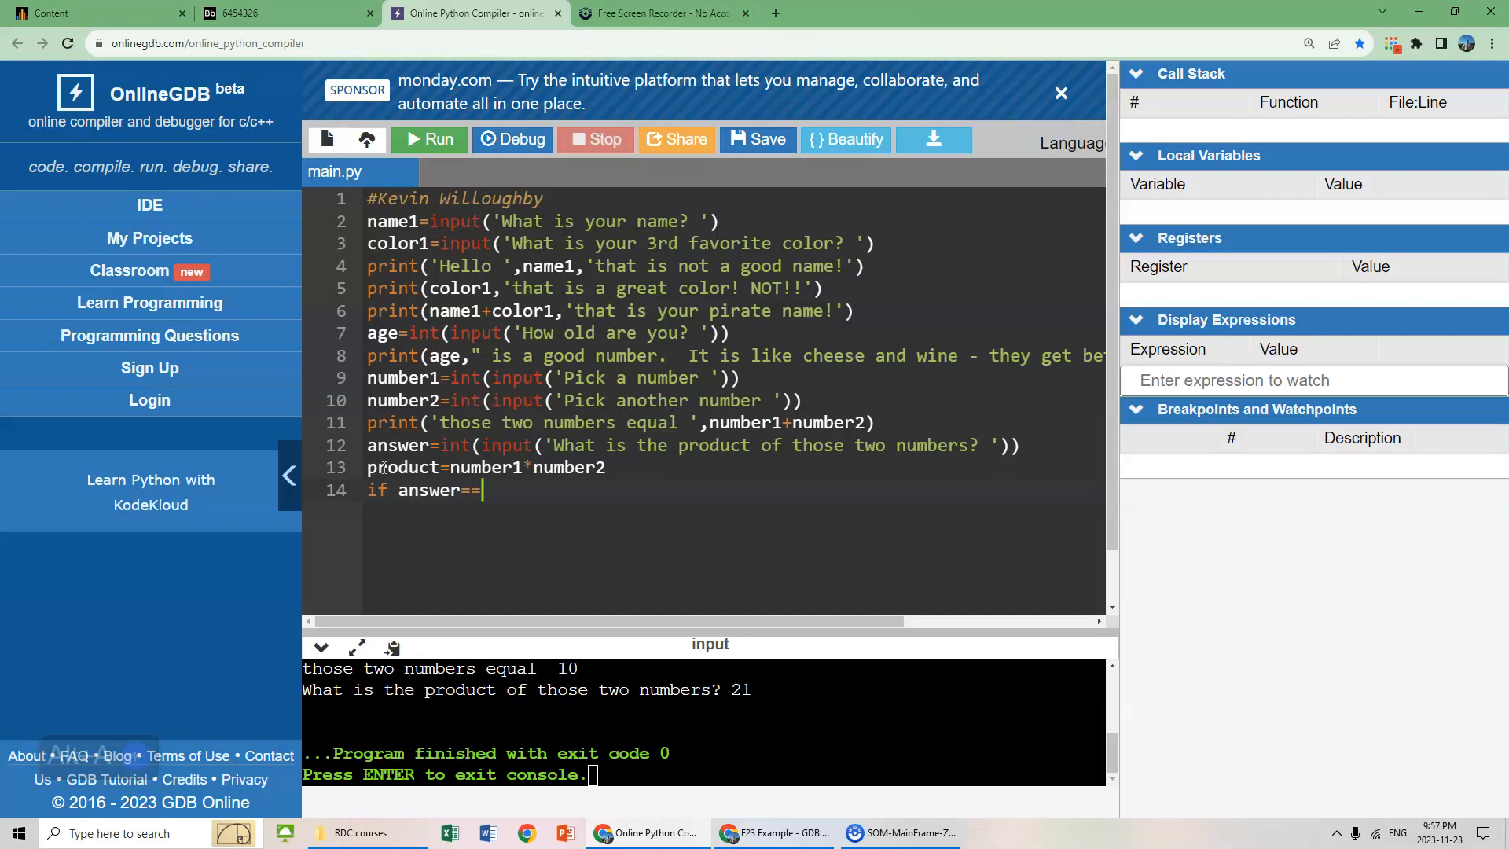
text(product)
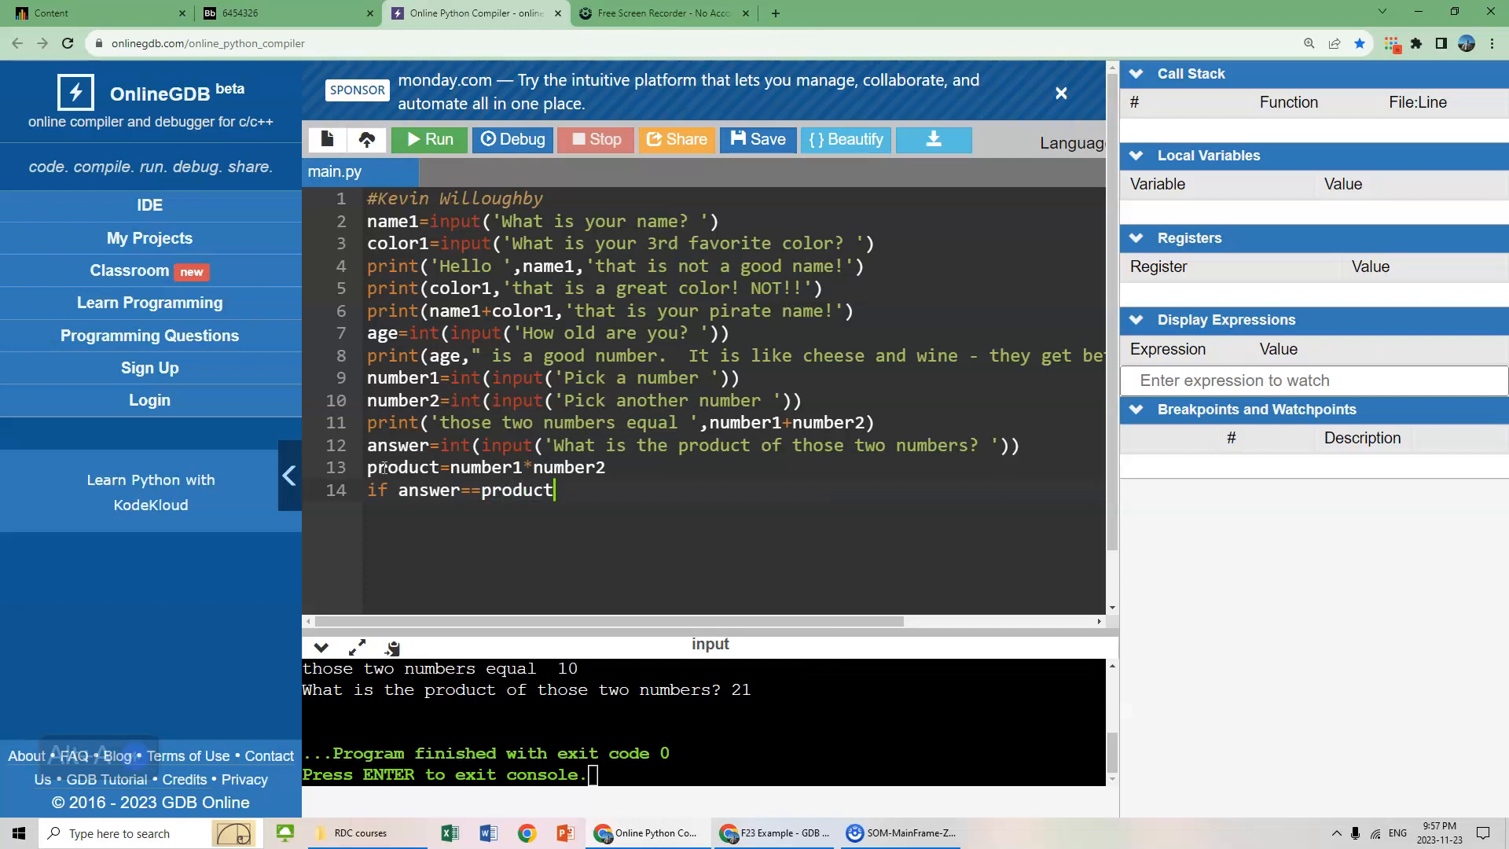
text(:)
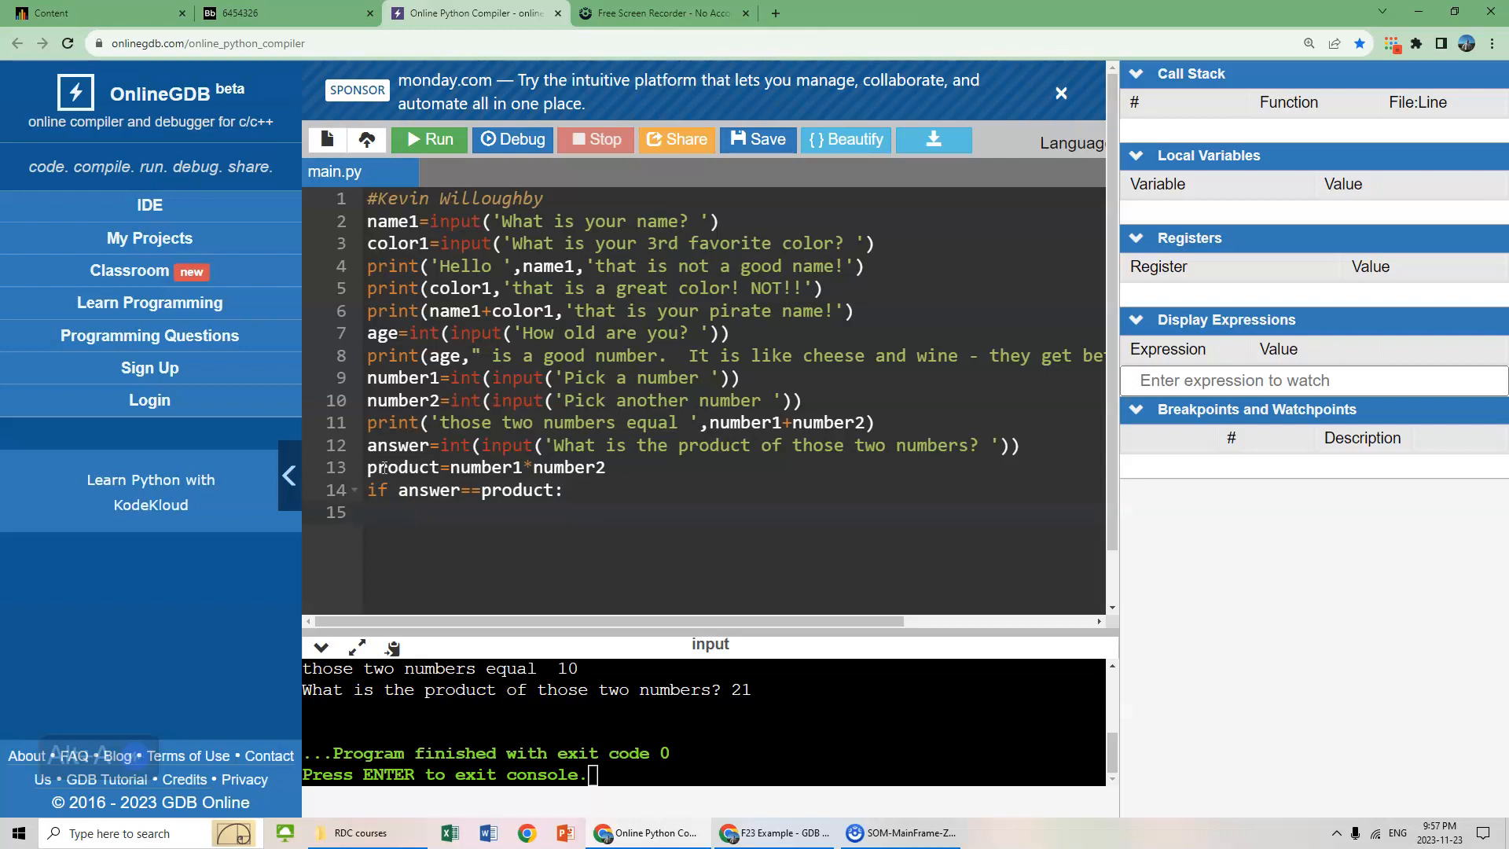
- Add indented line 15 print('Wow, amazing. I didnt think you would know that!!')
text(p)
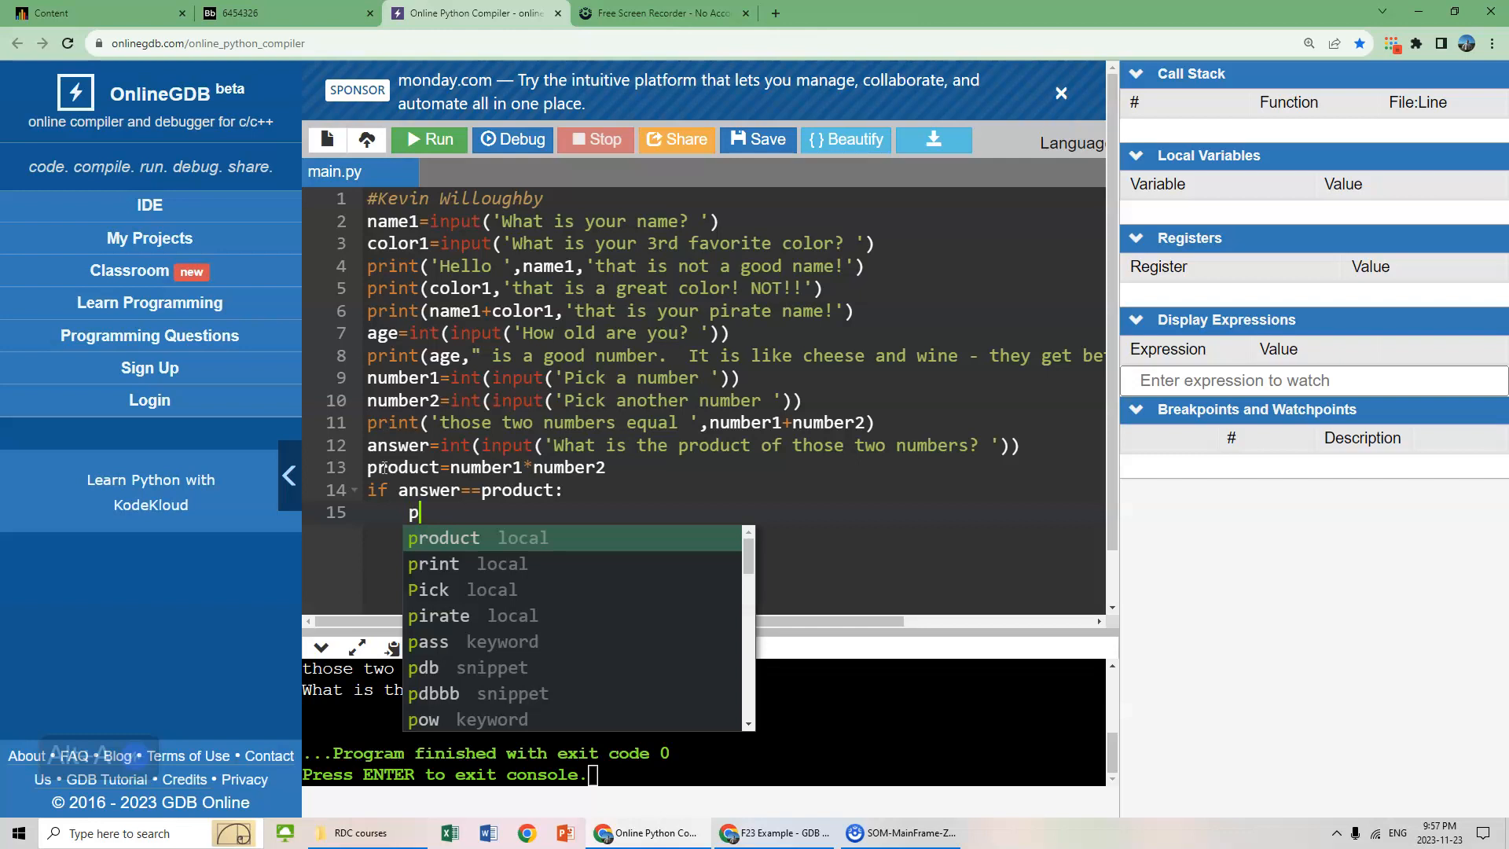
text(rint()
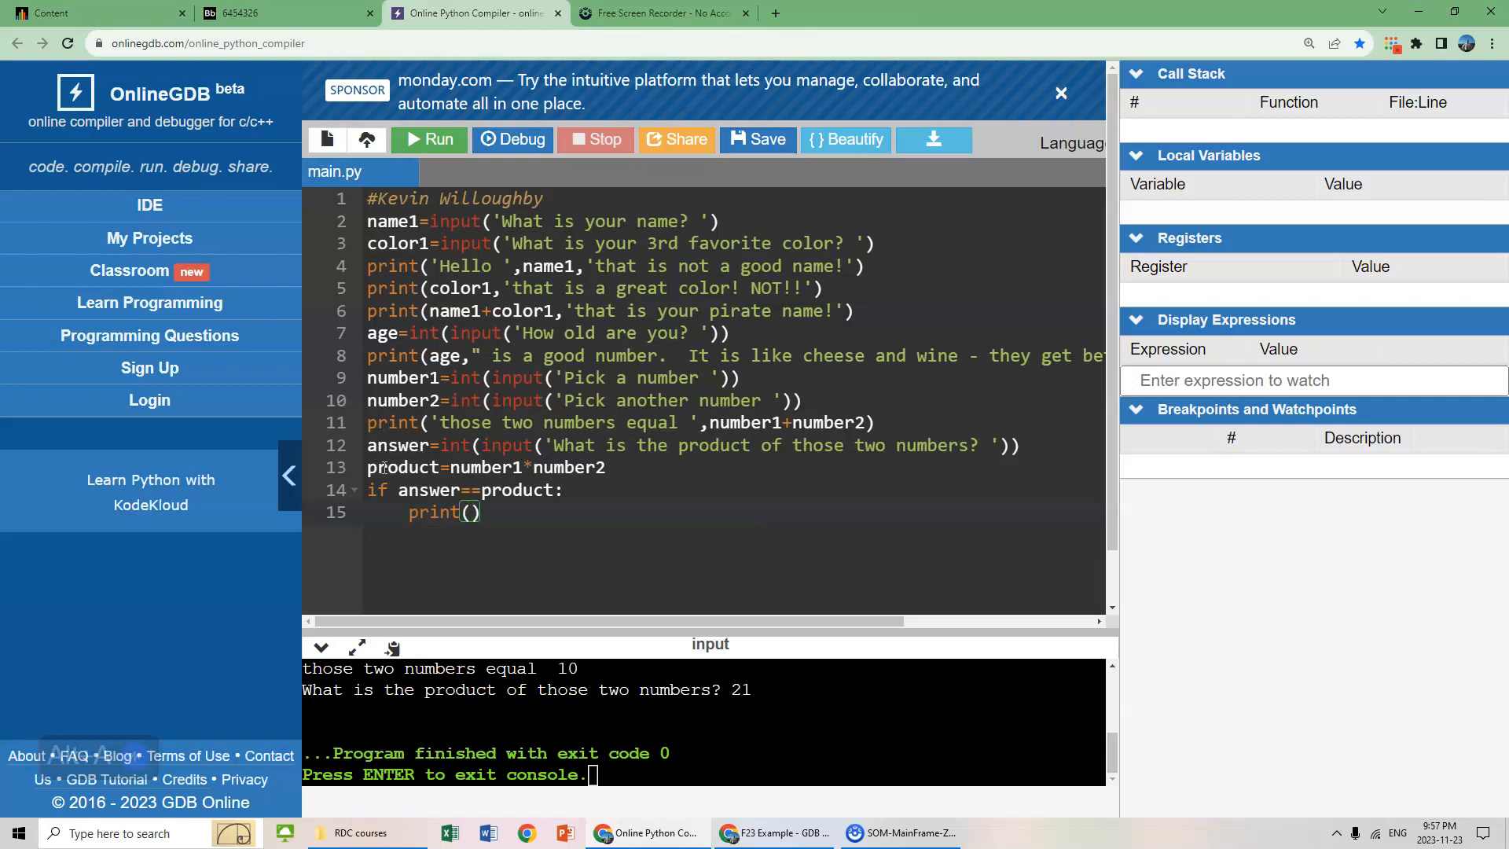
text('Wow, ')
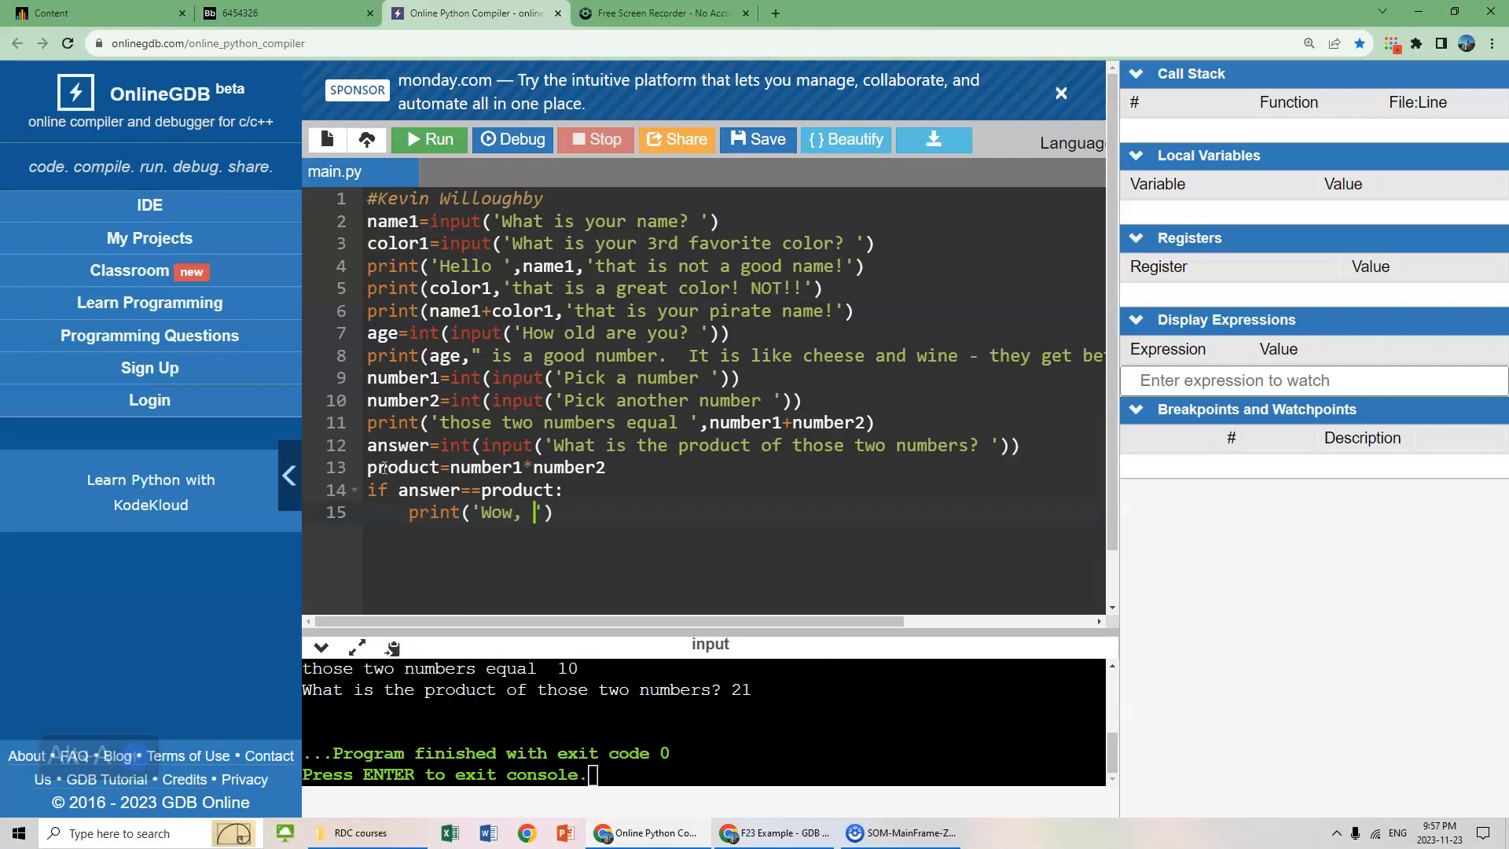
text(amazing)
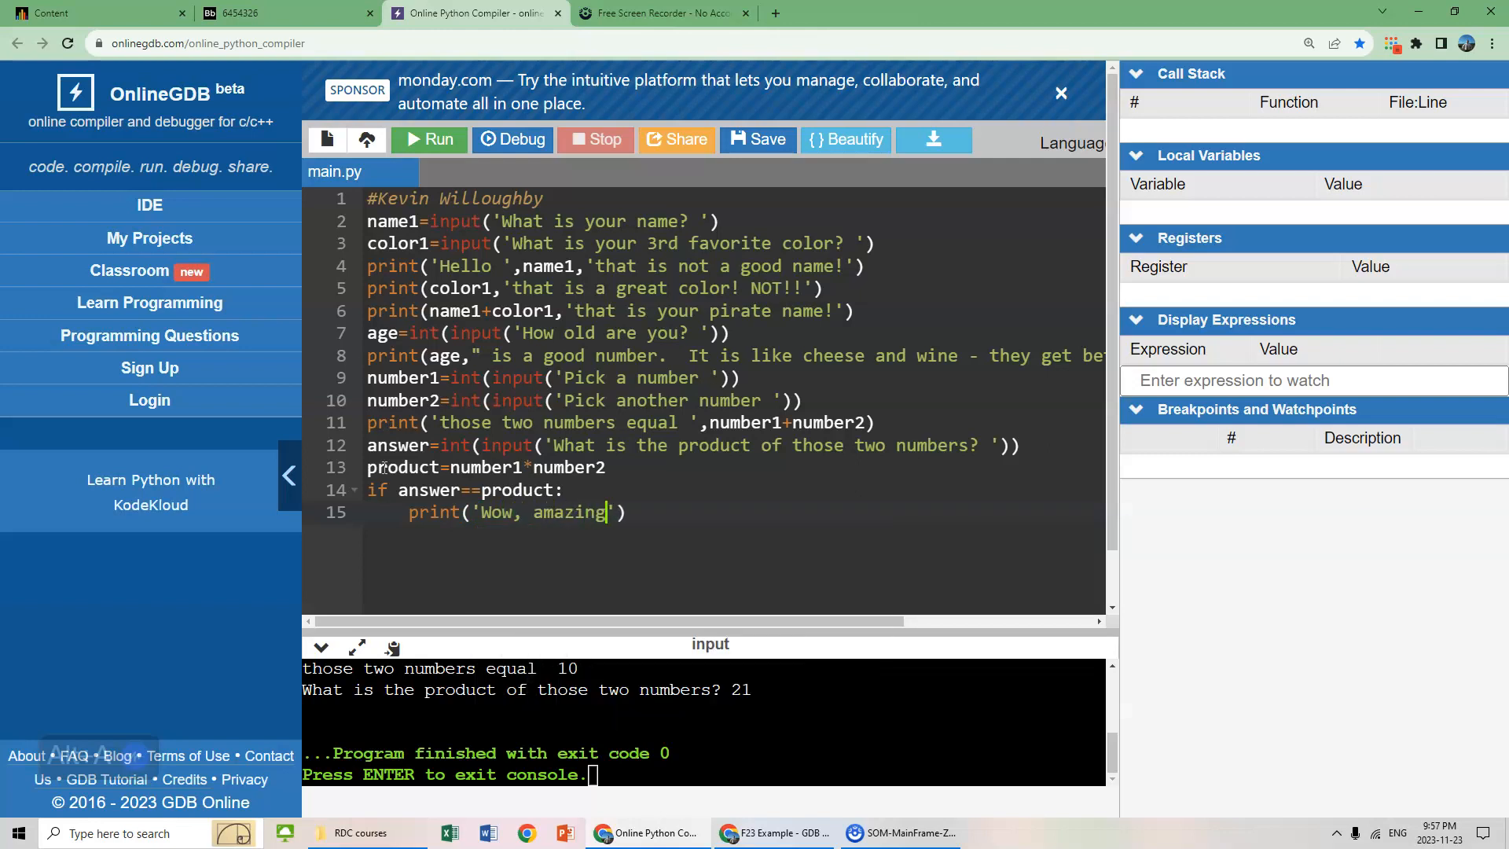
text(Id)
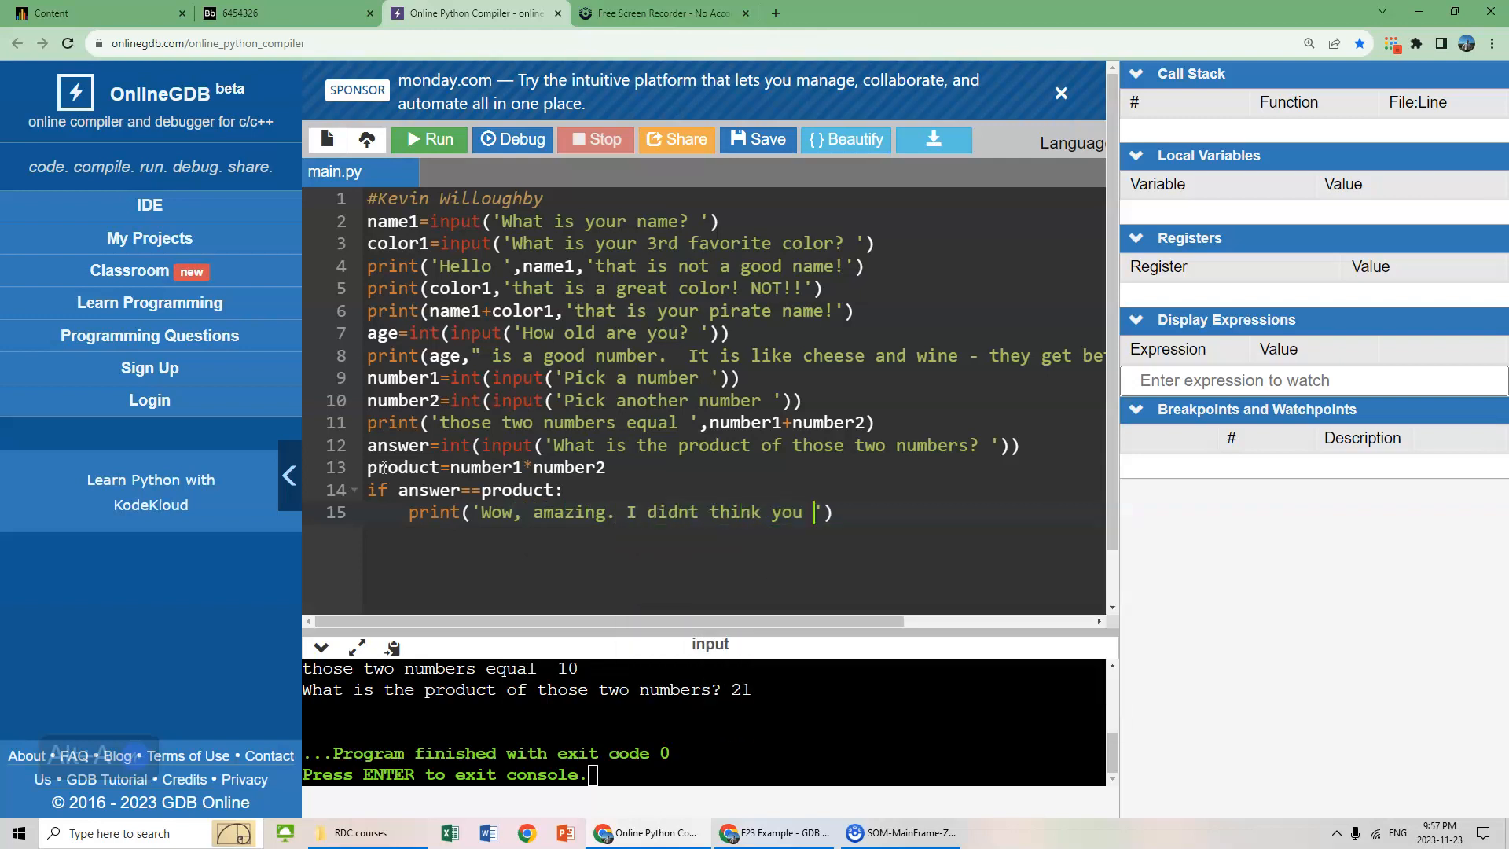
text(would)
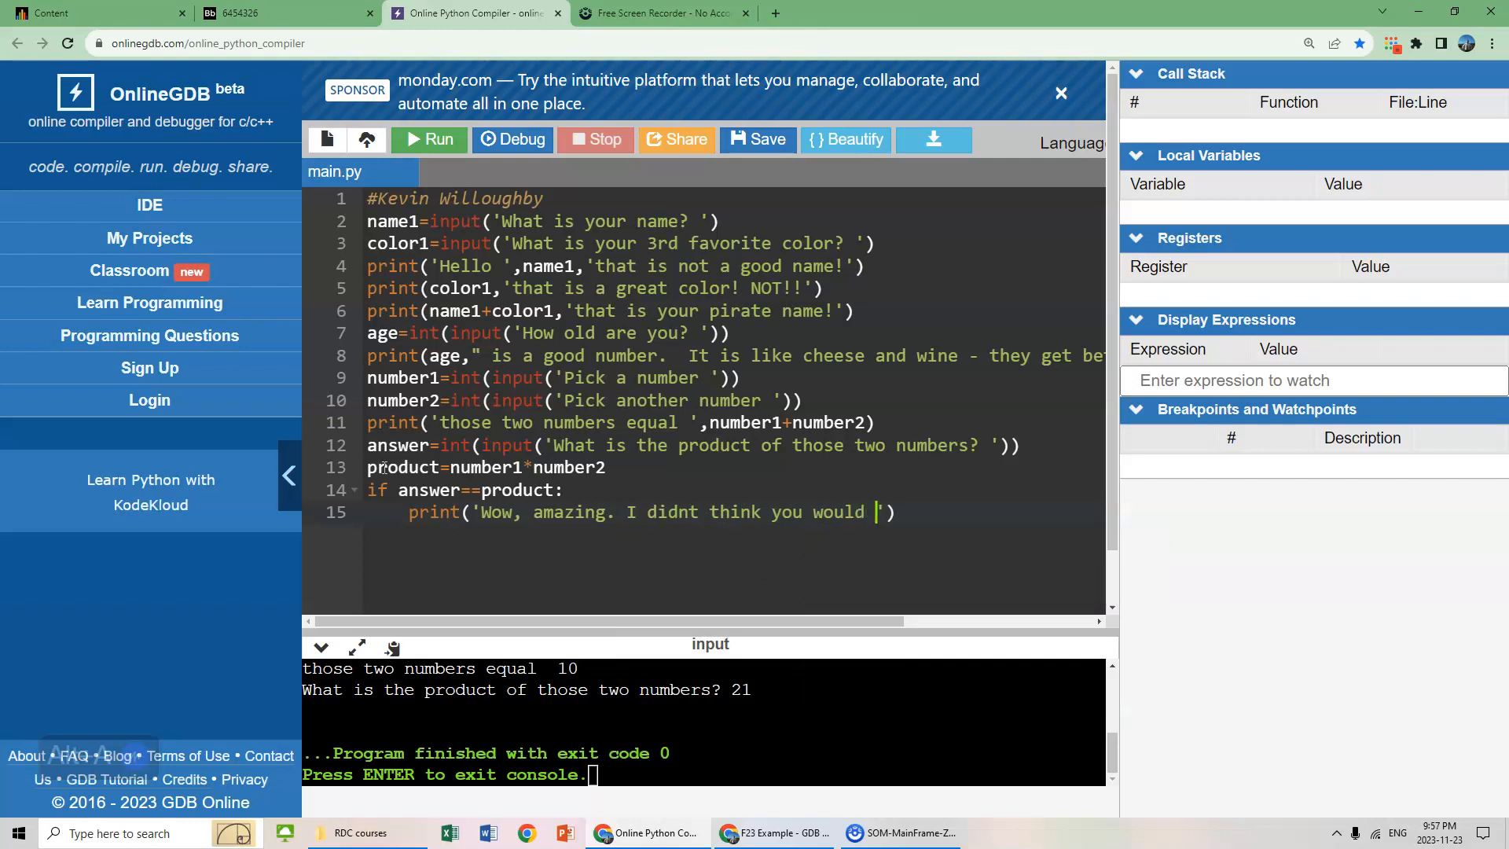
text(know that!!)
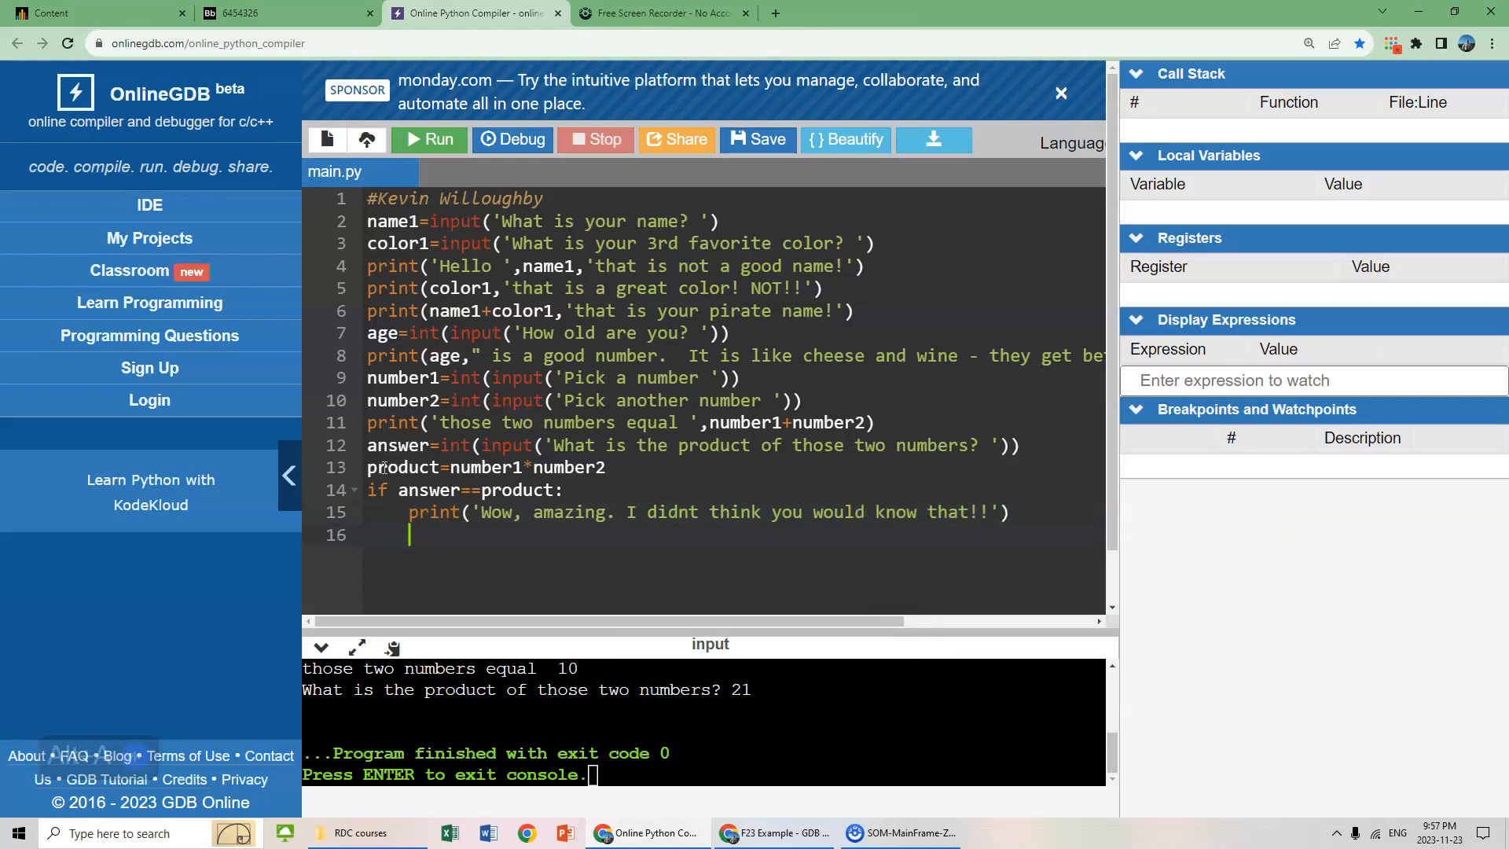
- Add else: followed by print('Haha LOL. Wrong!!!') on line 17
text(e)
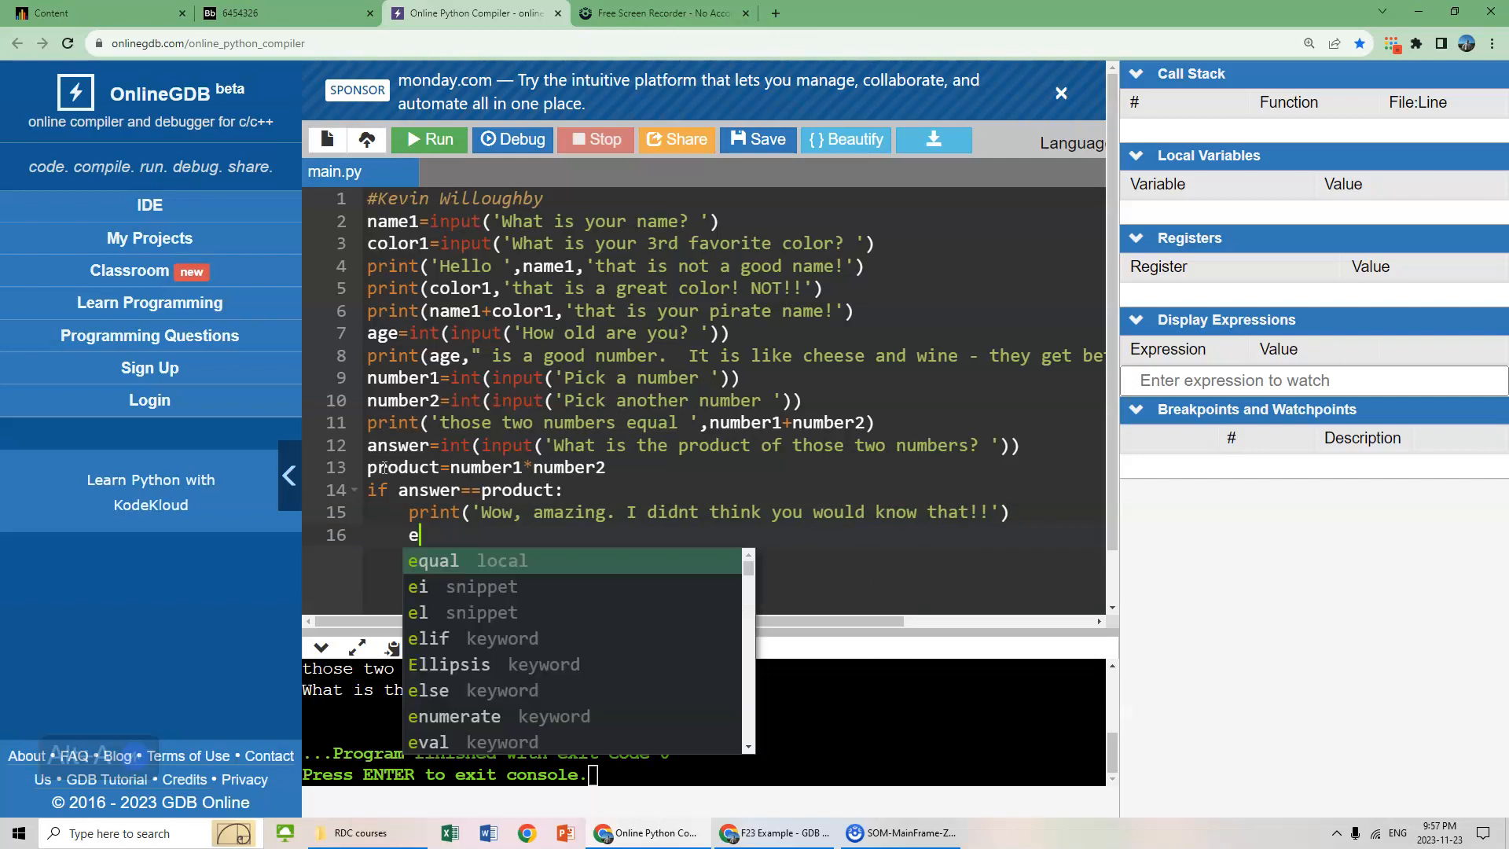
text(lse:)
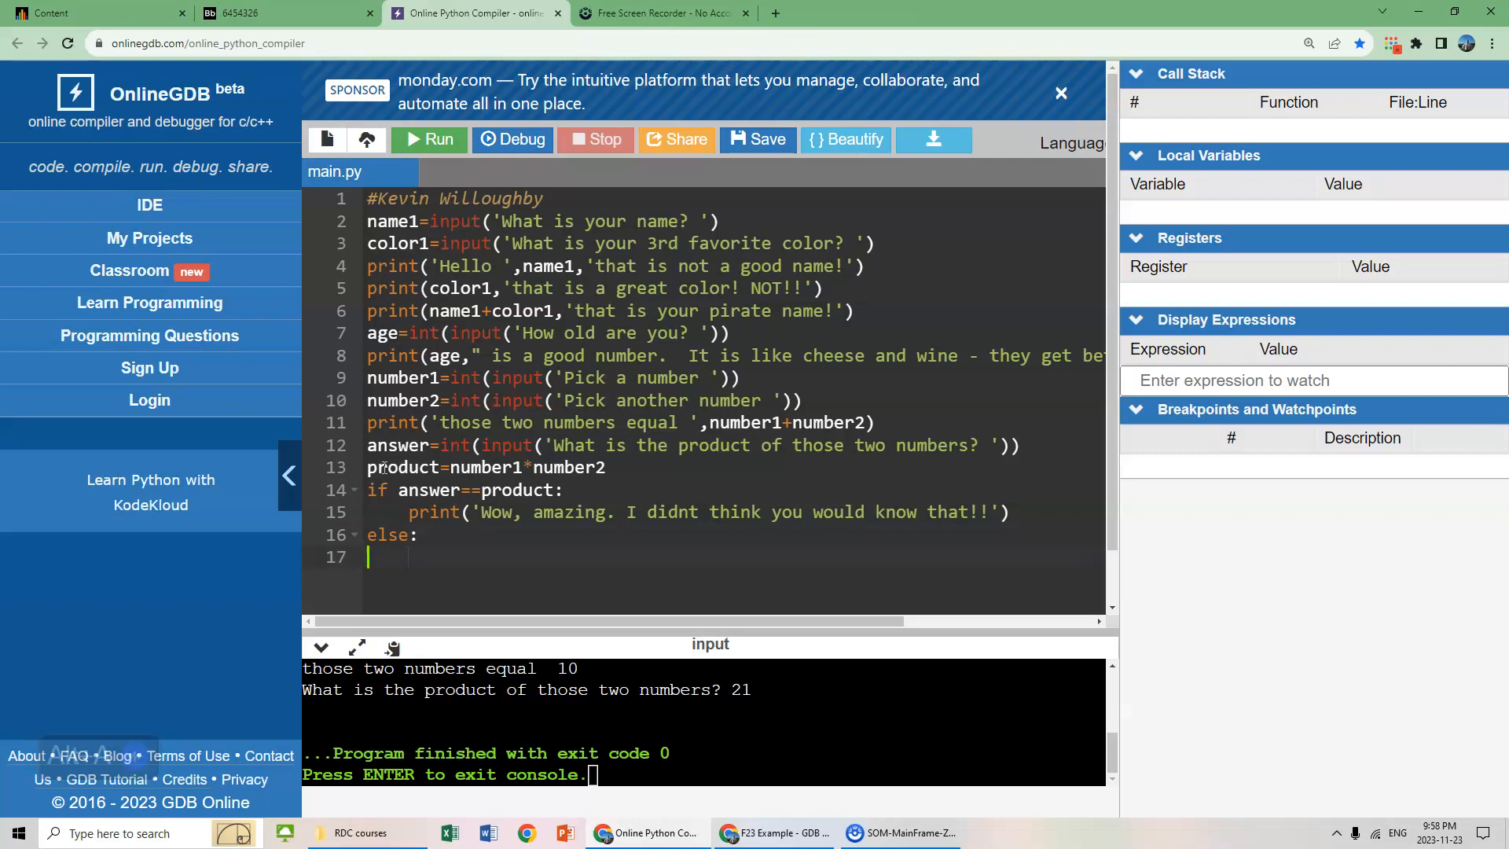
text(proimt)
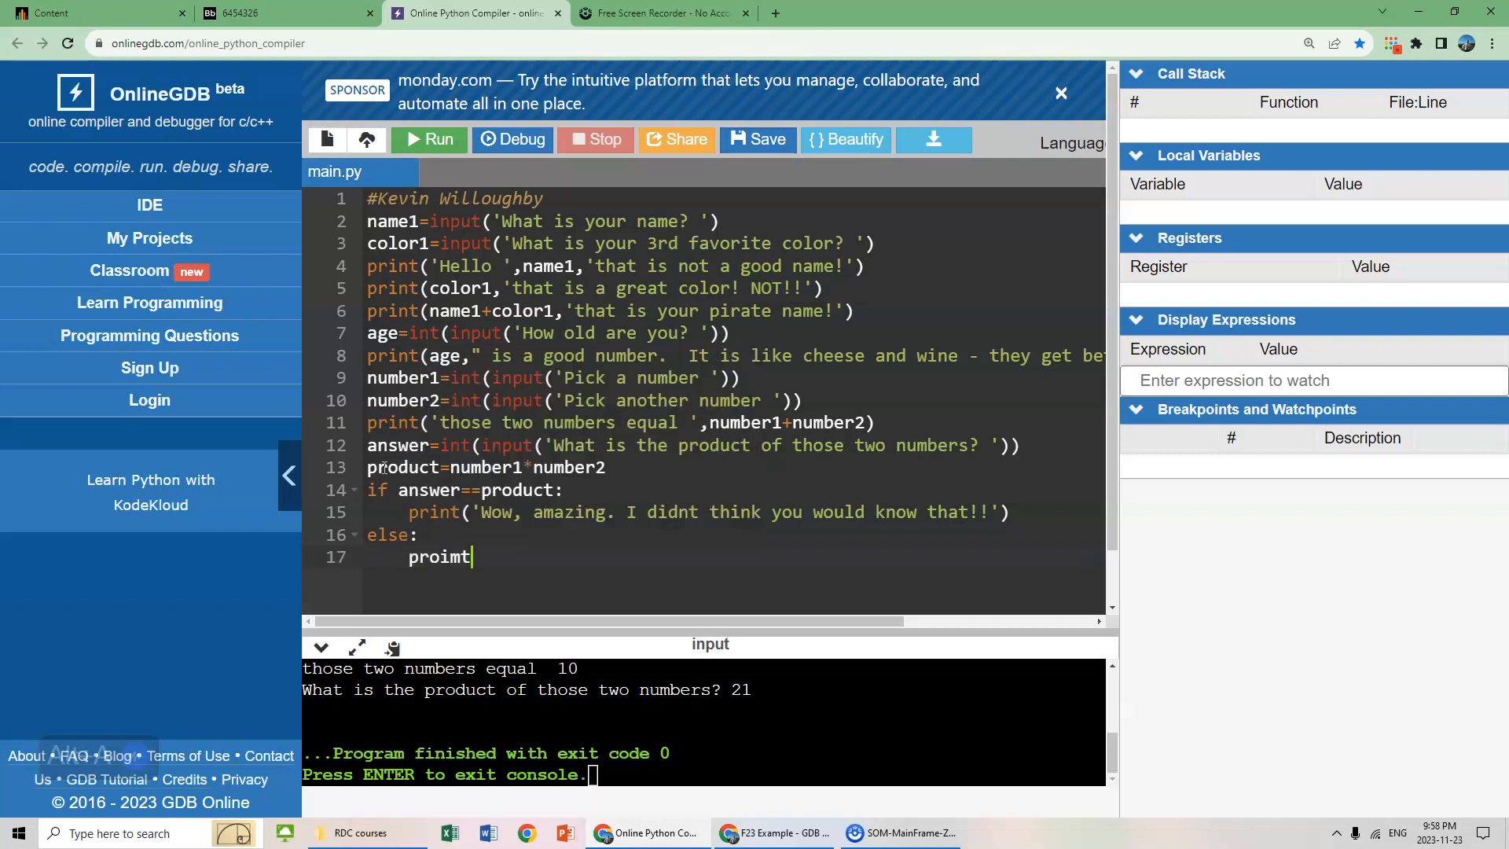
text(print()
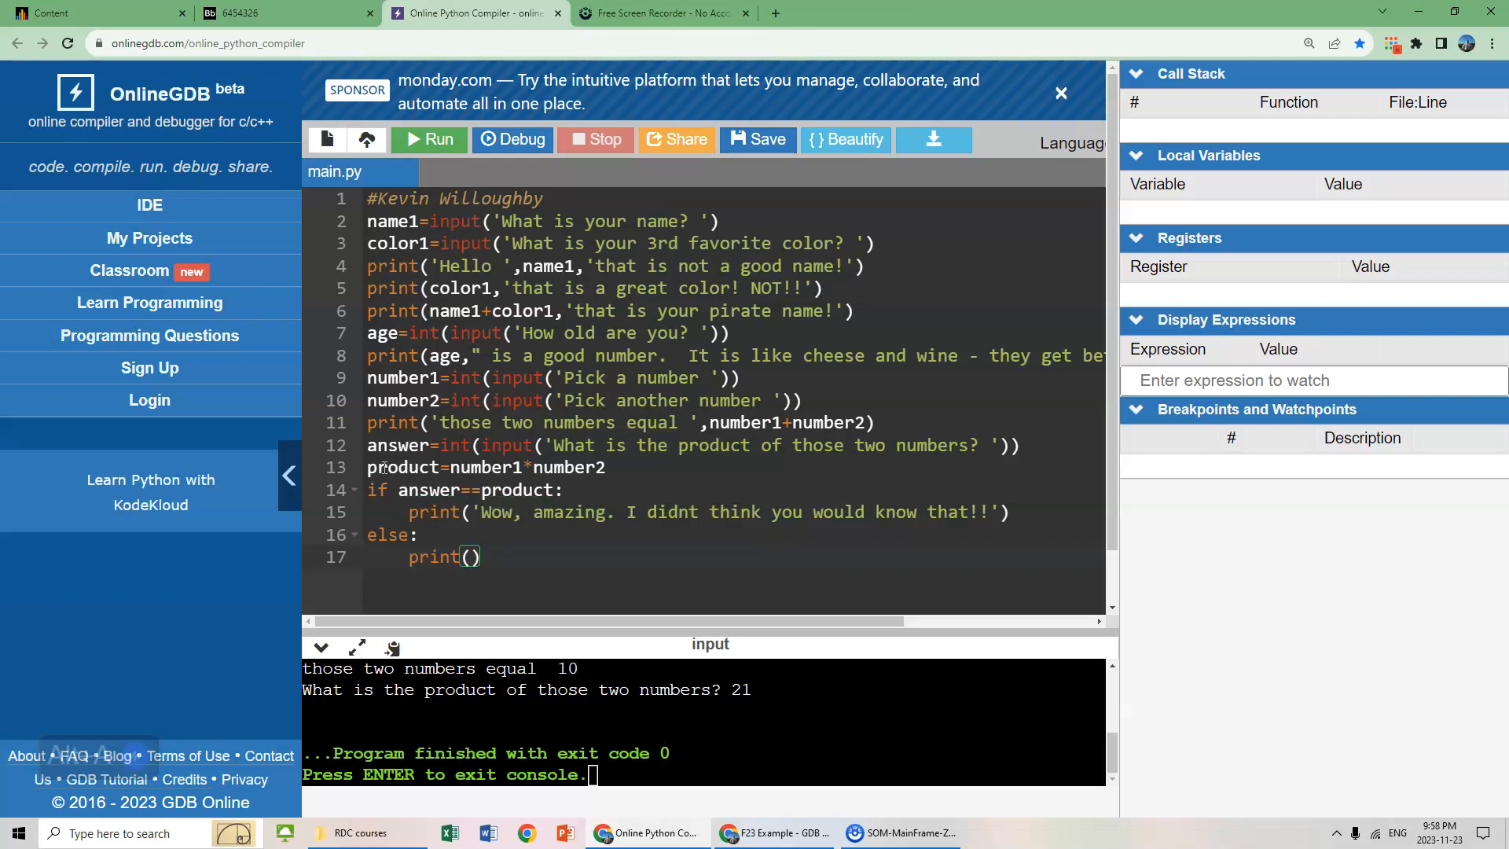
text(')
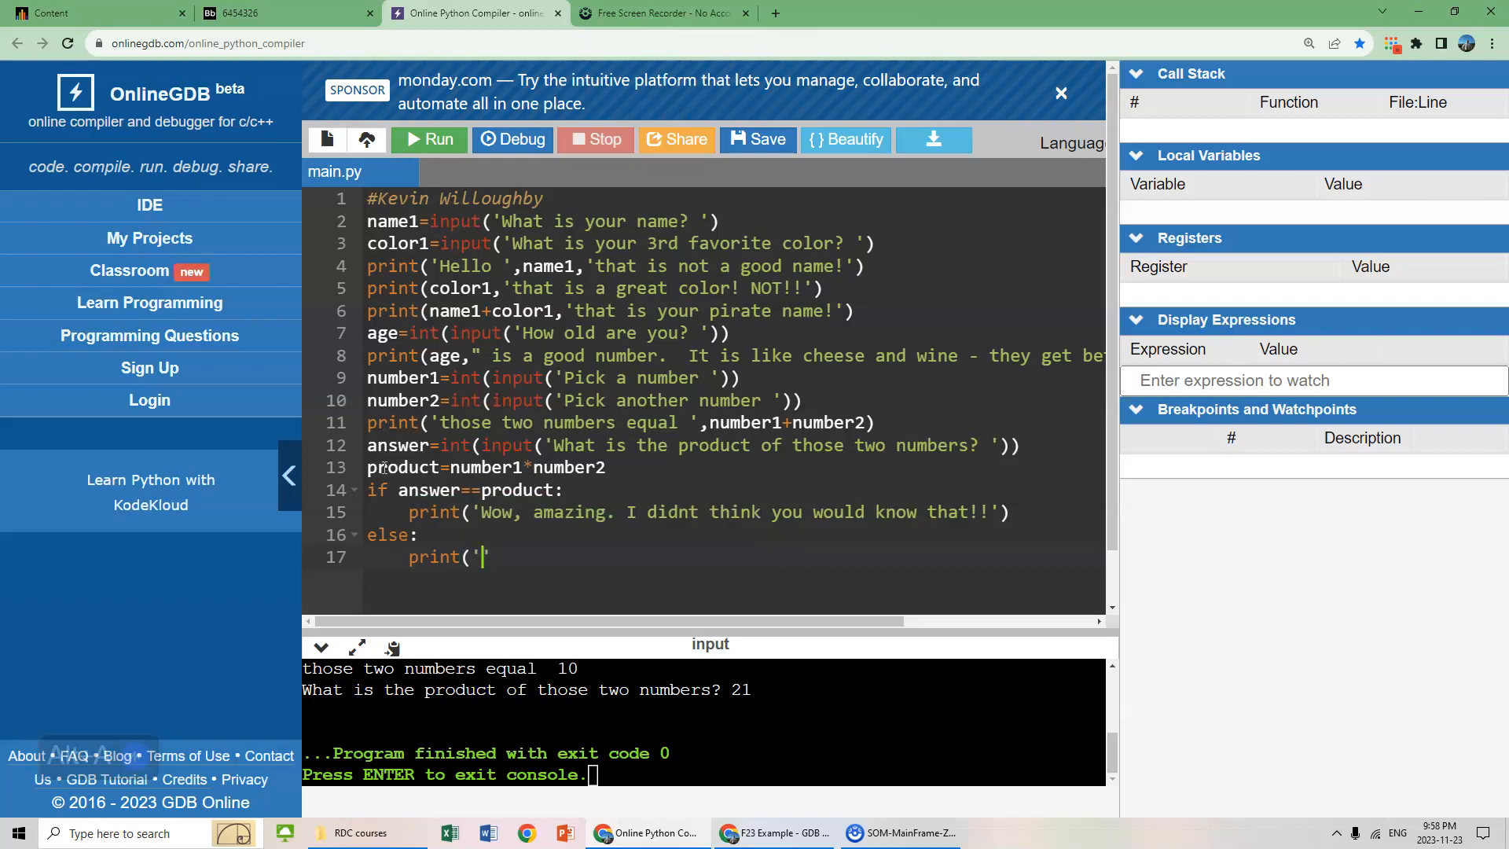
text(Haha)
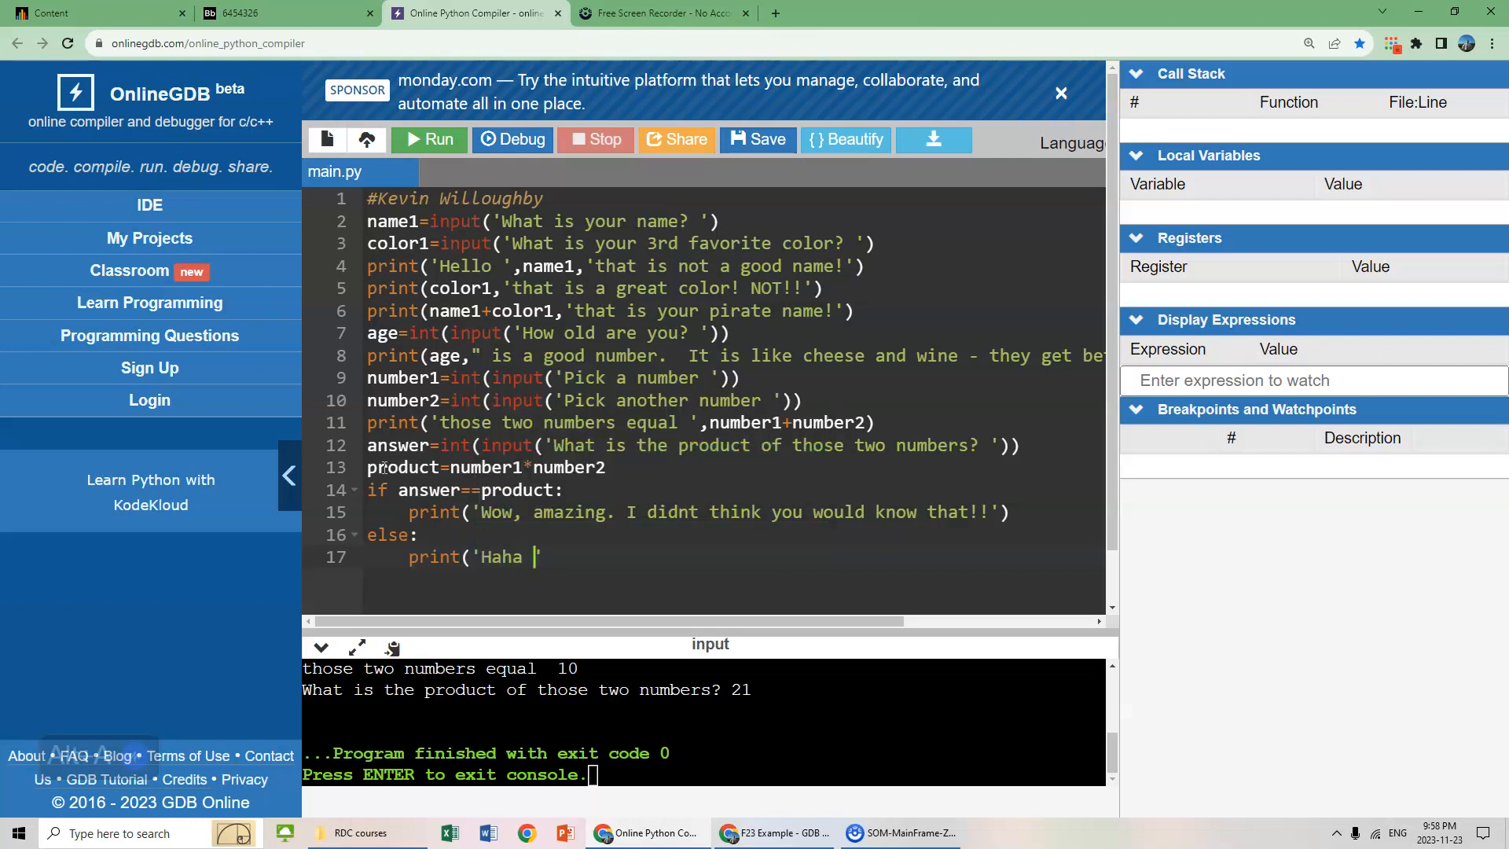
text(LOL.)
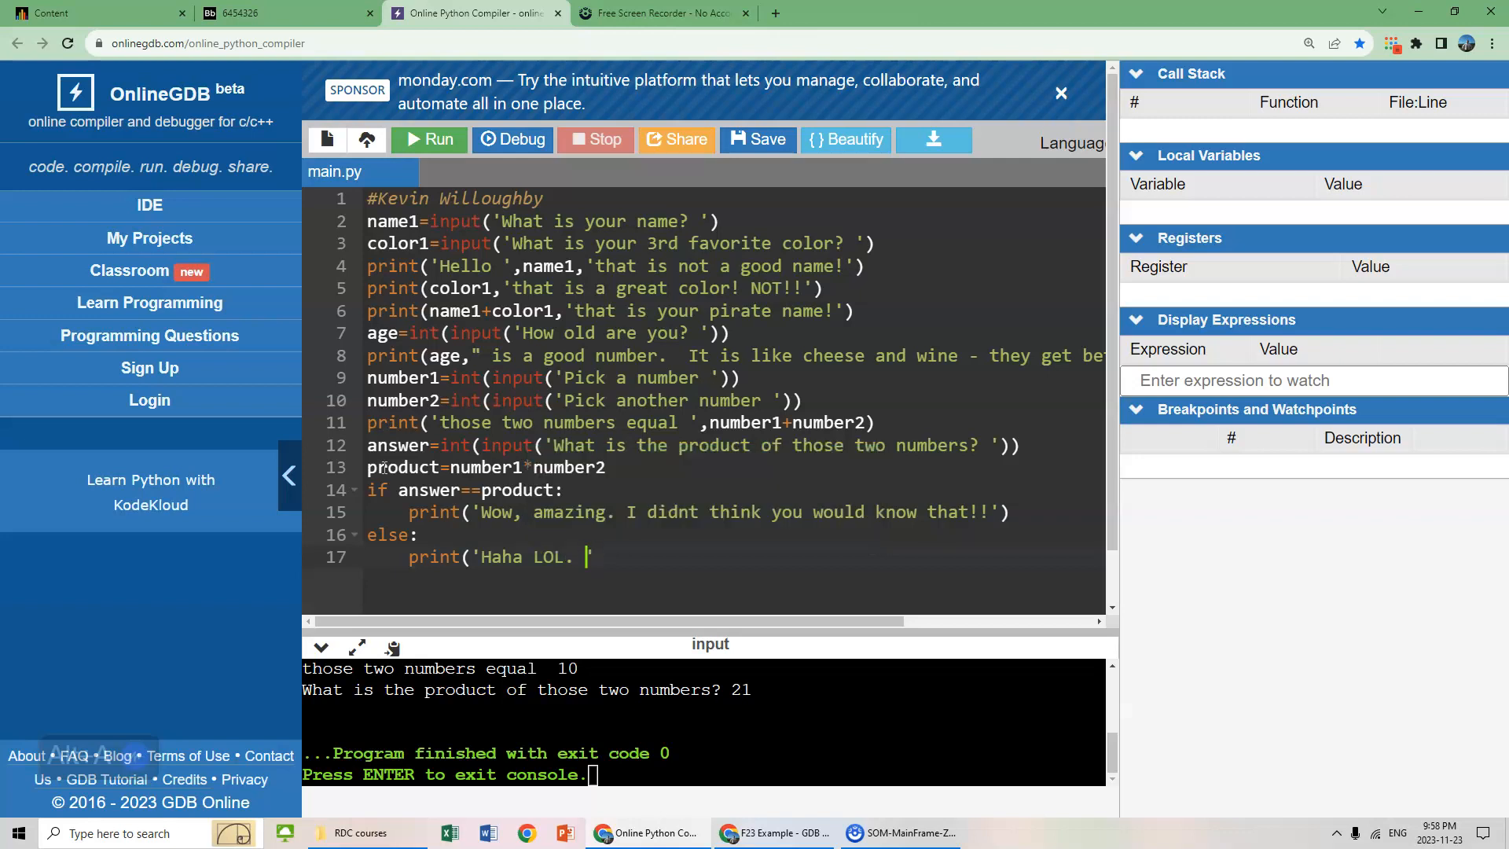
text(Wrong!')
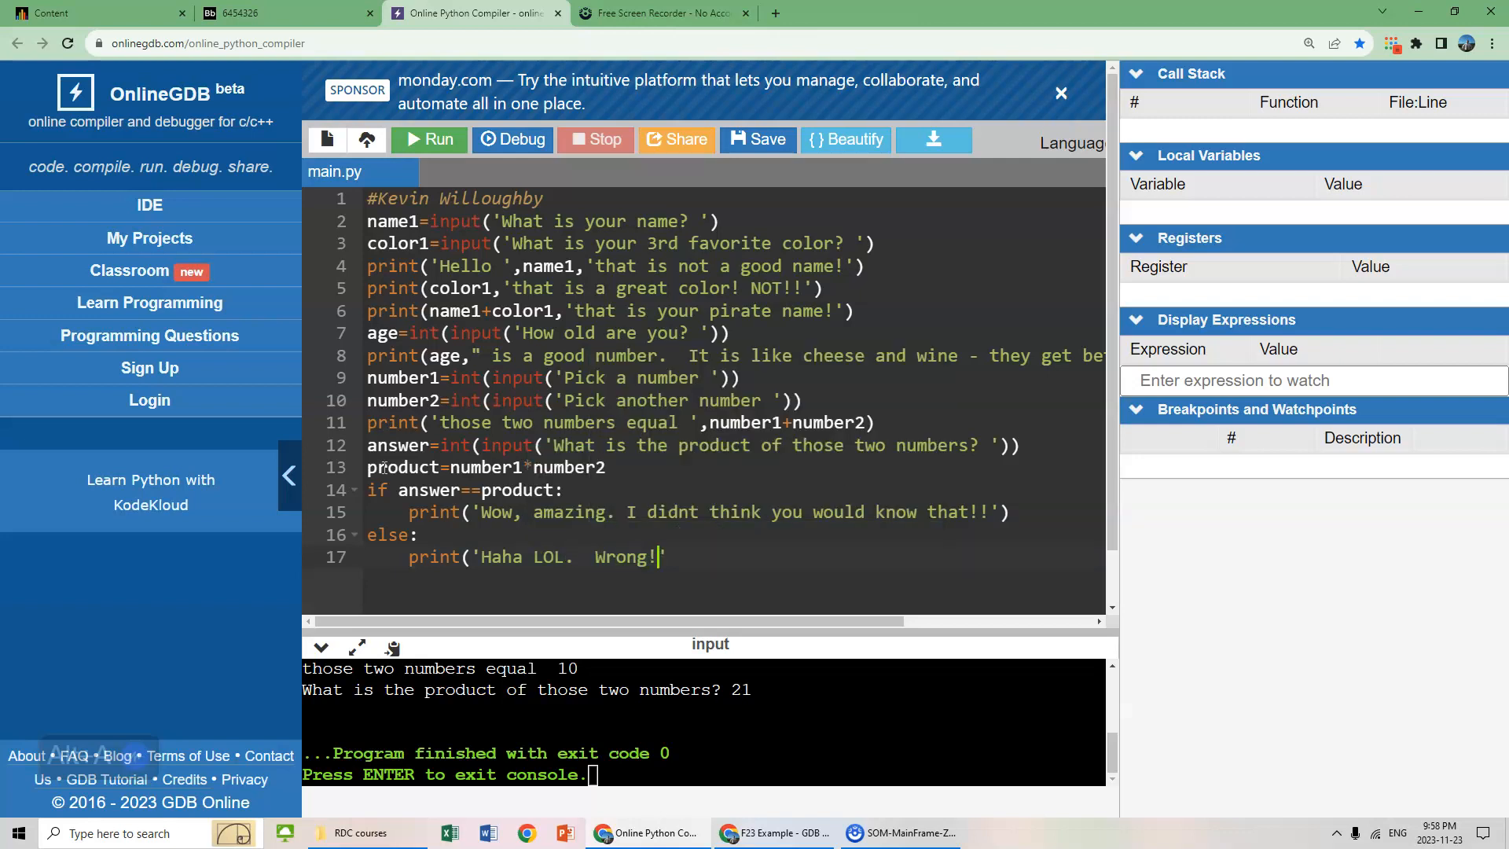
text(!!)
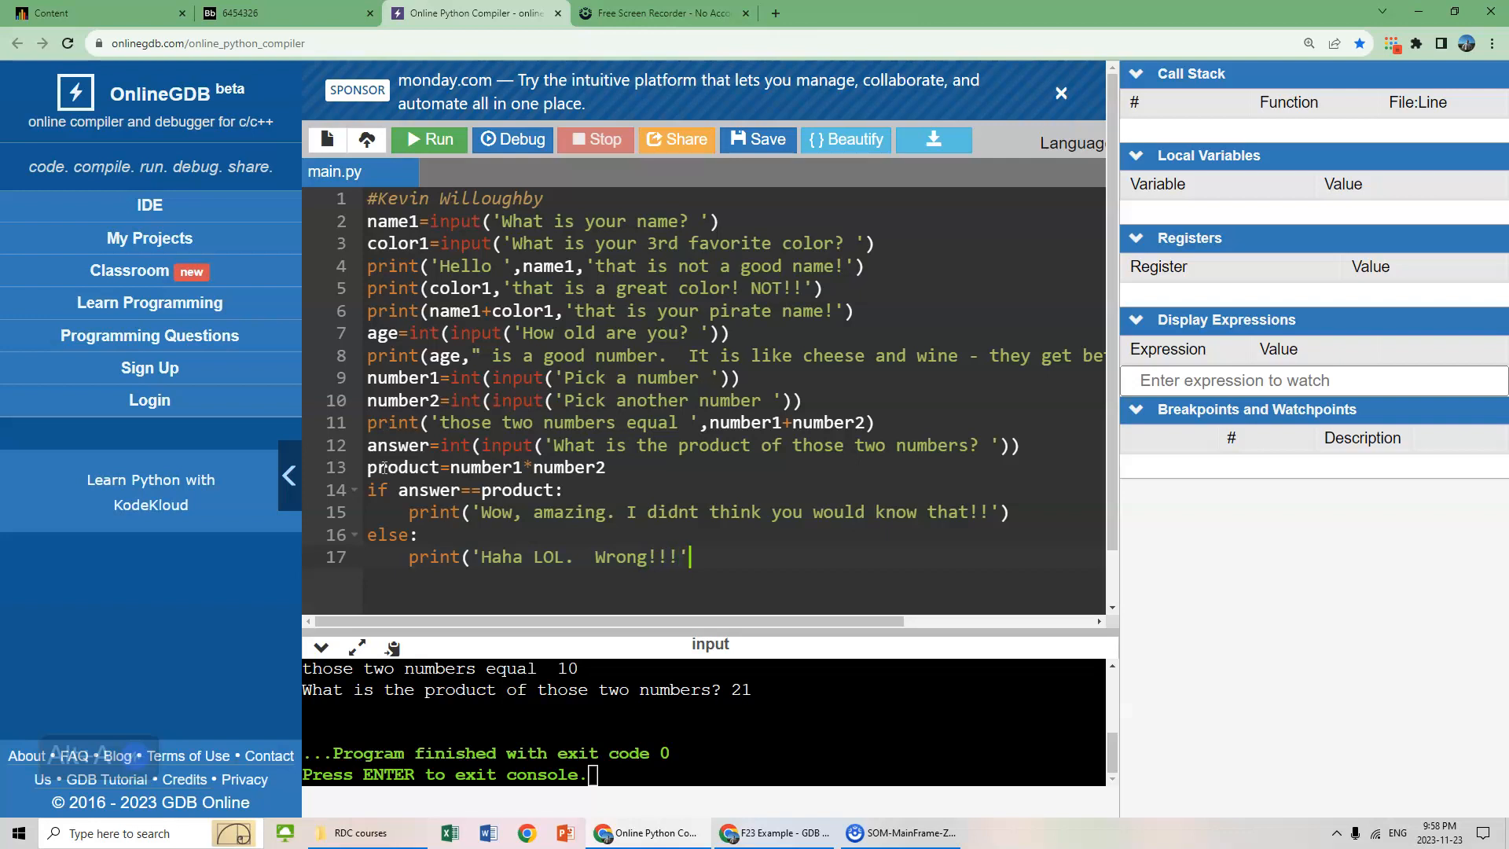
text())
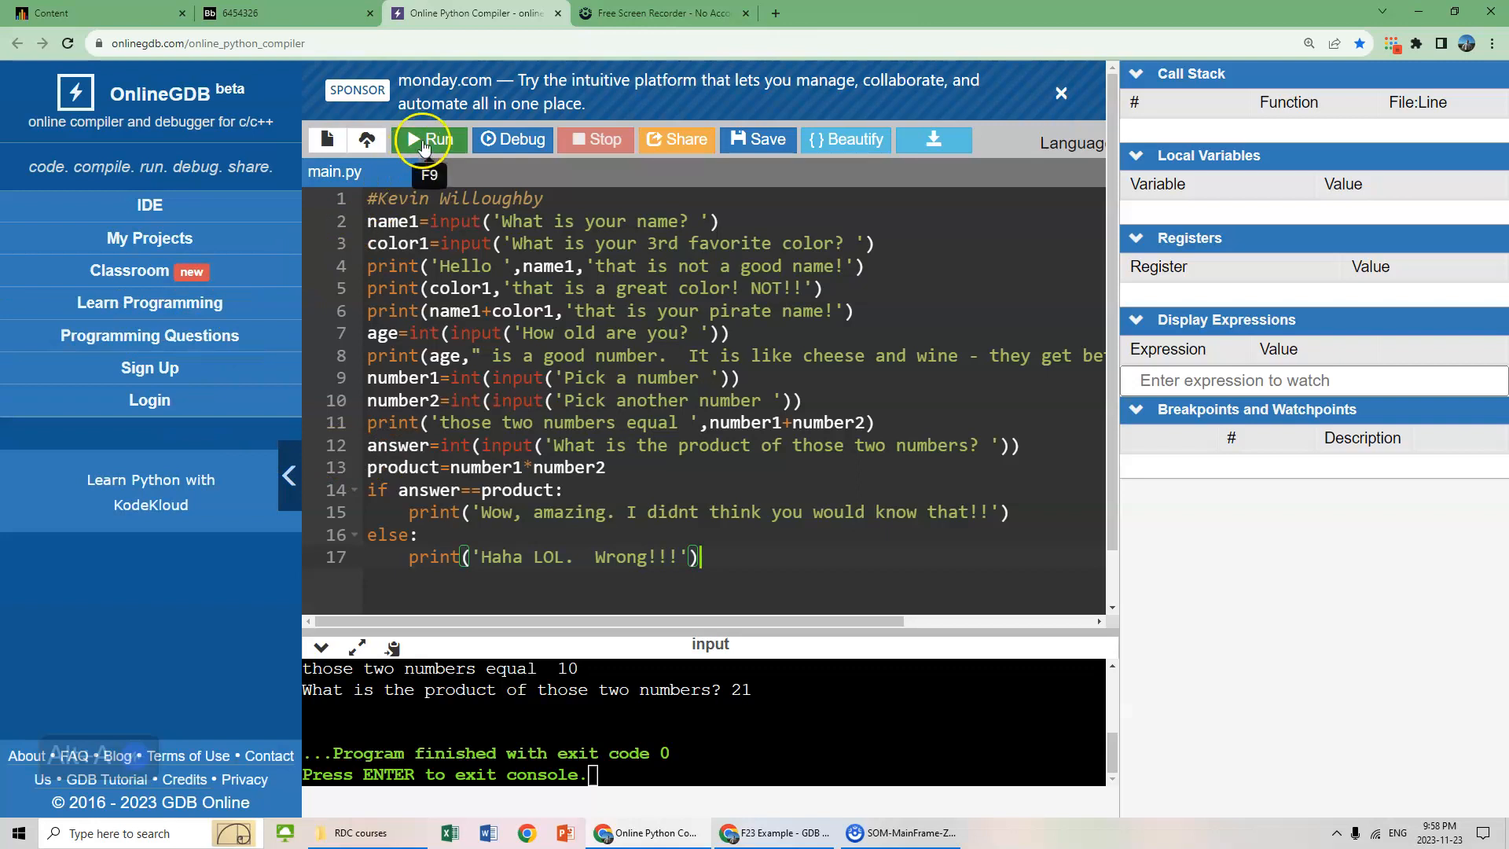
- Run the program and answer the opening prompts with kevin, Red and age 37
click(428, 140)
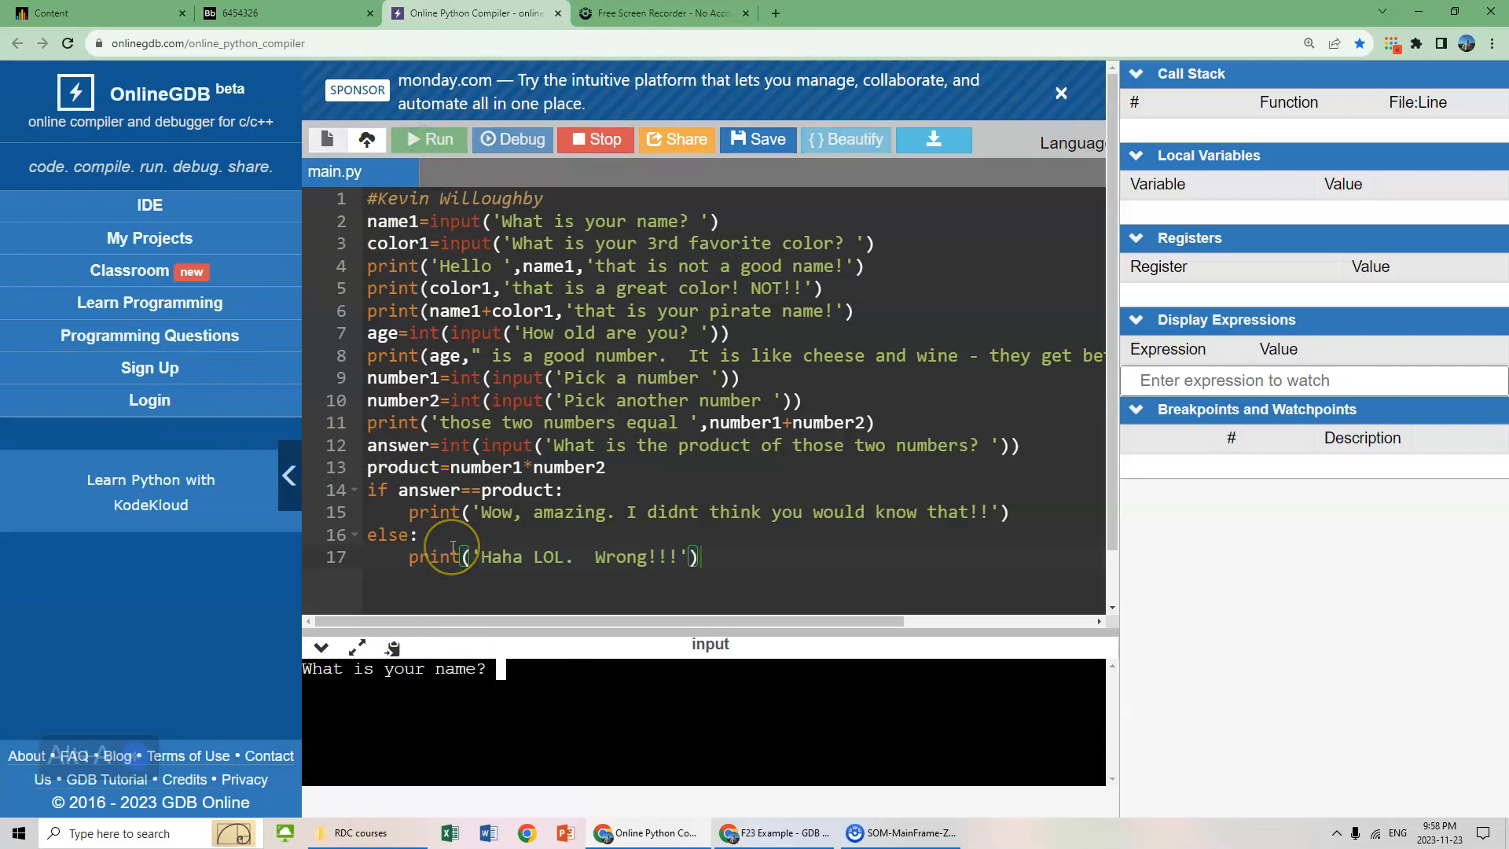
text(kevin)
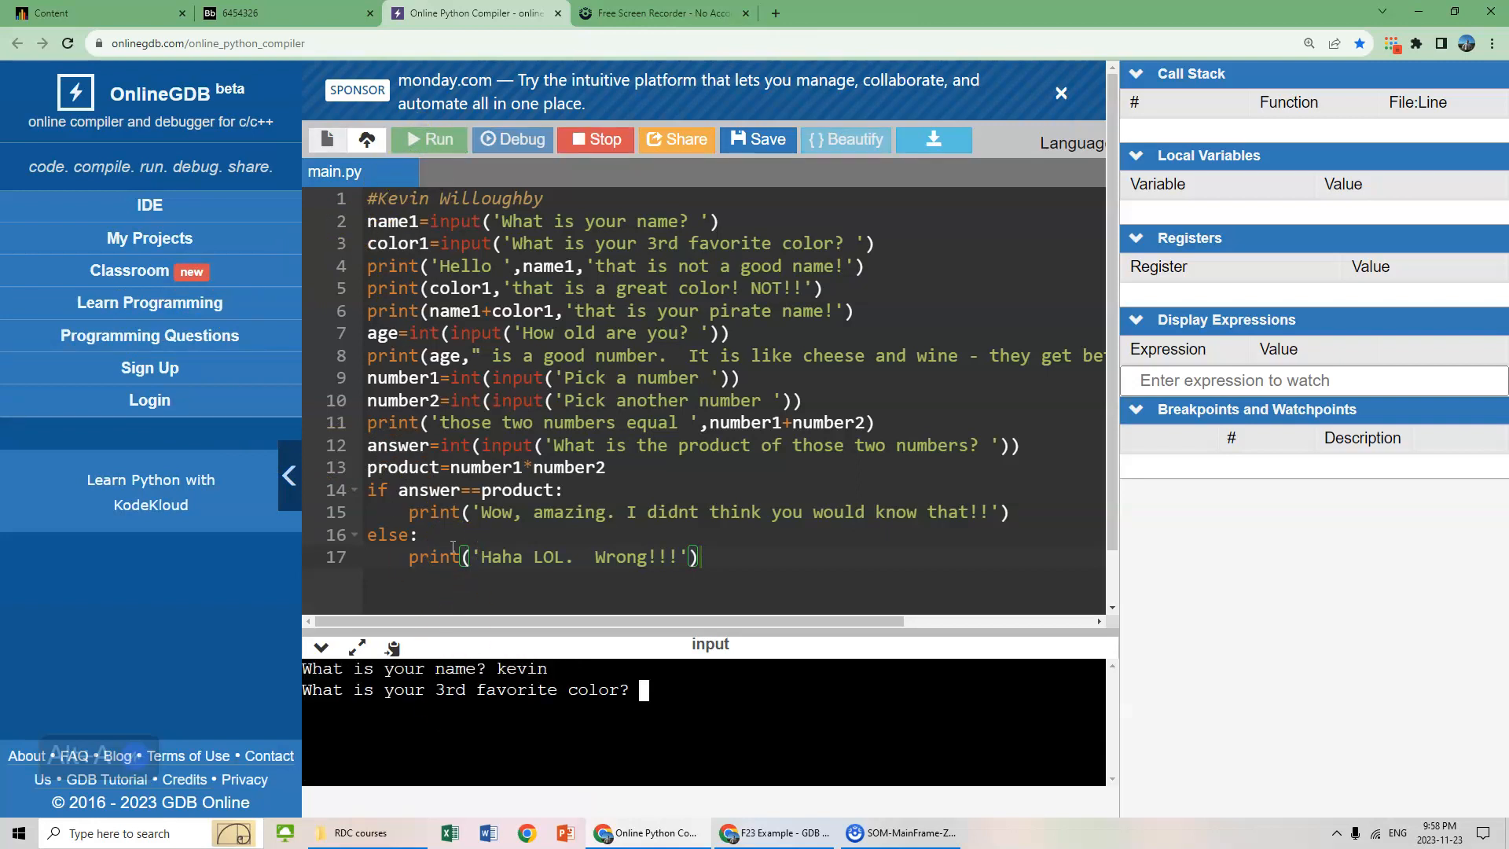
text(Red)
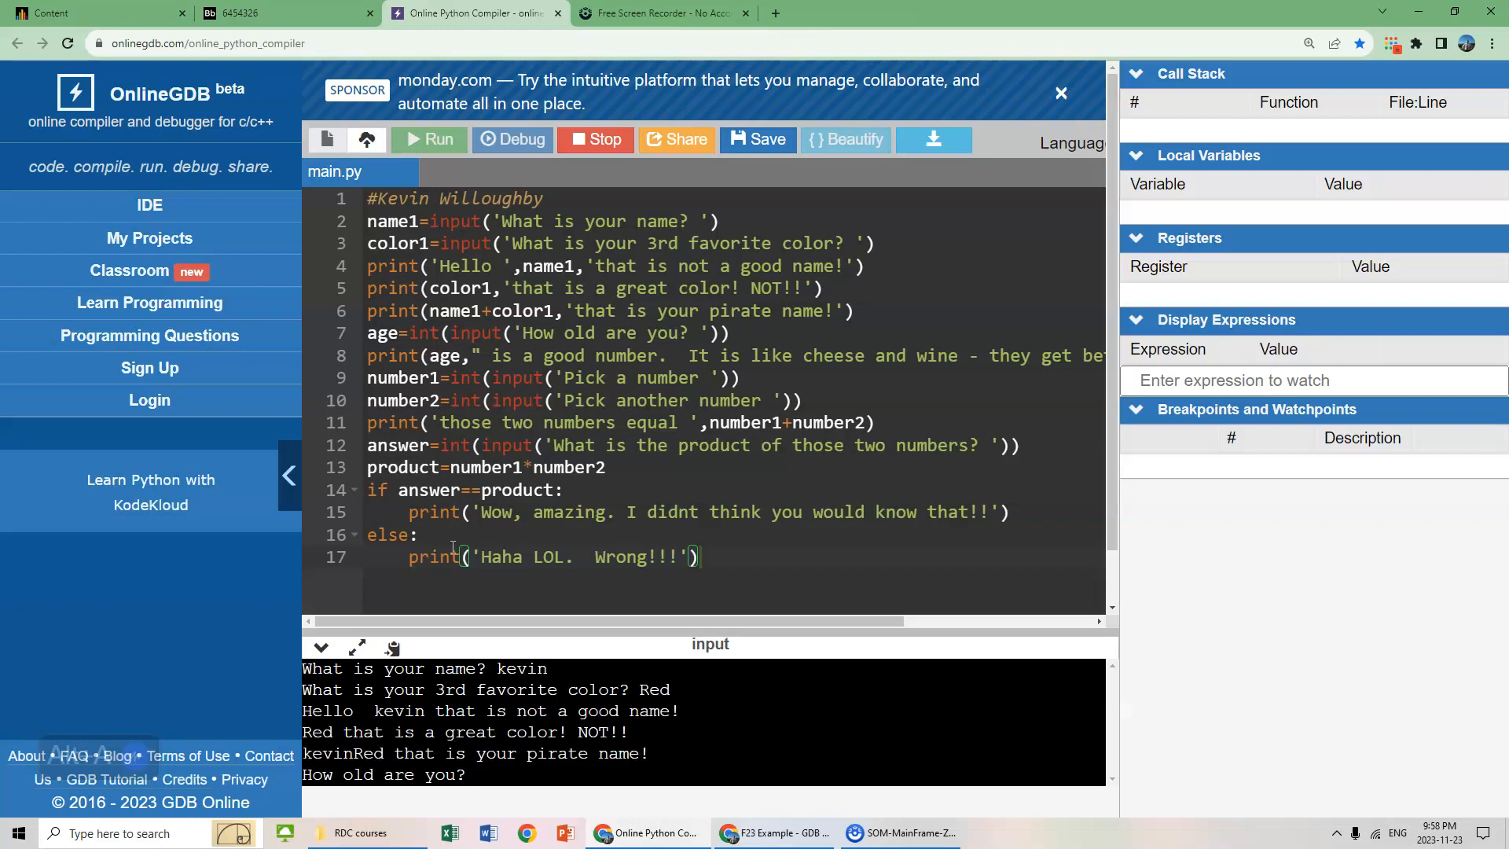
text(3)
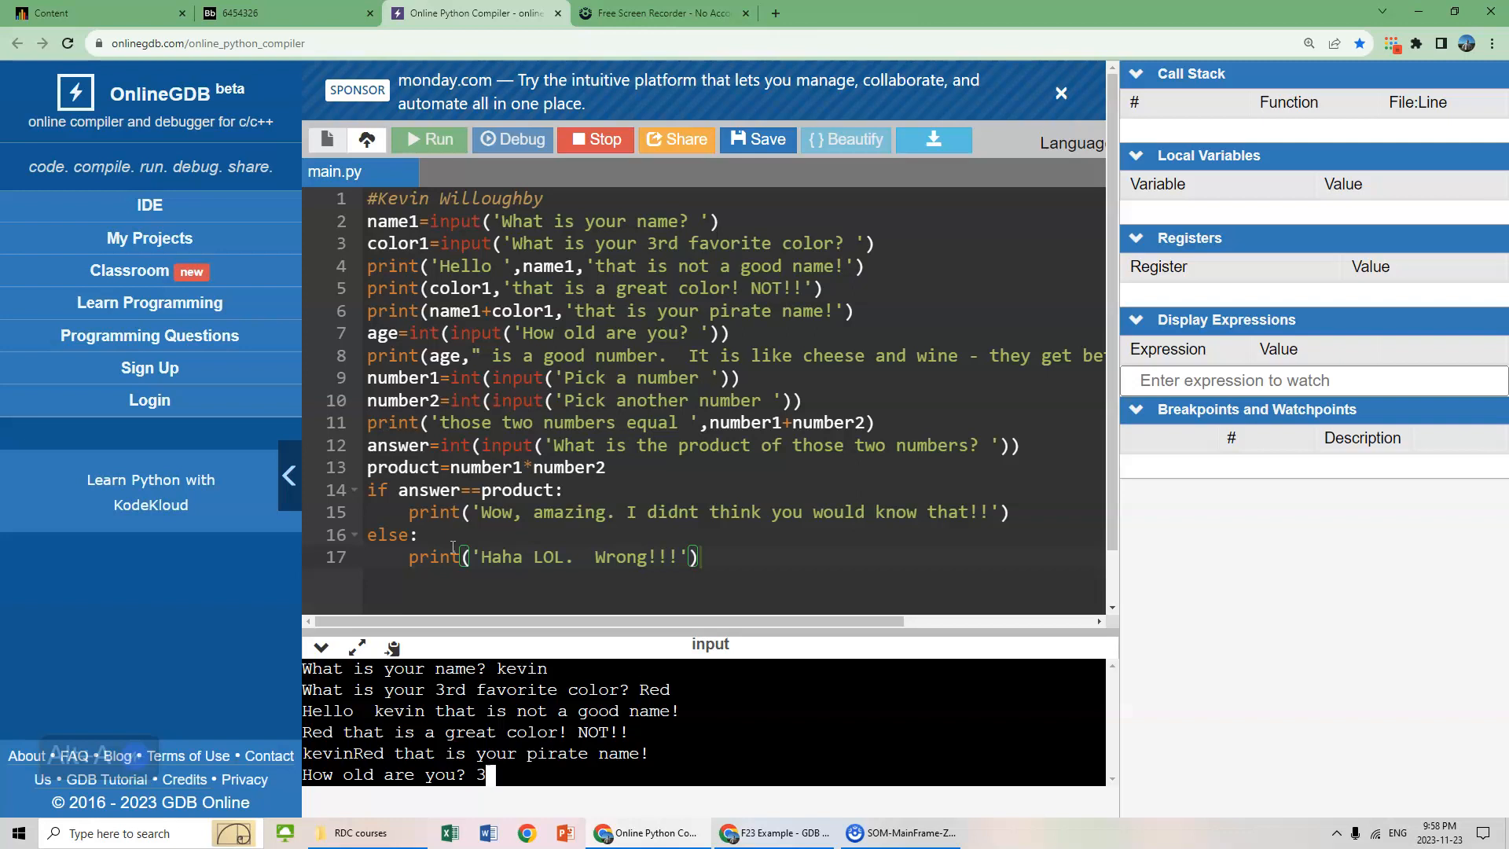
text(7)
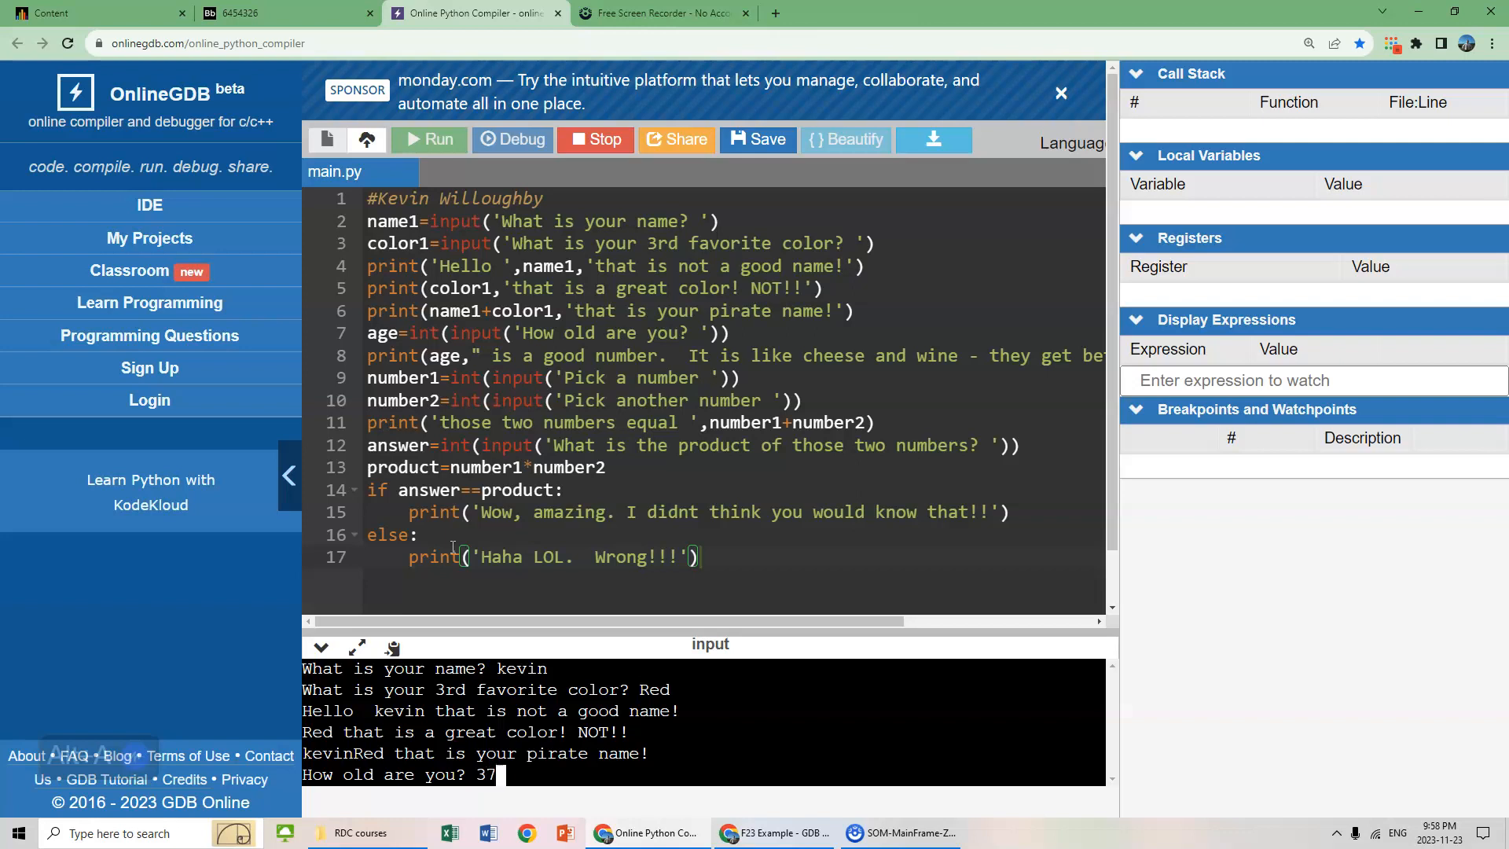
key(enter)
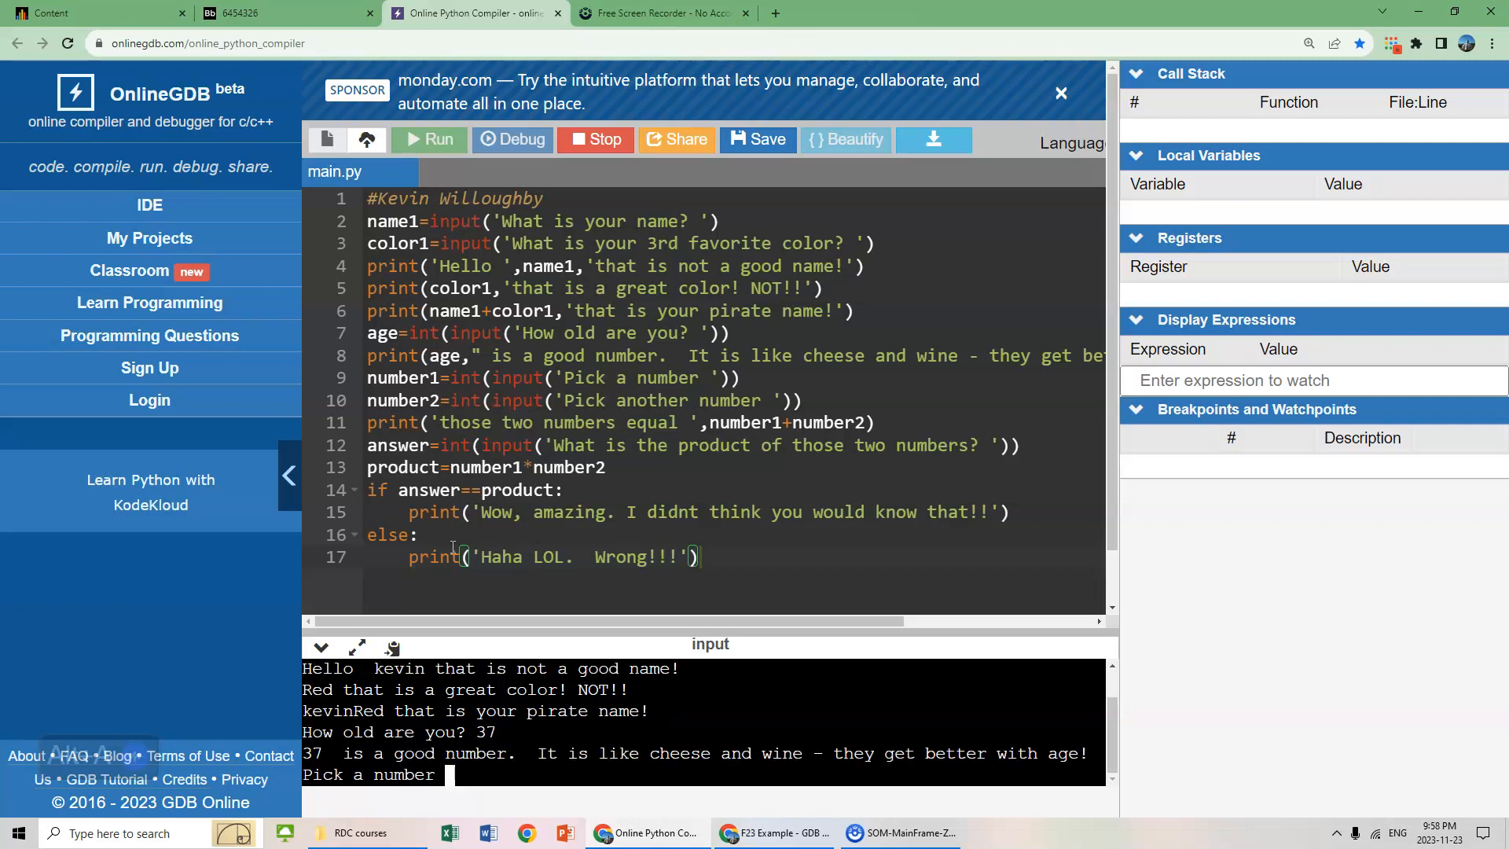
- Enter 60 and 12 as the numbers and answer 720 to the product question
text(60)
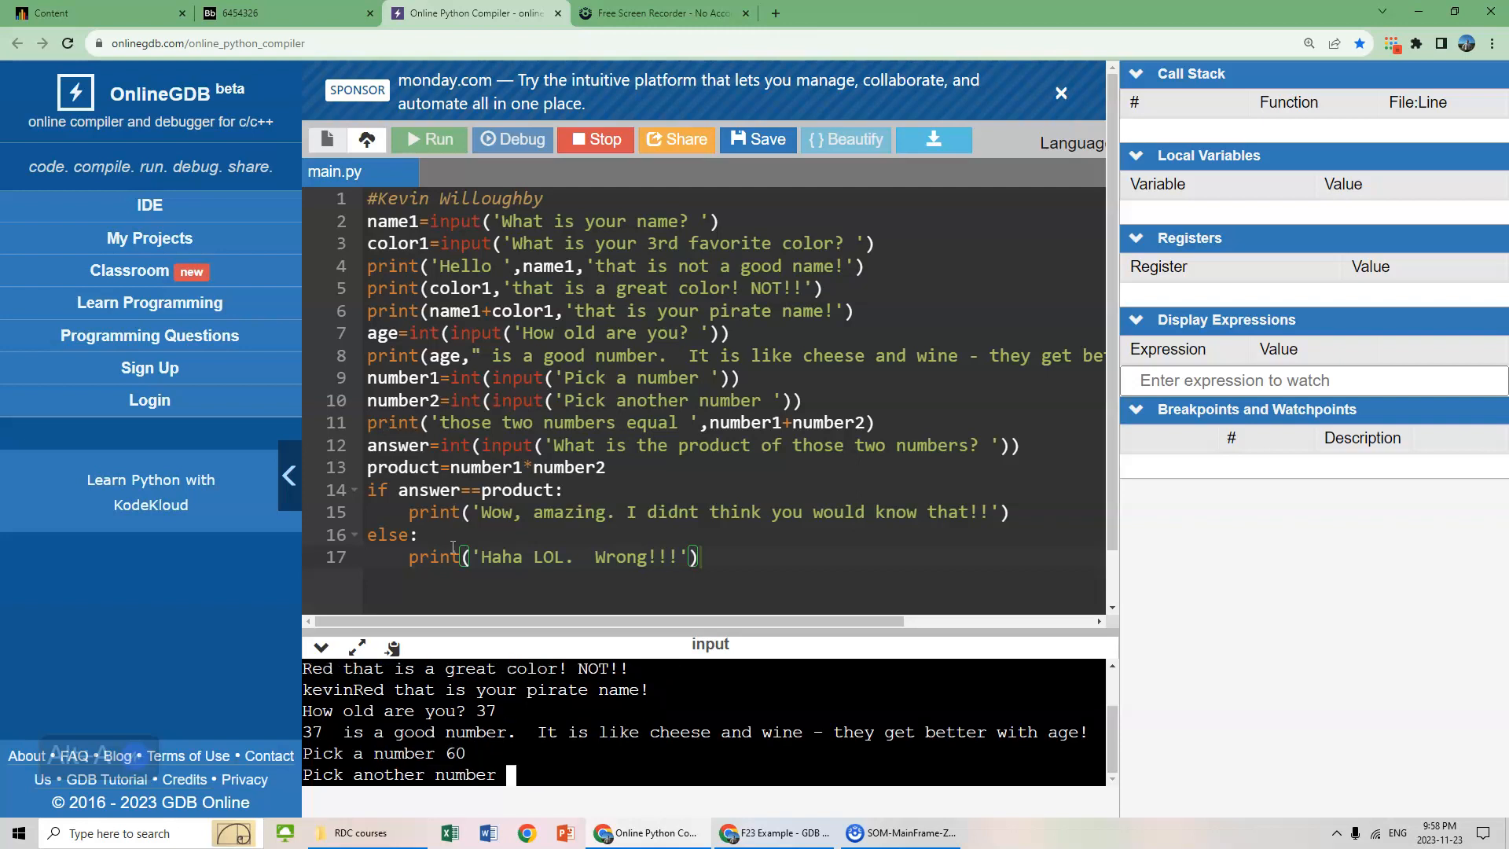
text(12)
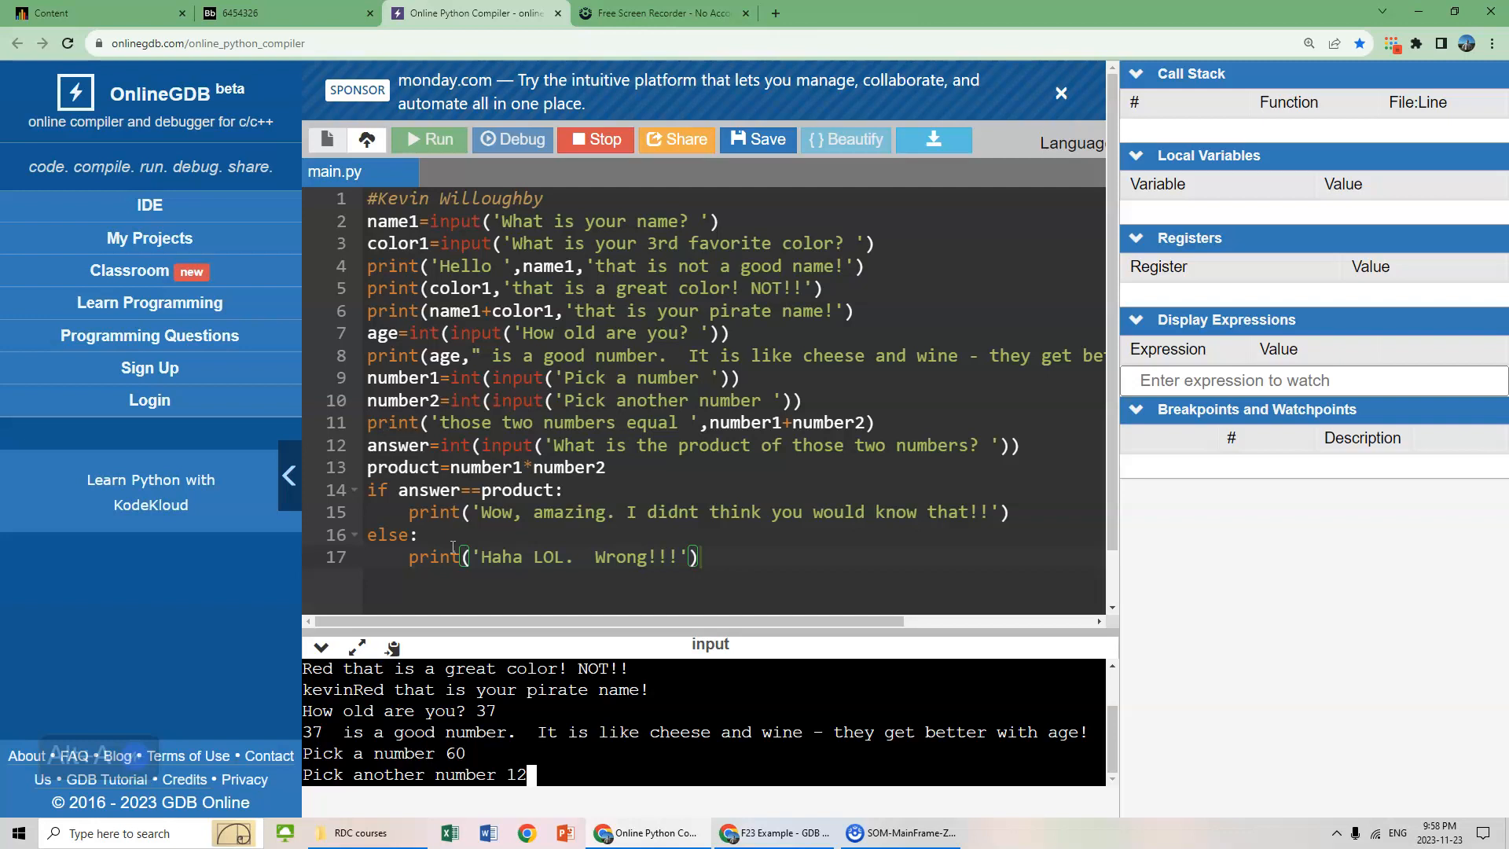
key(enter)
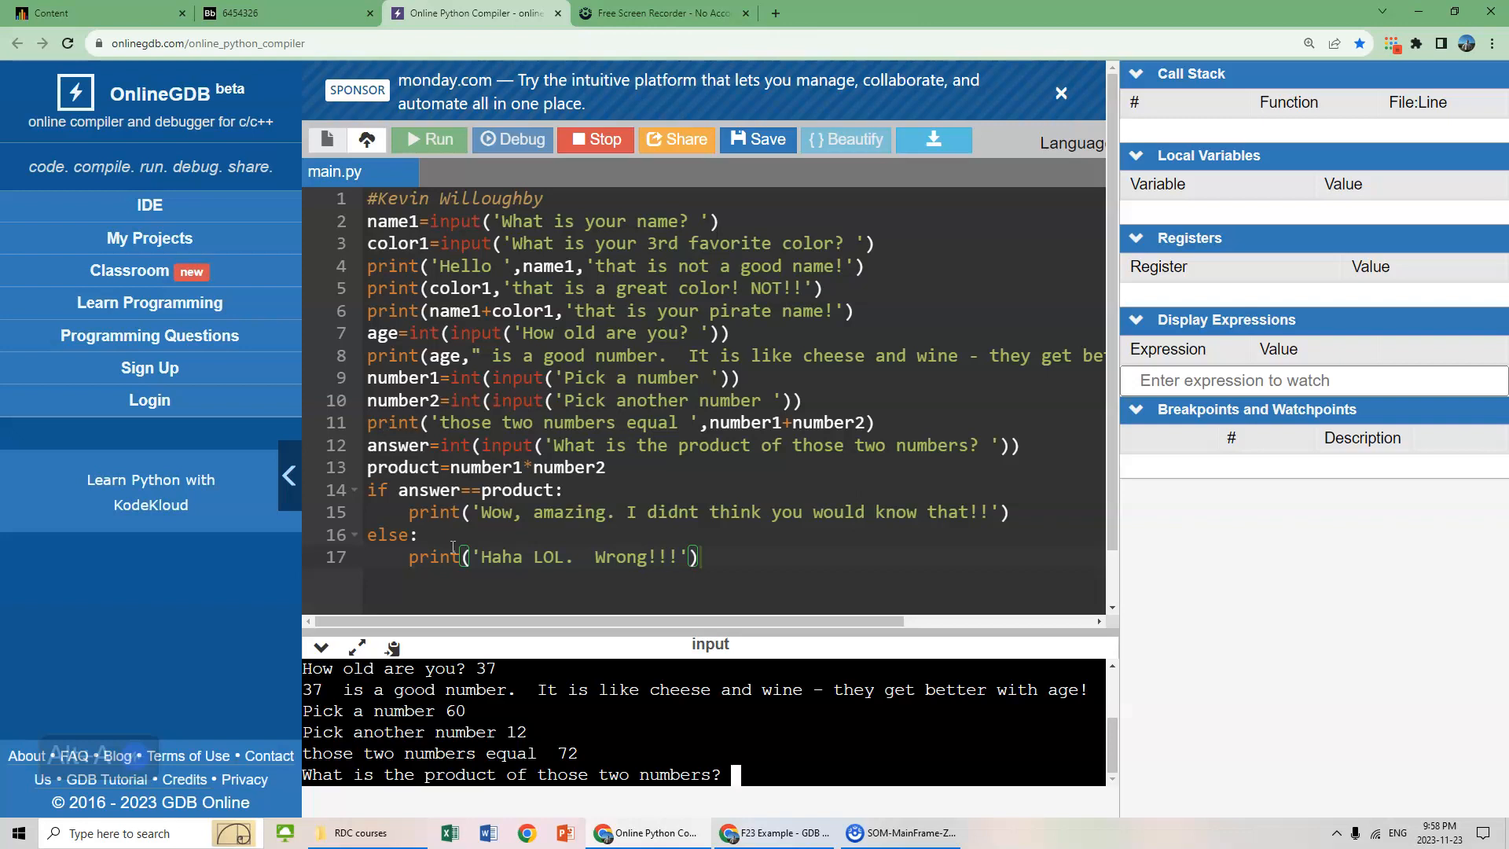
text(720)
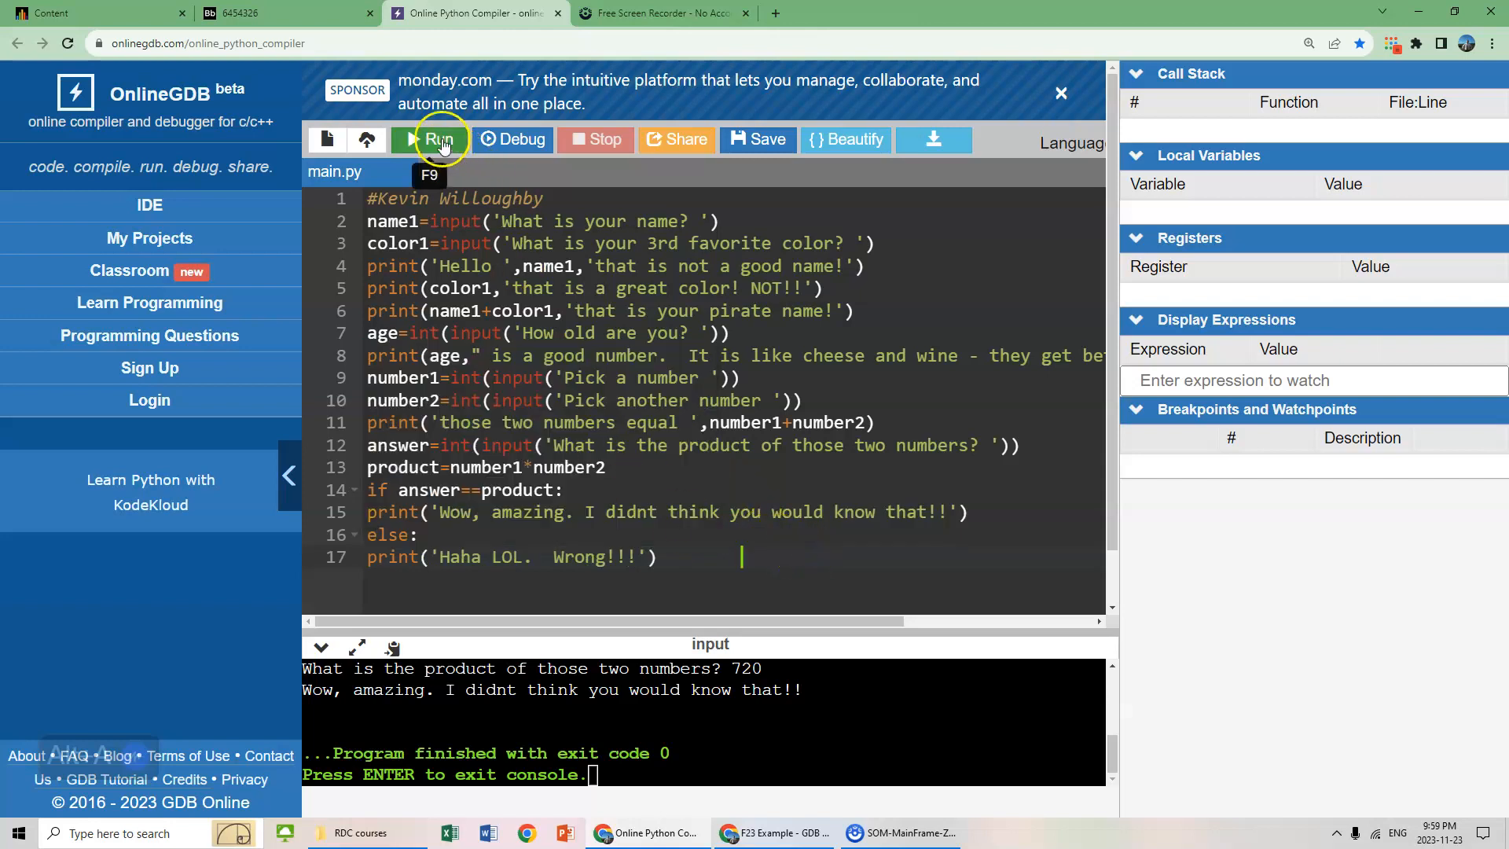
- Run the unindented code to show the IndentationError expecting an indented block after line 14
click(438, 140)
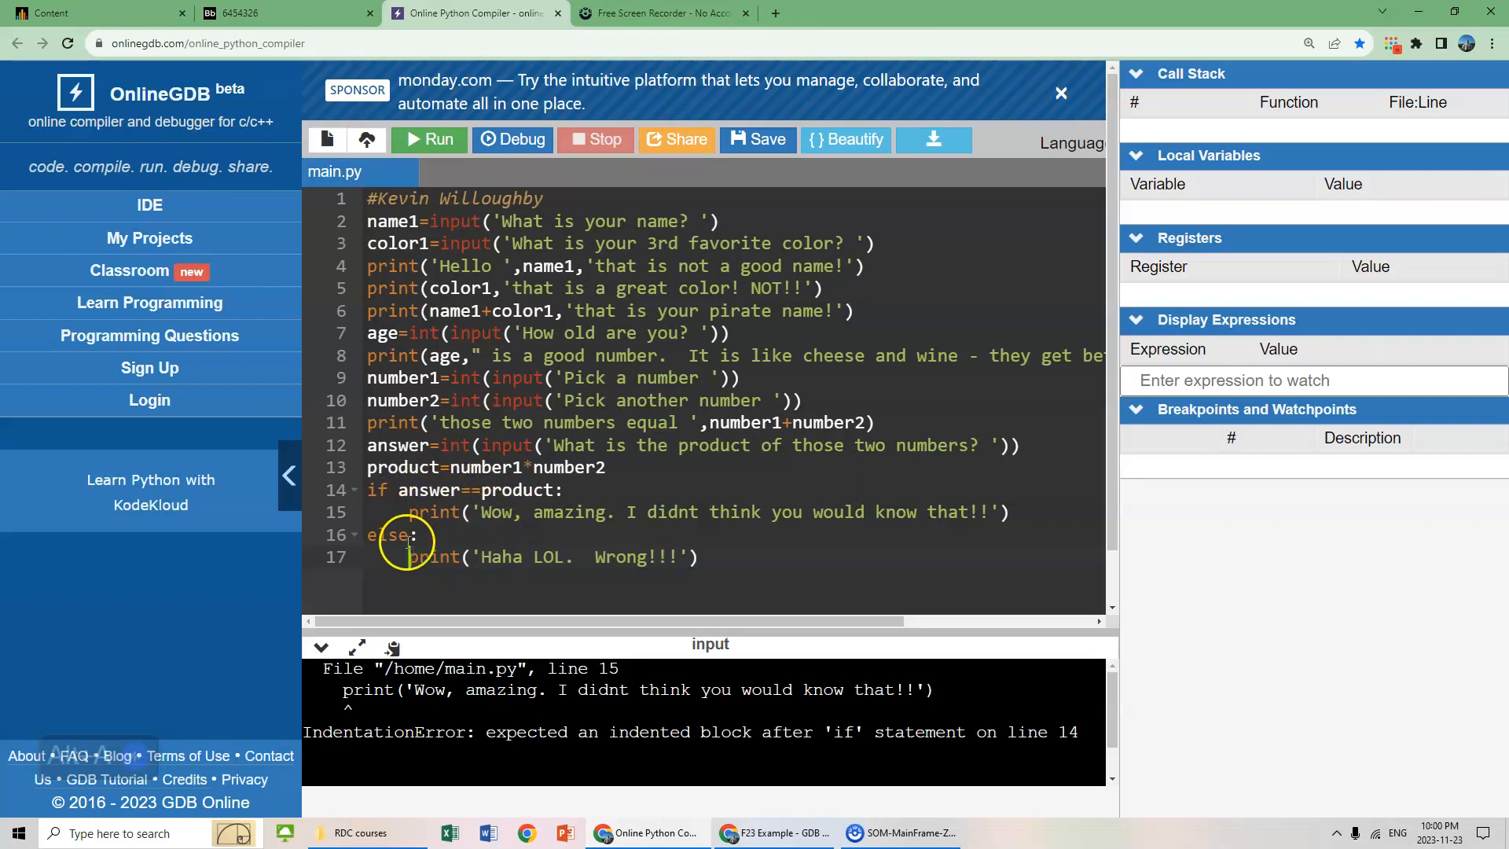
- Rerun the fixed program with inputs Kevin, Red, 41, 7, 10 and answer 70 to get 'Wow, amazing'
click(429, 140)
text(Kevin)
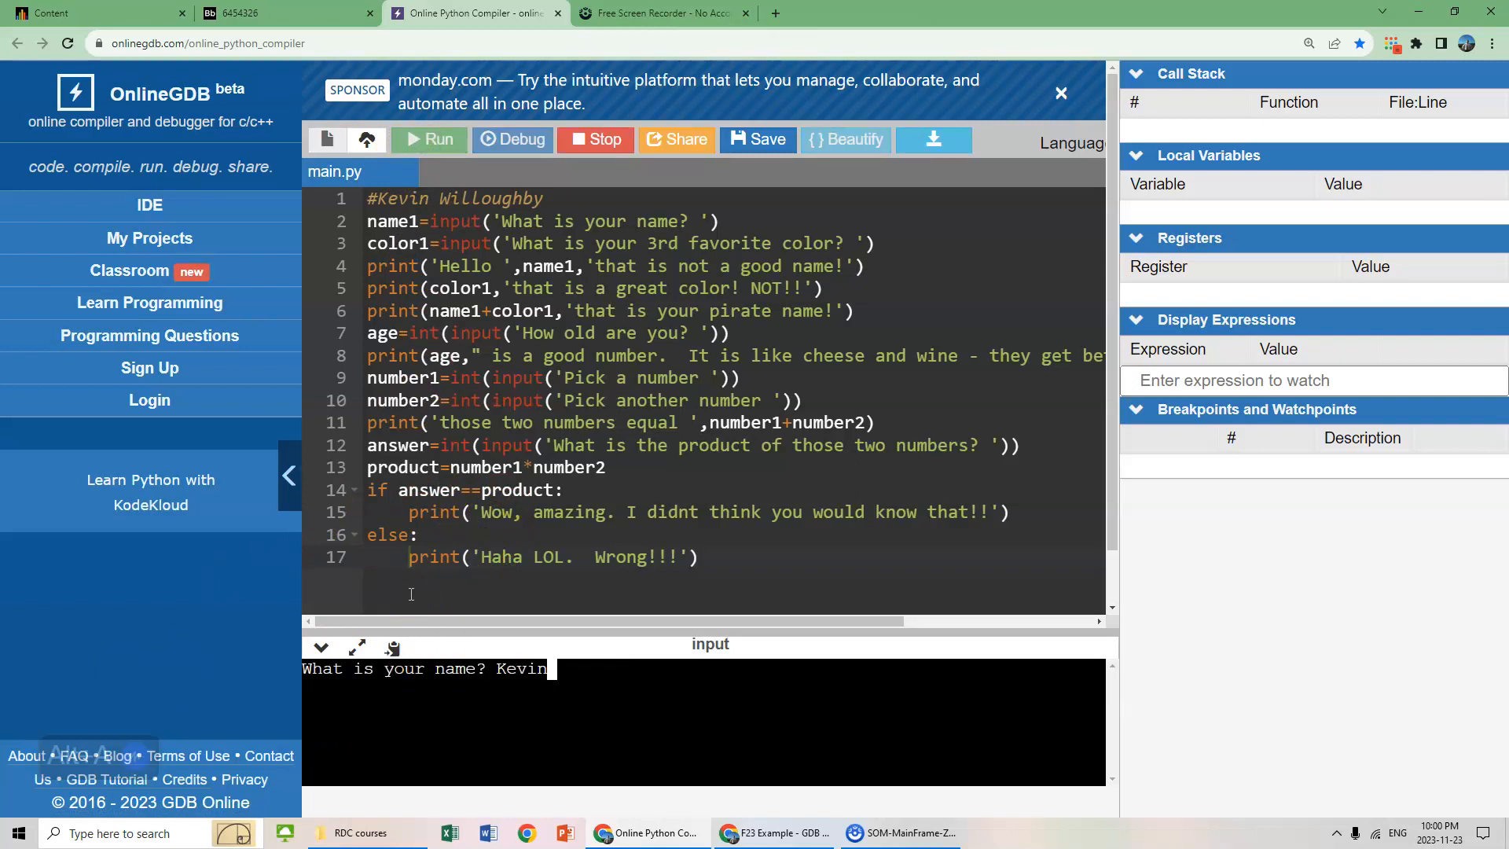
text(Re)
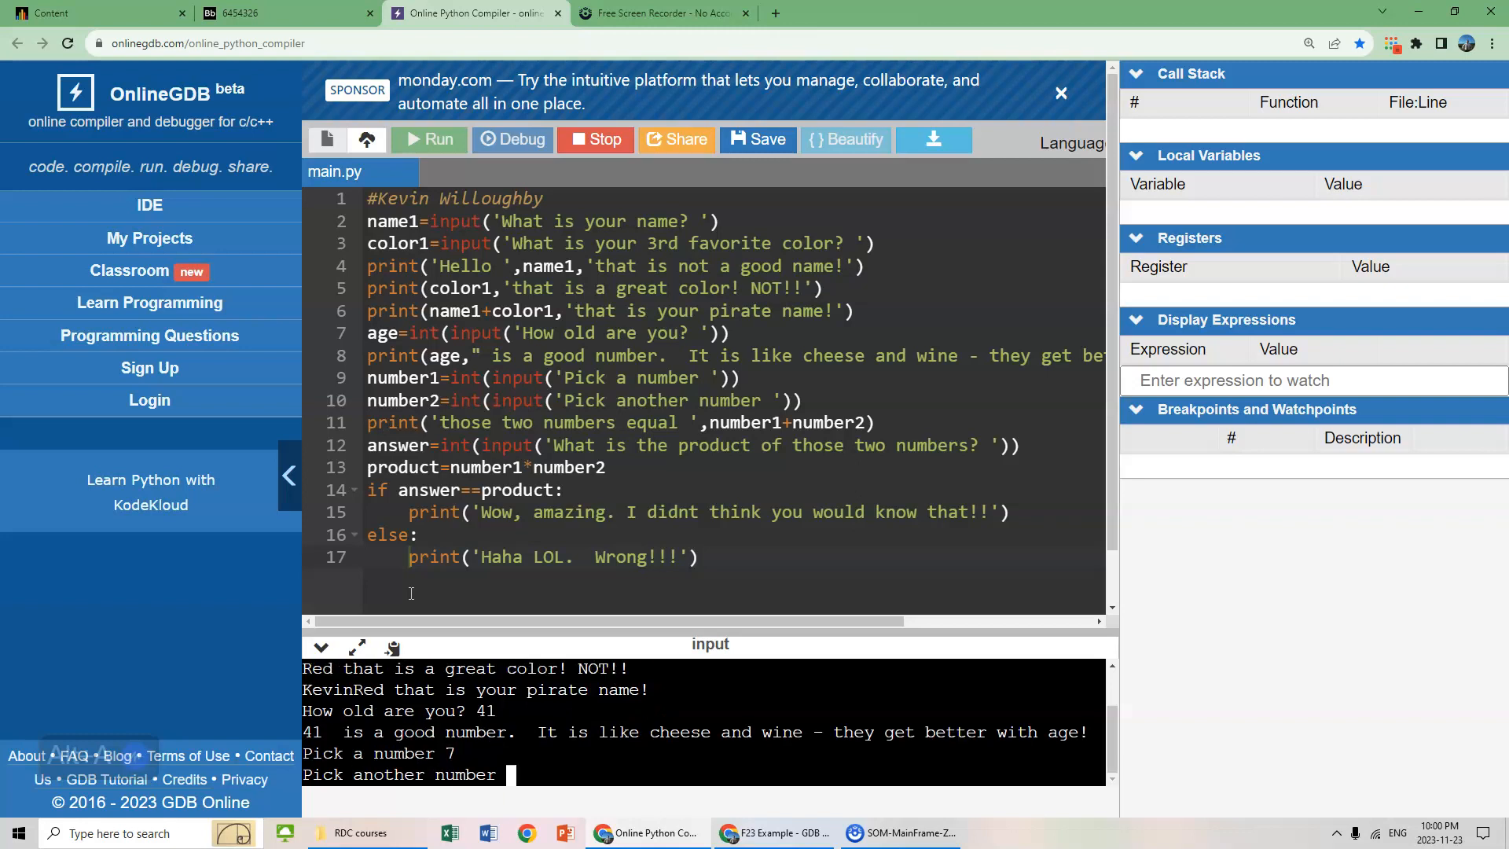
text(10)
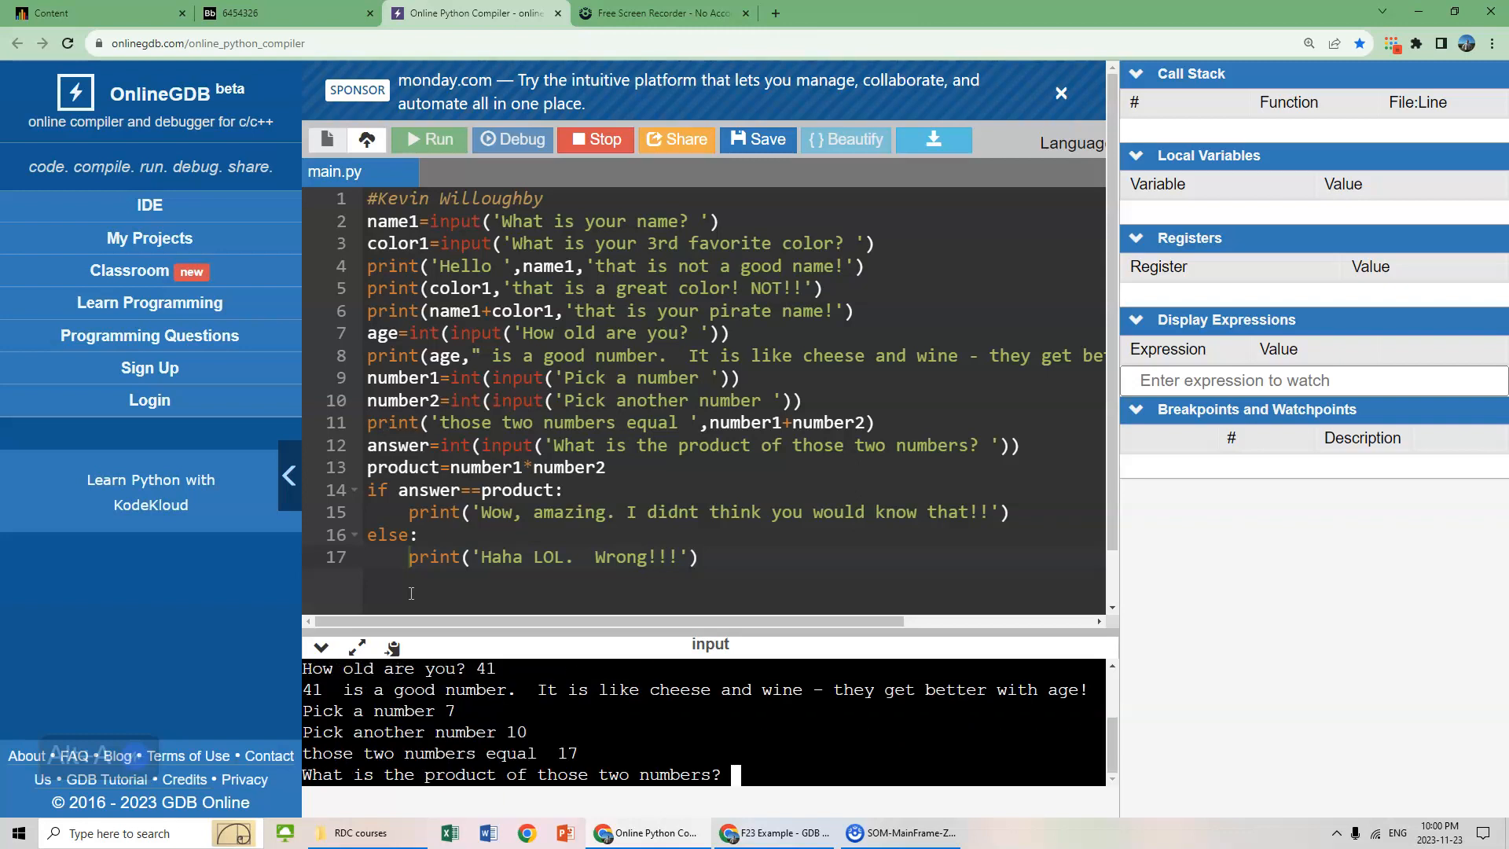
text(70)
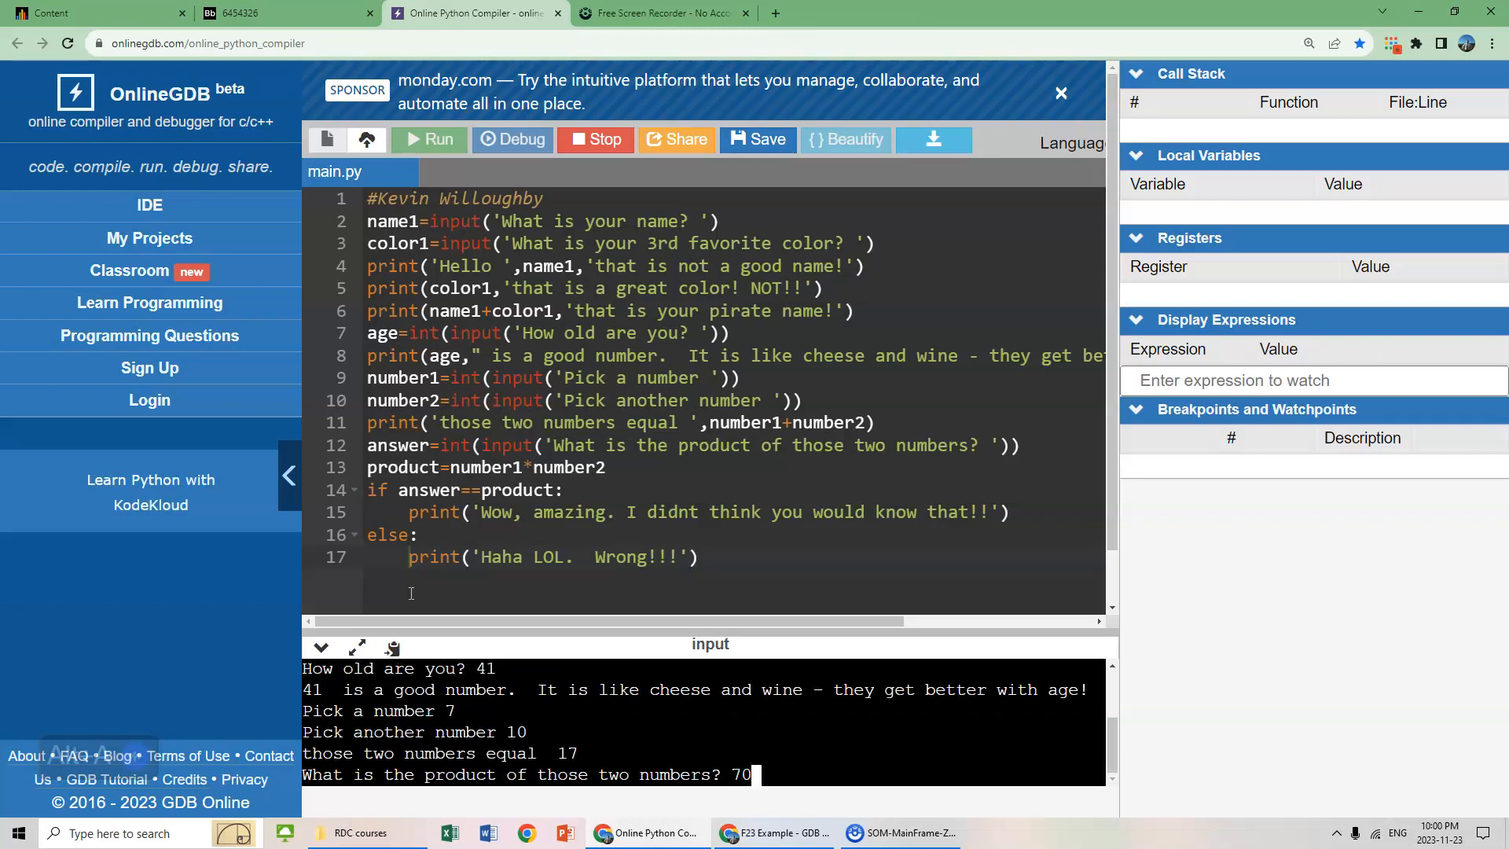
key(enter)
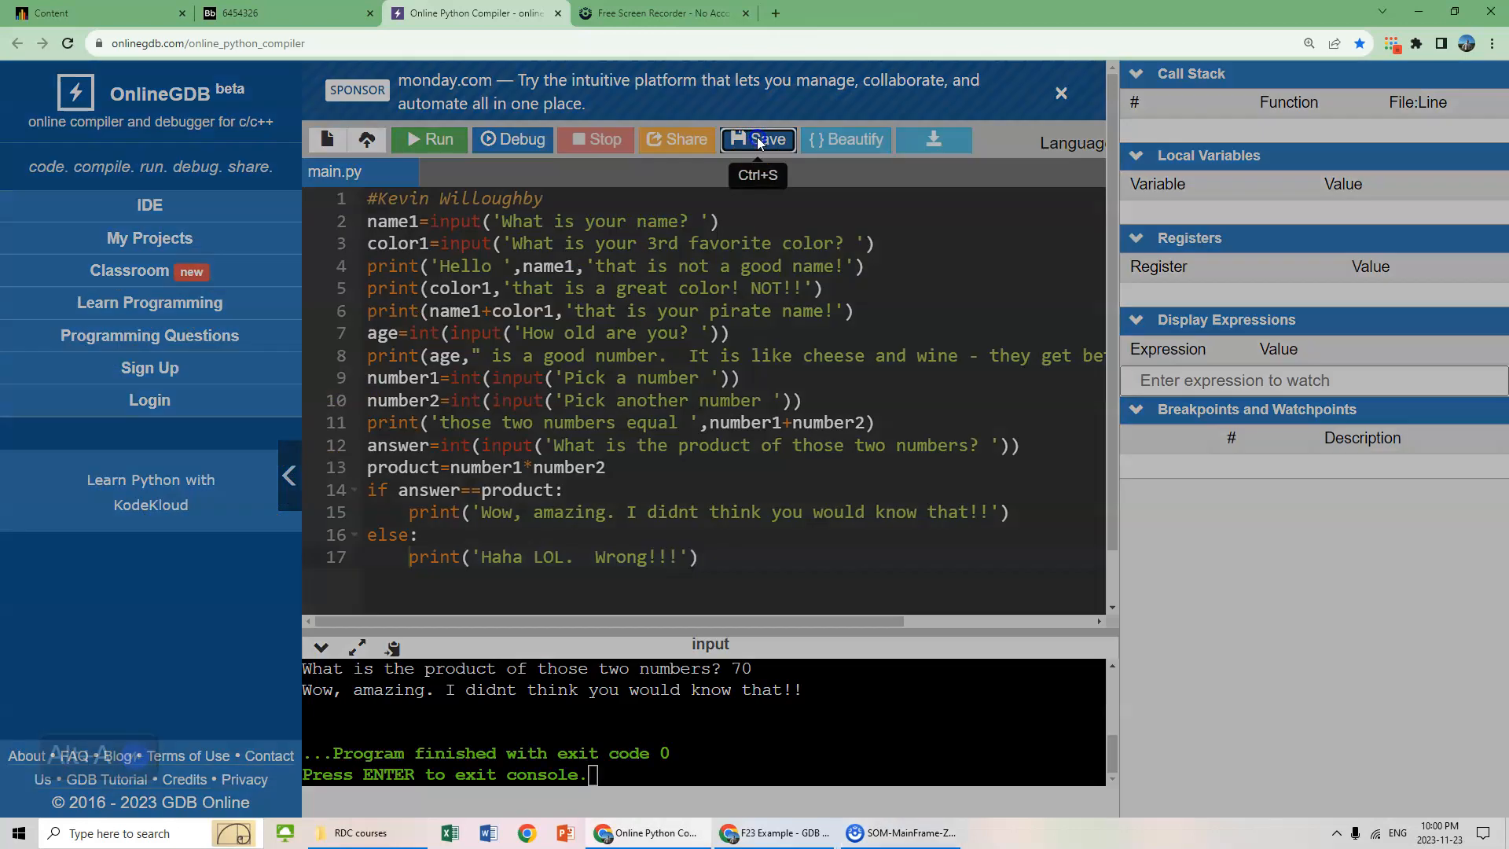
- Log in with a Google account and save the code as the project 'Coding example'
click(756, 140)
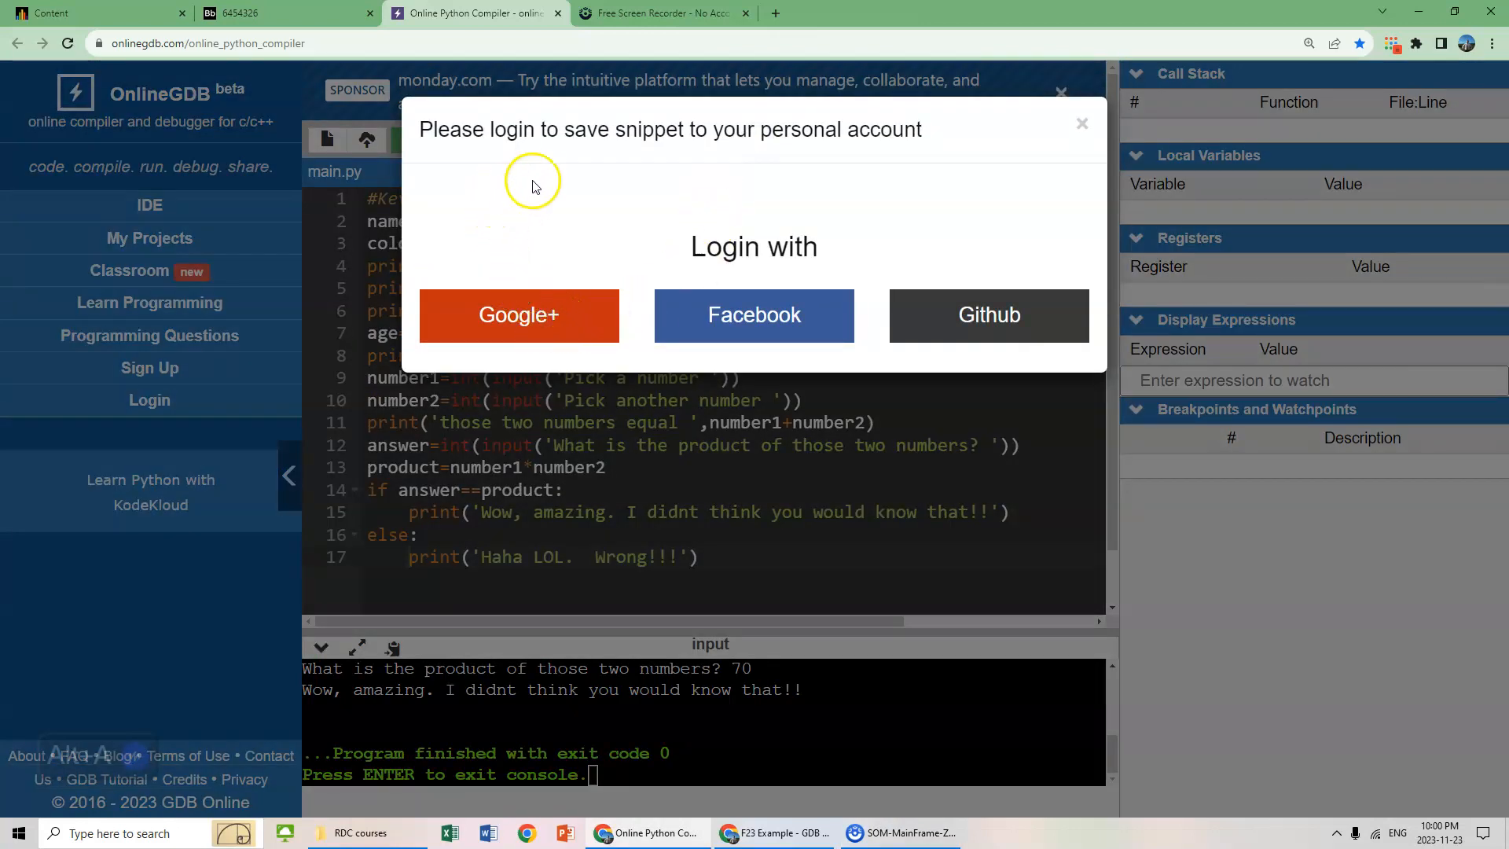
mouse_move(563, 291)
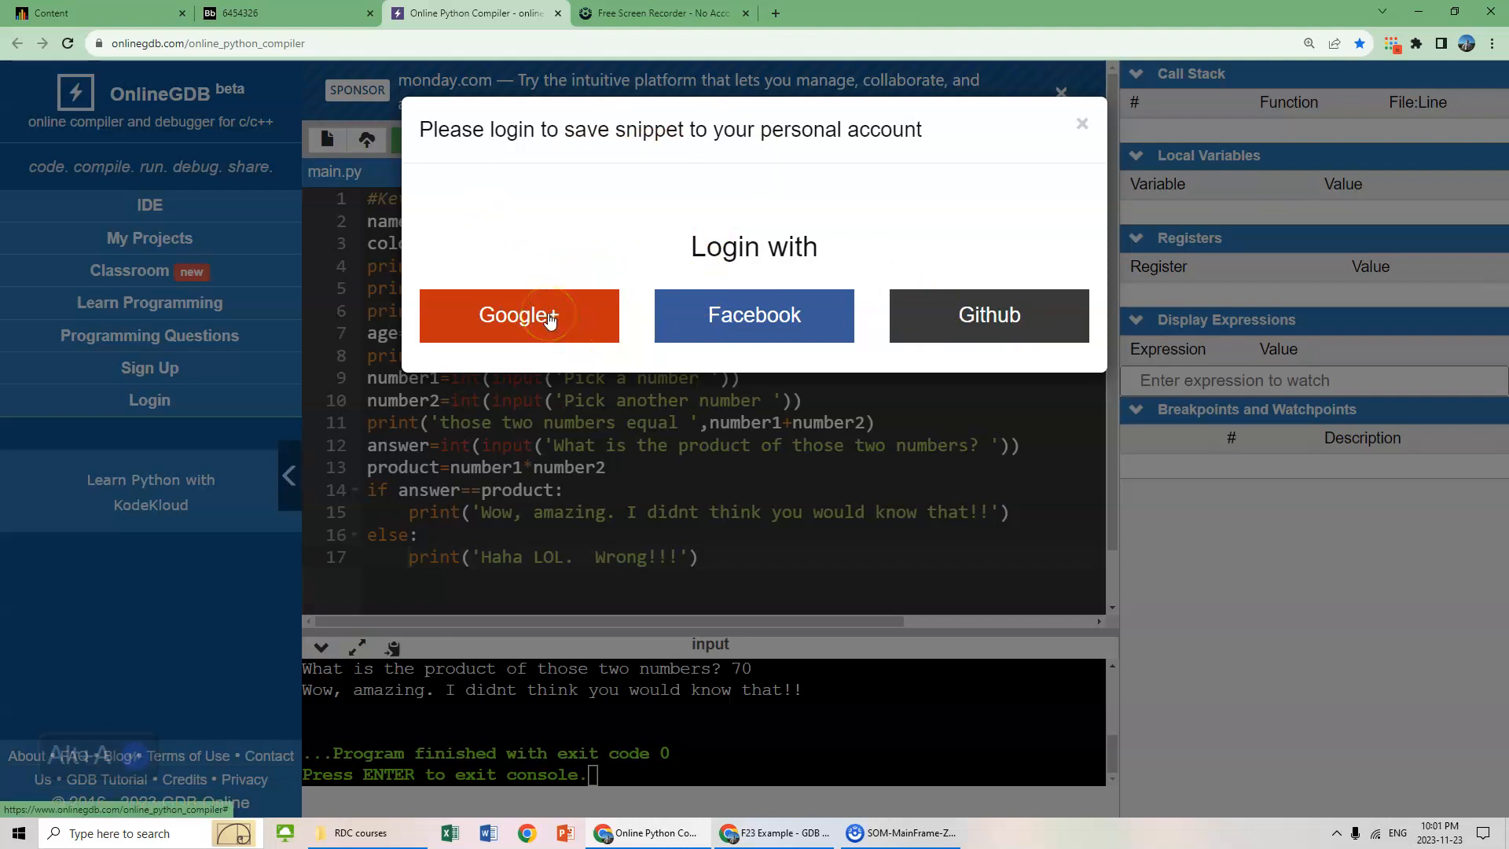
click(519, 314)
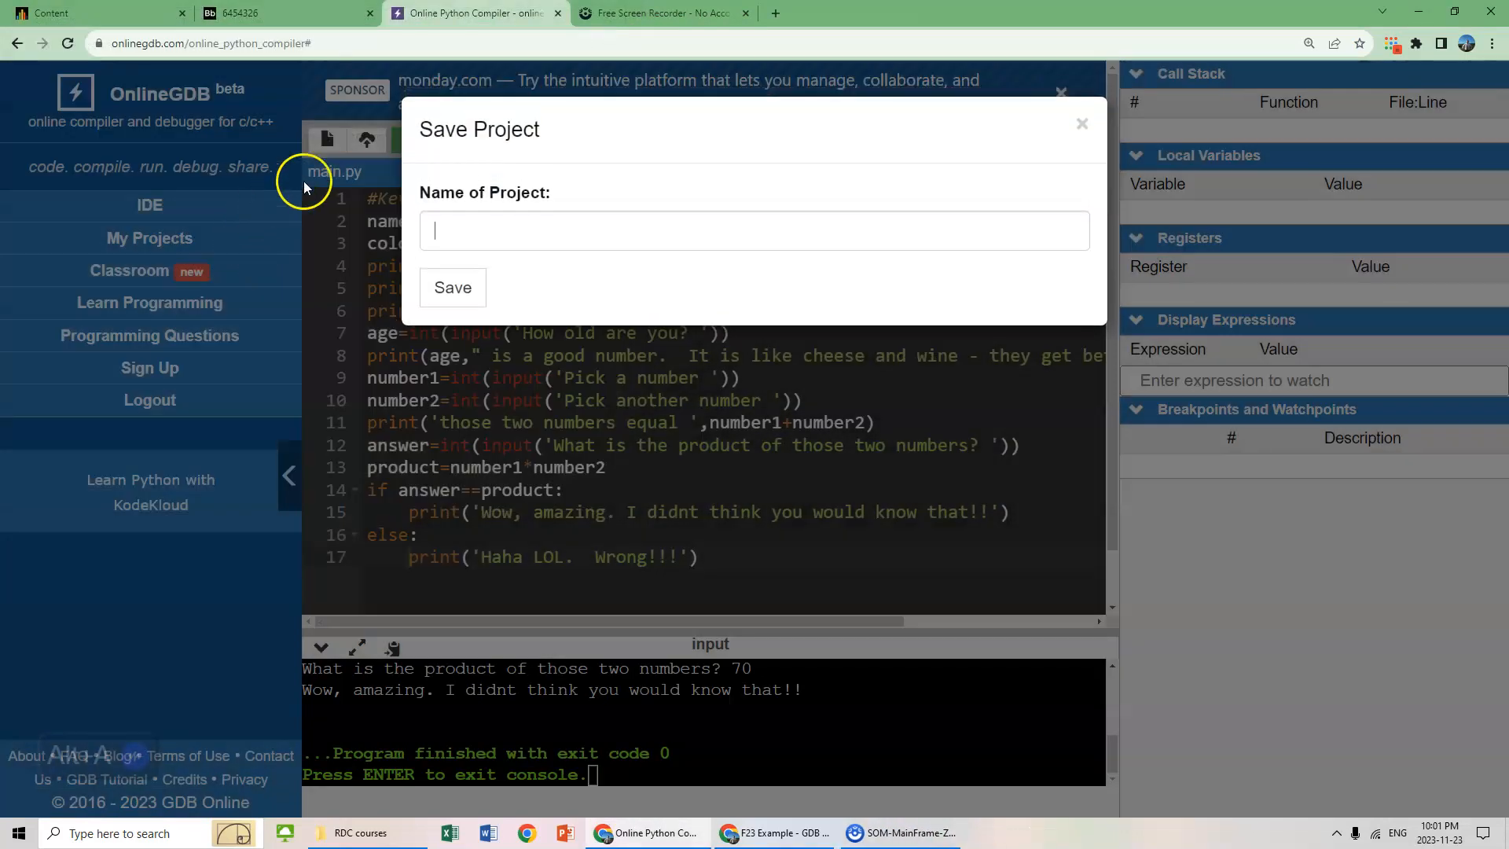
click(501, 230)
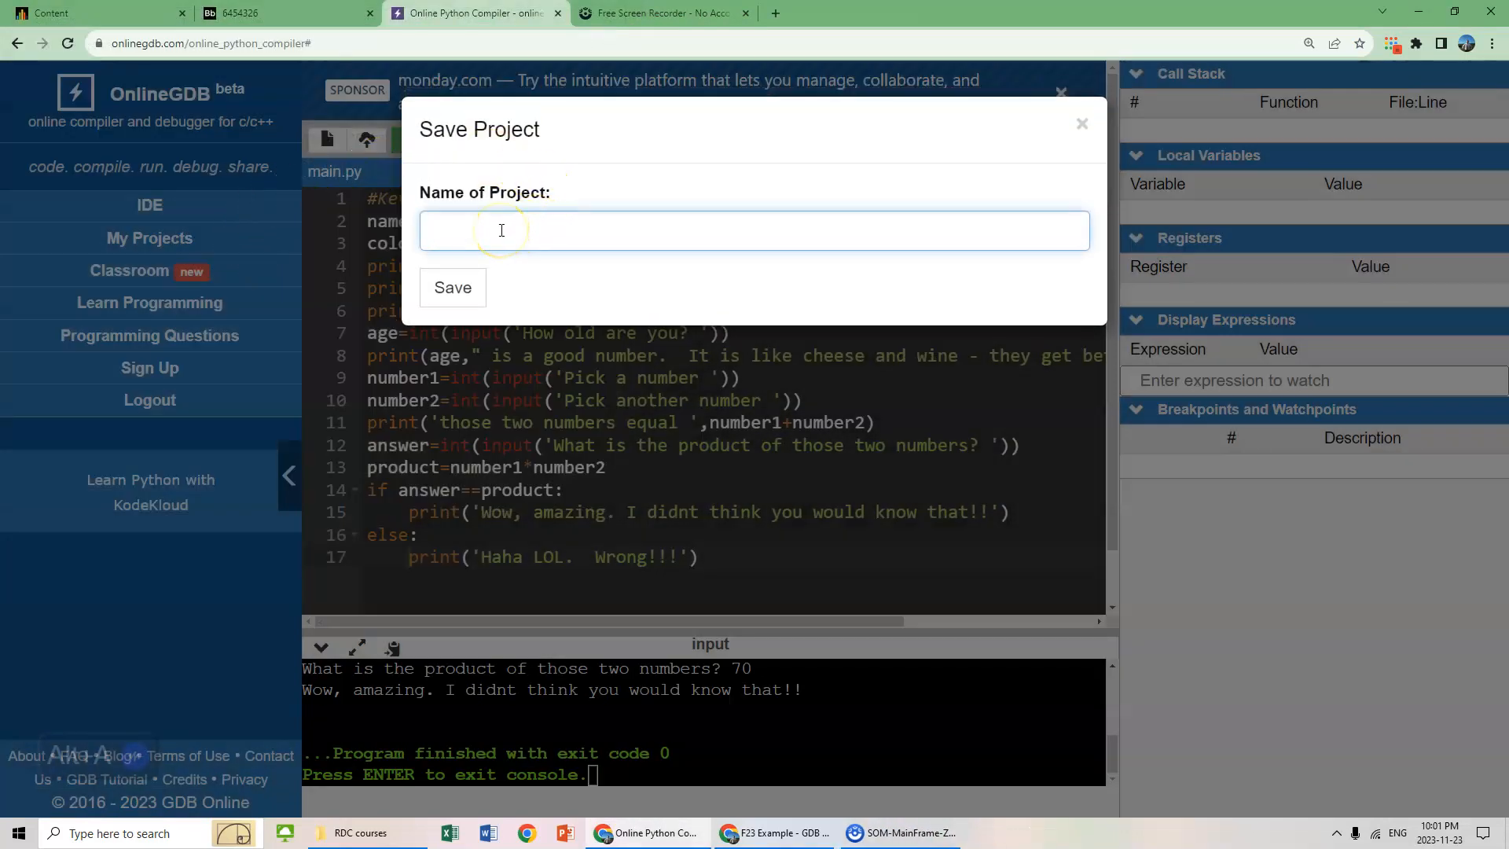
click(501, 230)
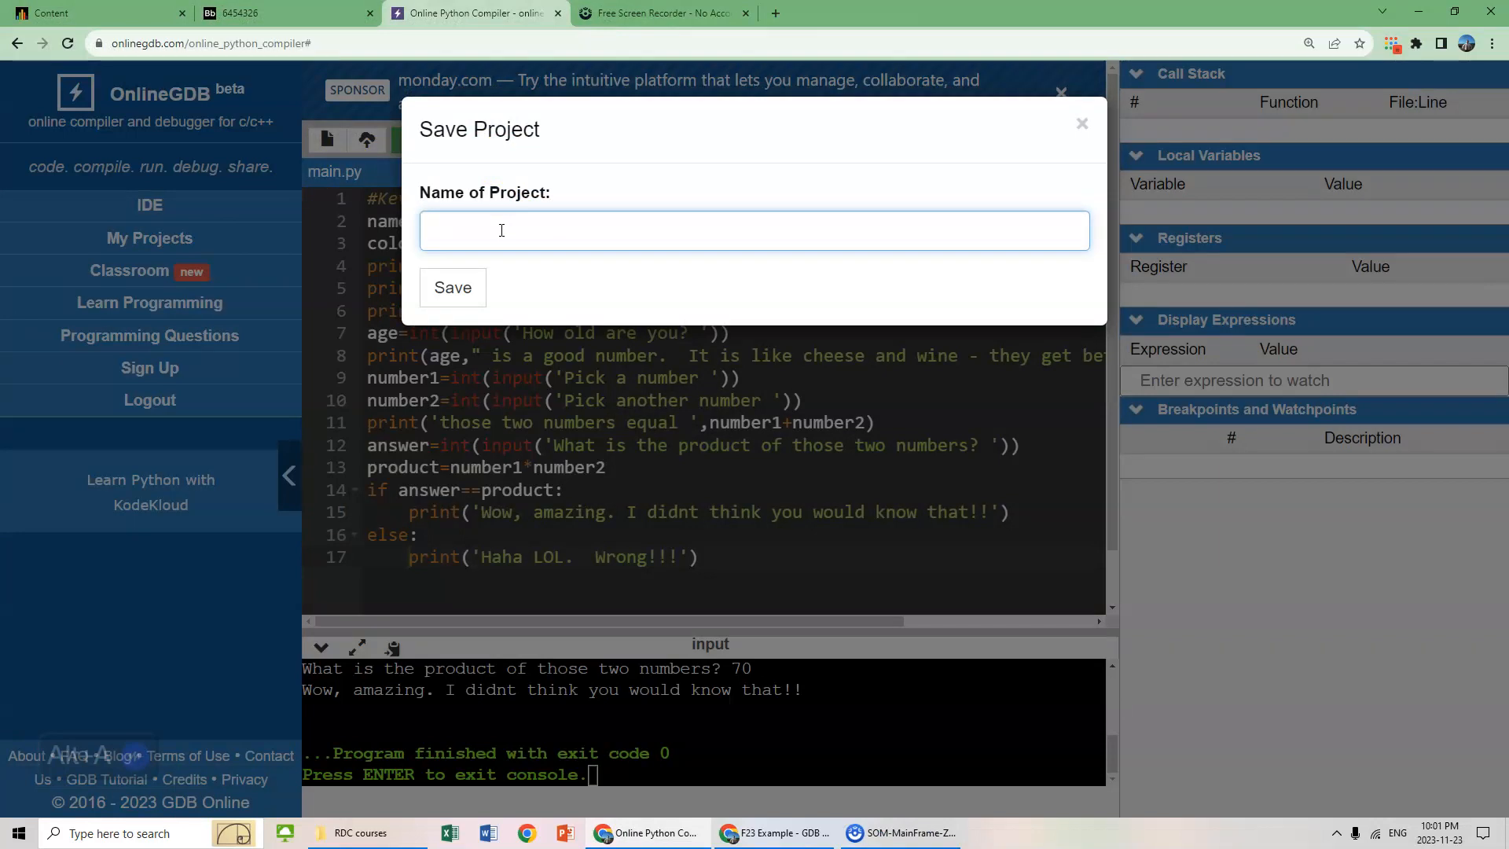
text(Codign e)
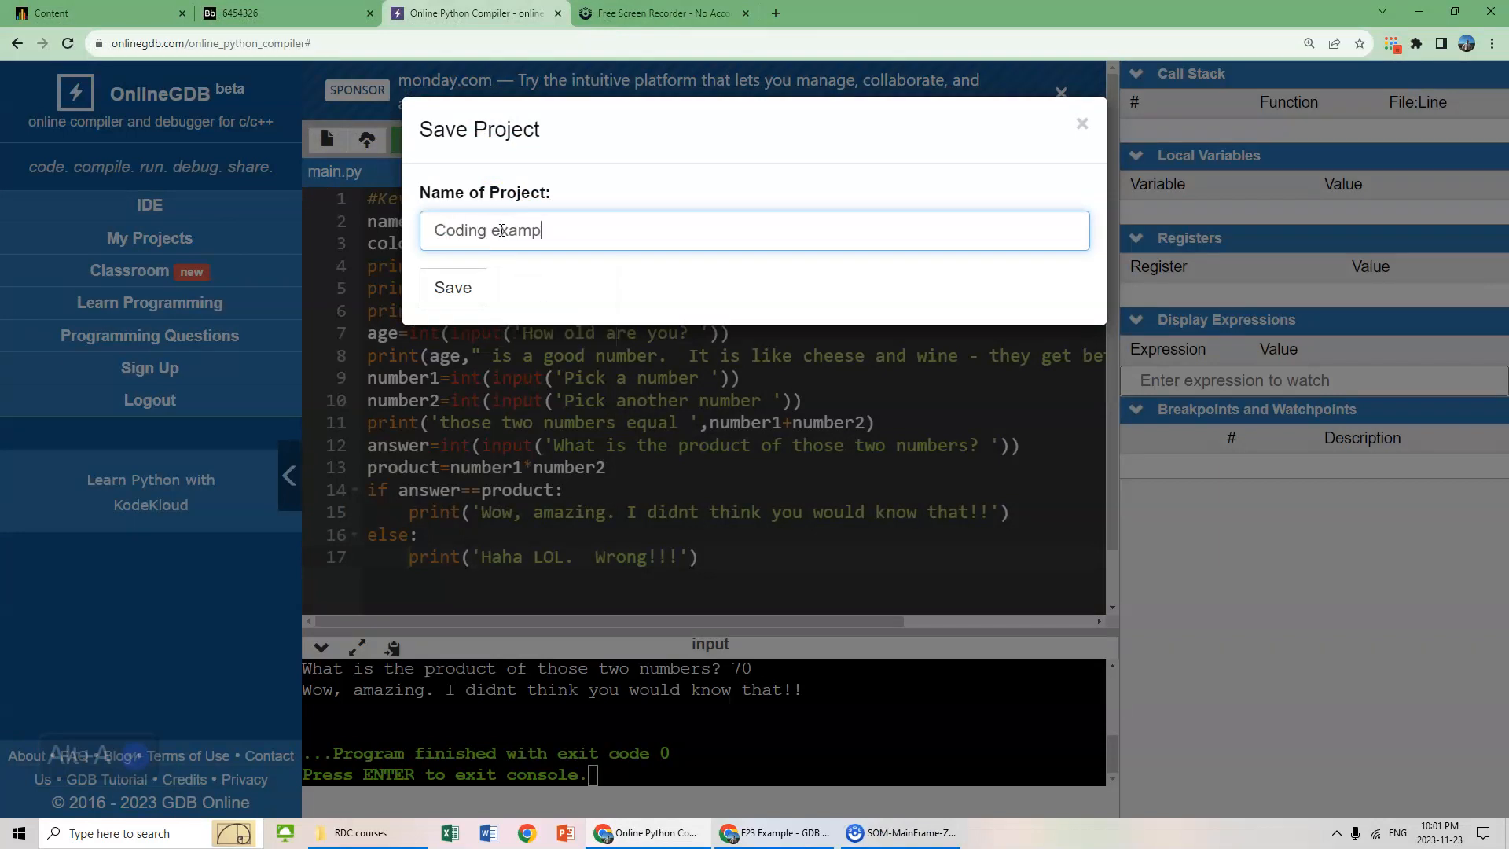
click(453, 287)
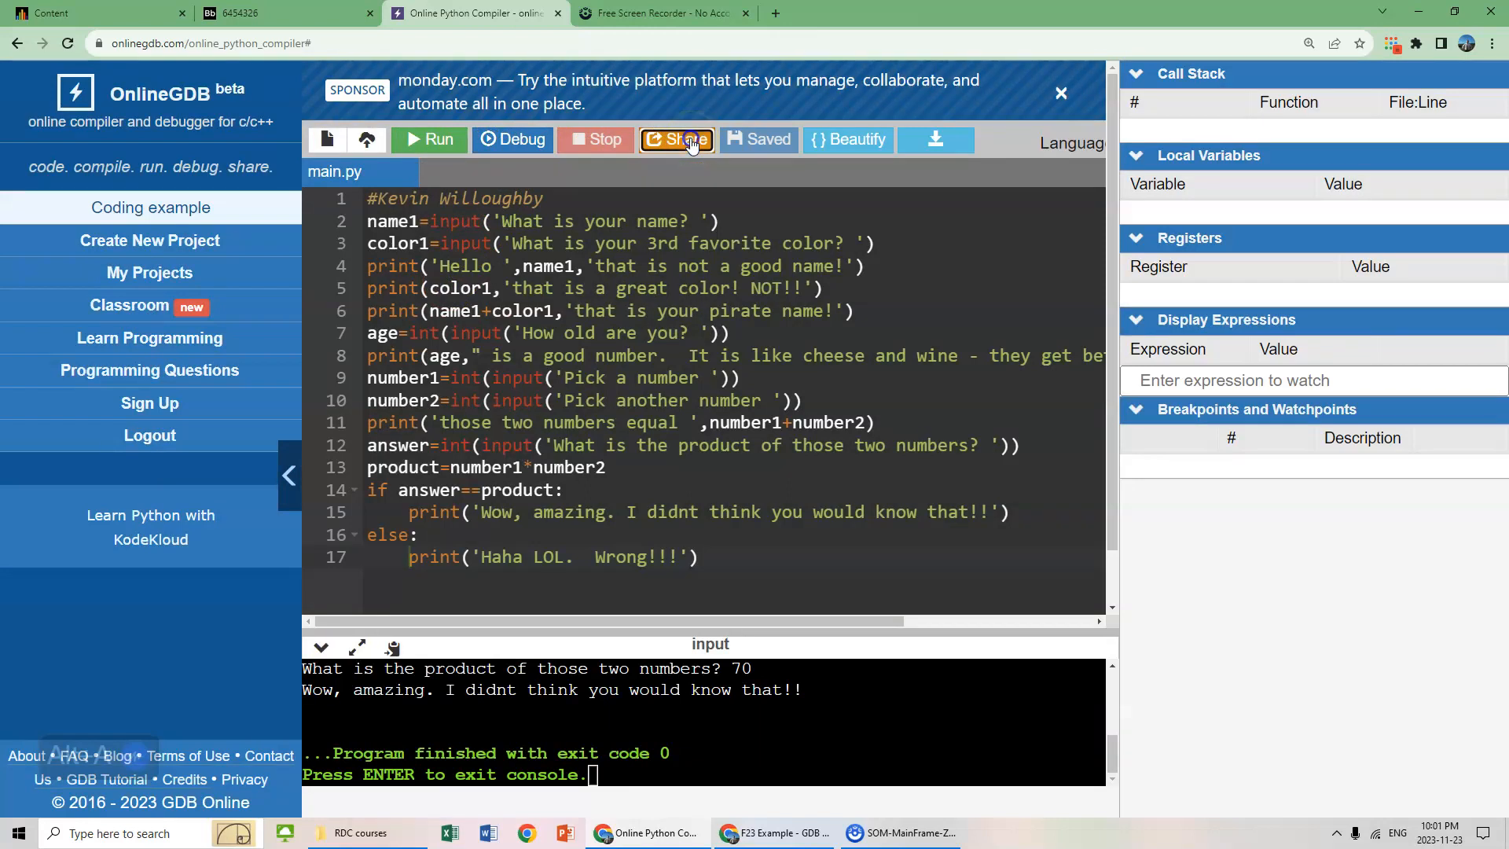
- Generate the Share Link dialog showing the project's share code and embed code
click(677, 140)
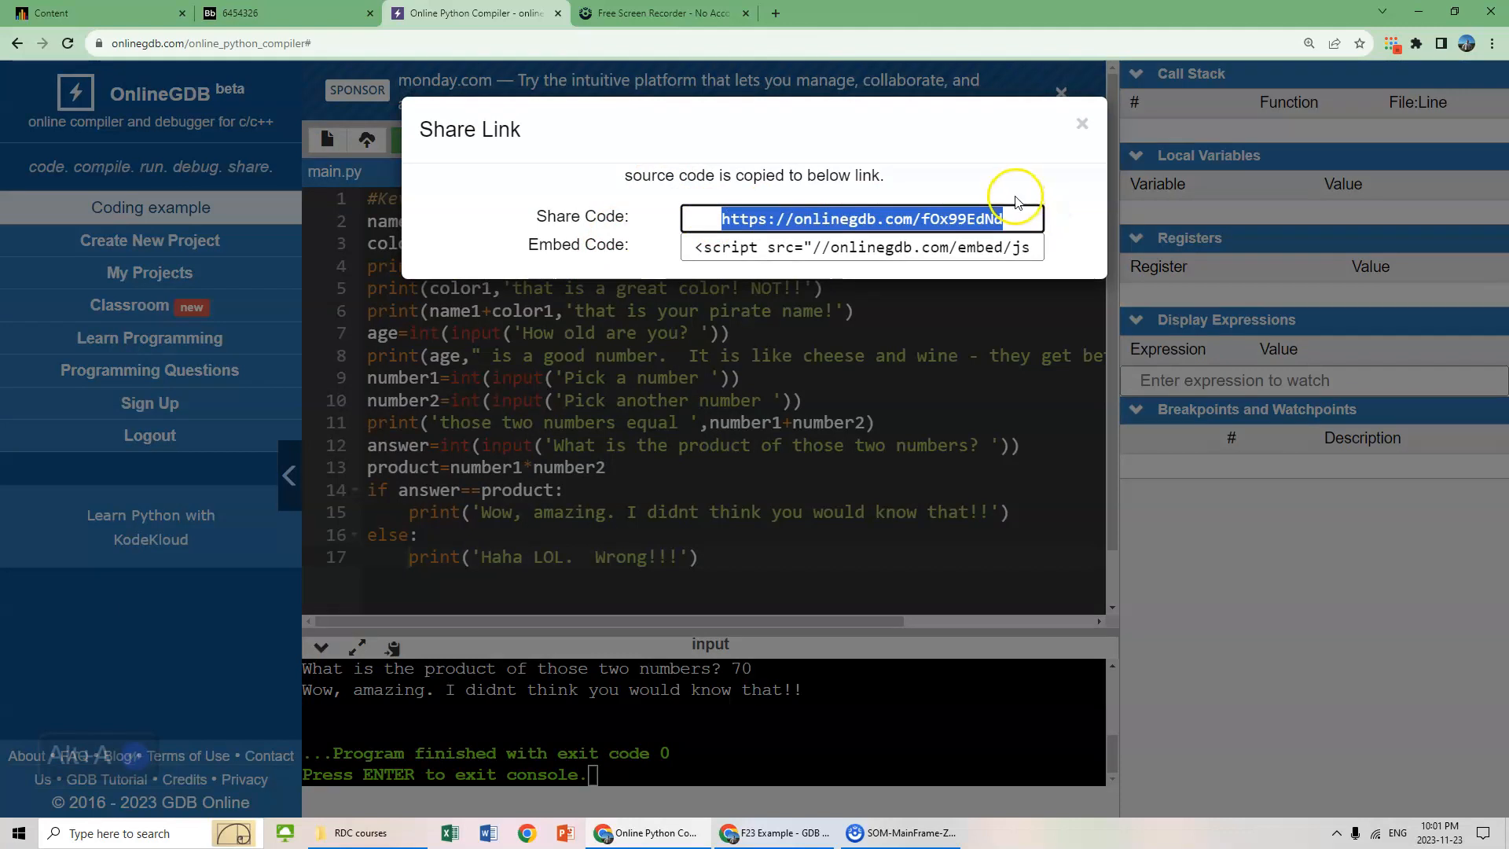
mouse_move(996, 202)
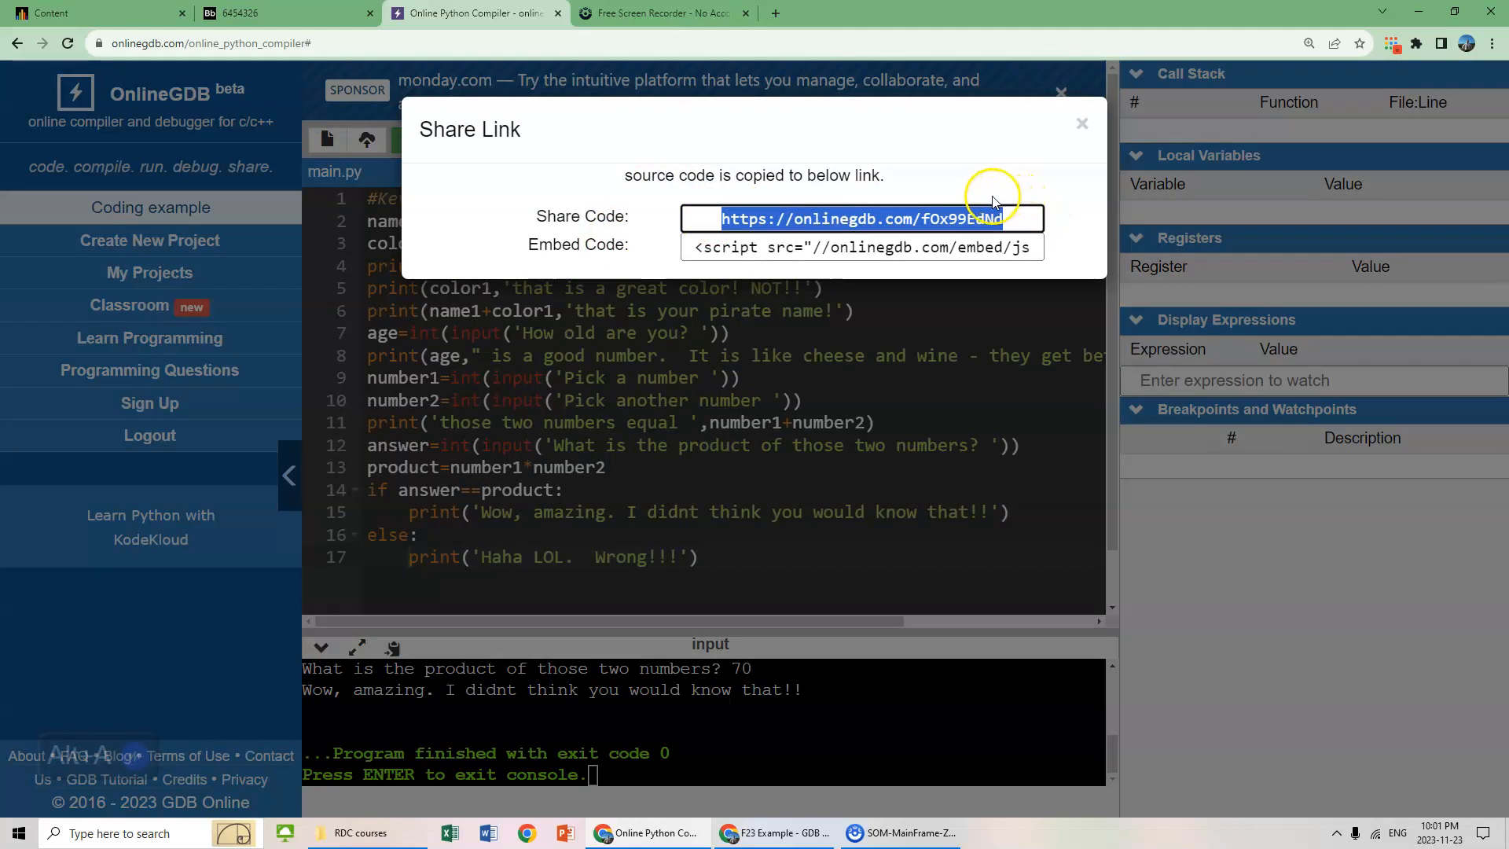